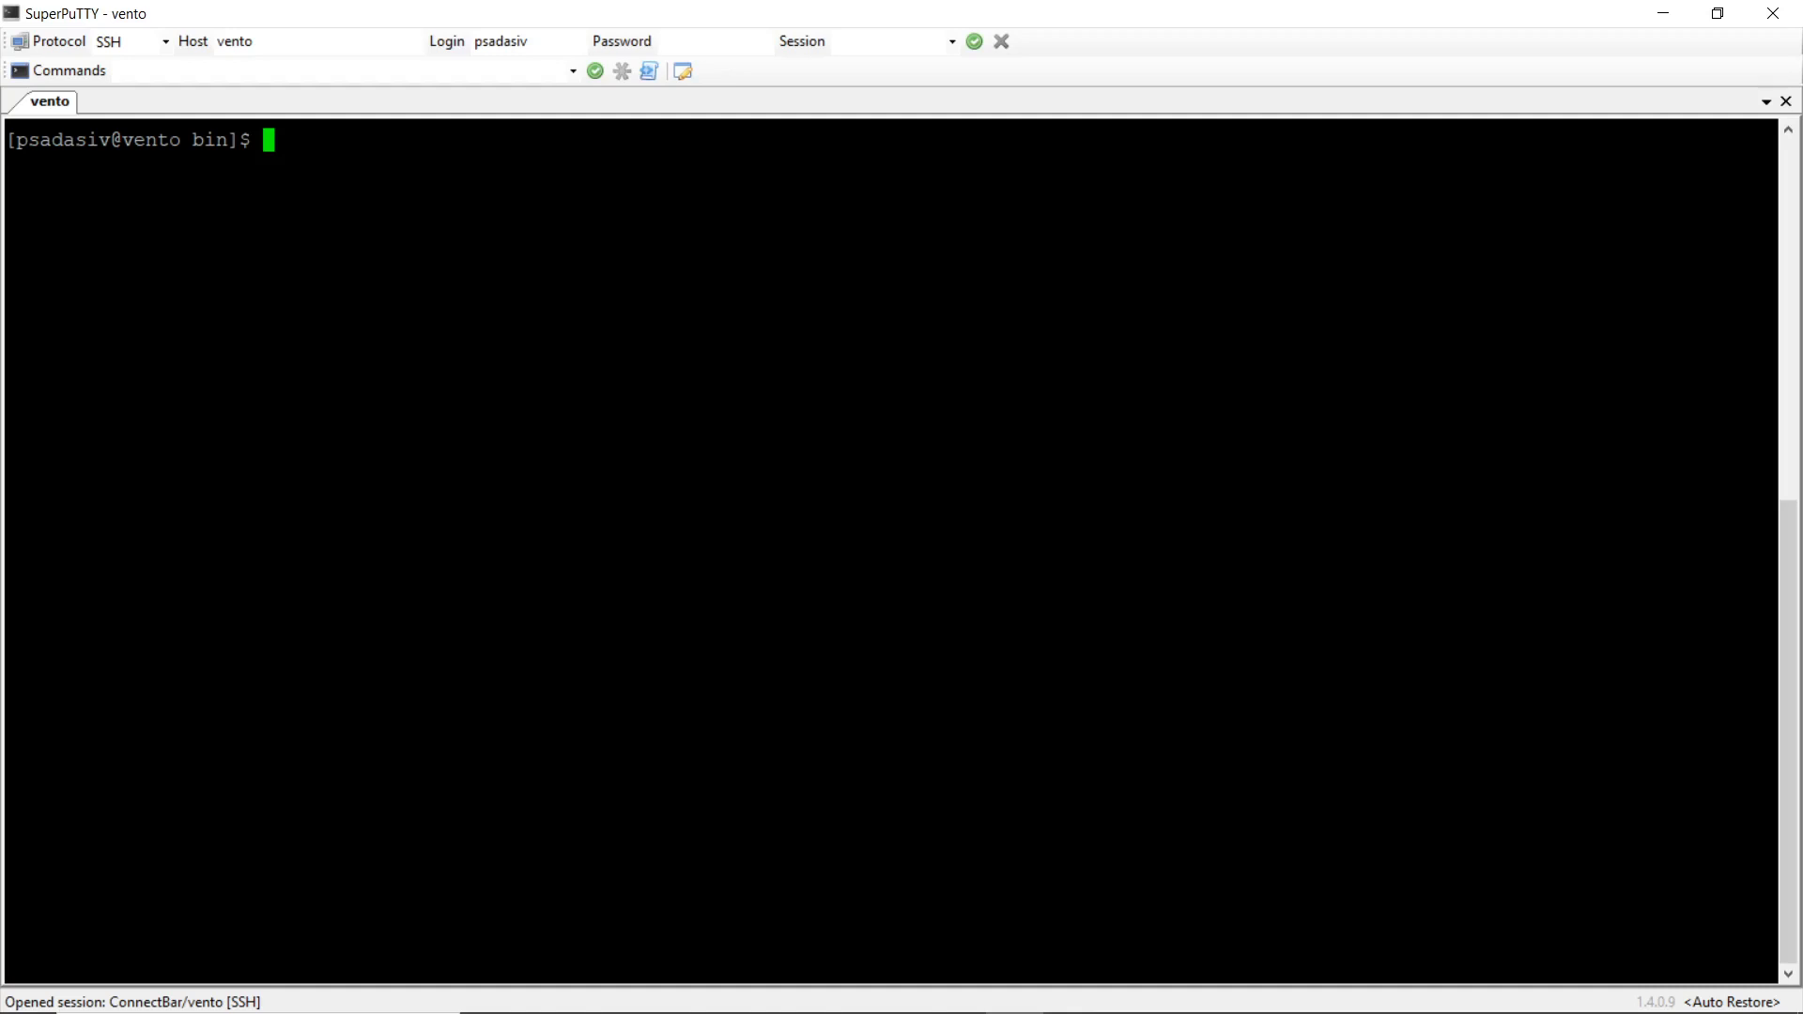
Run keytool -genkey for alias tomcat, RSA 2048, validity 1000, into tomcat.keystore
{"action": "type", "text": "pwd"}
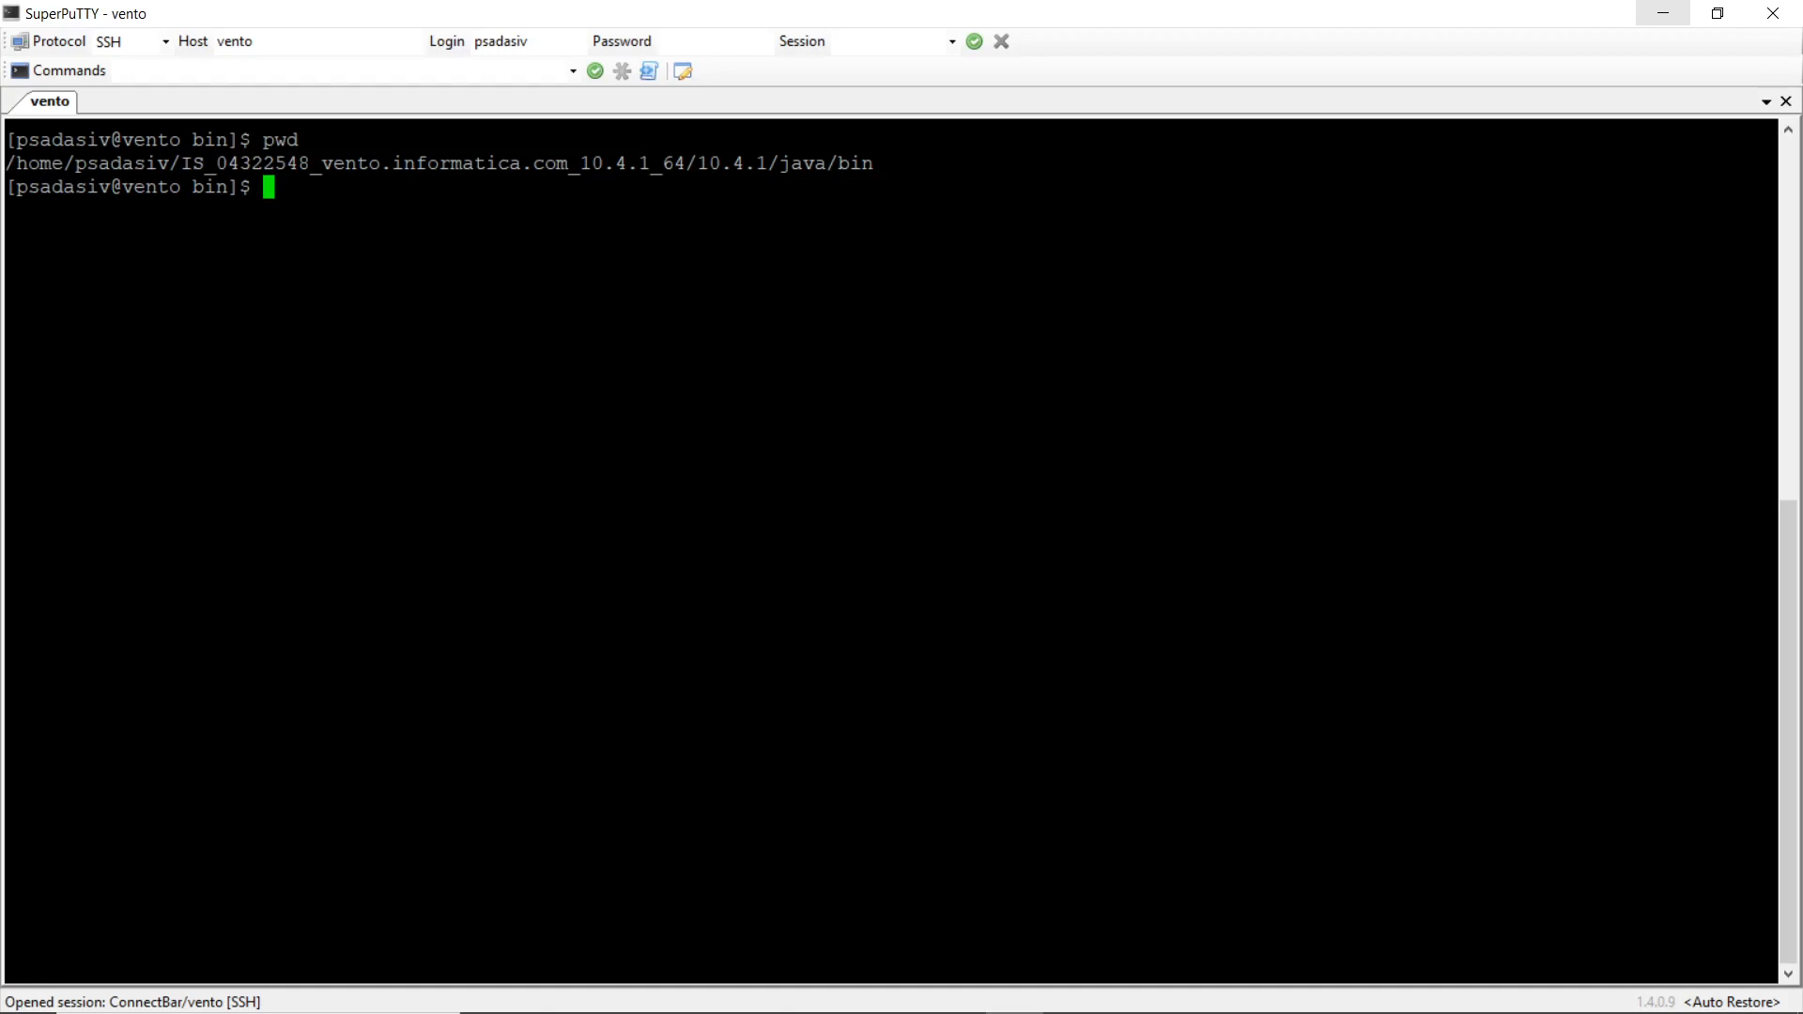
{"action": "type", "text": "keytool -genkey -alias tomcat -keyalg RSA -keysize 2048 -validity 1000 -keystore tomcat.keystore -ext SAN=dns:vento.informatica.com,ip:10.65.40.74"}
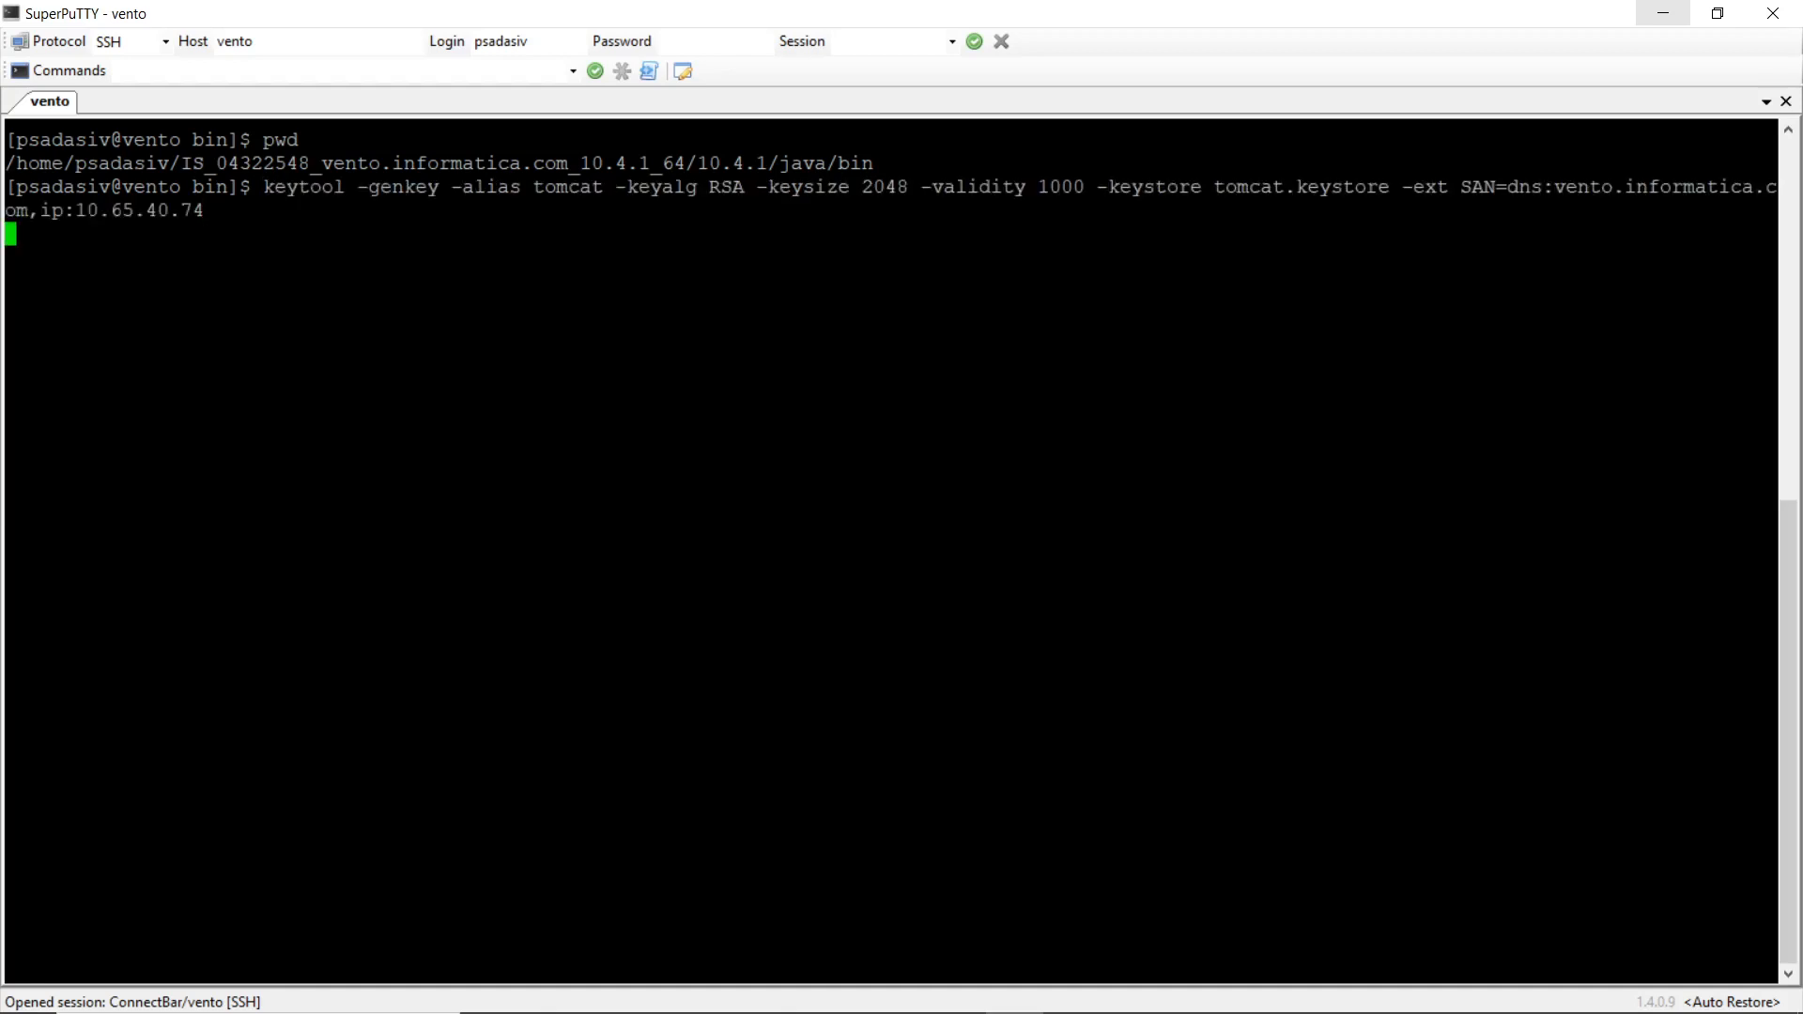
{"action": "key", "text": "Return"}
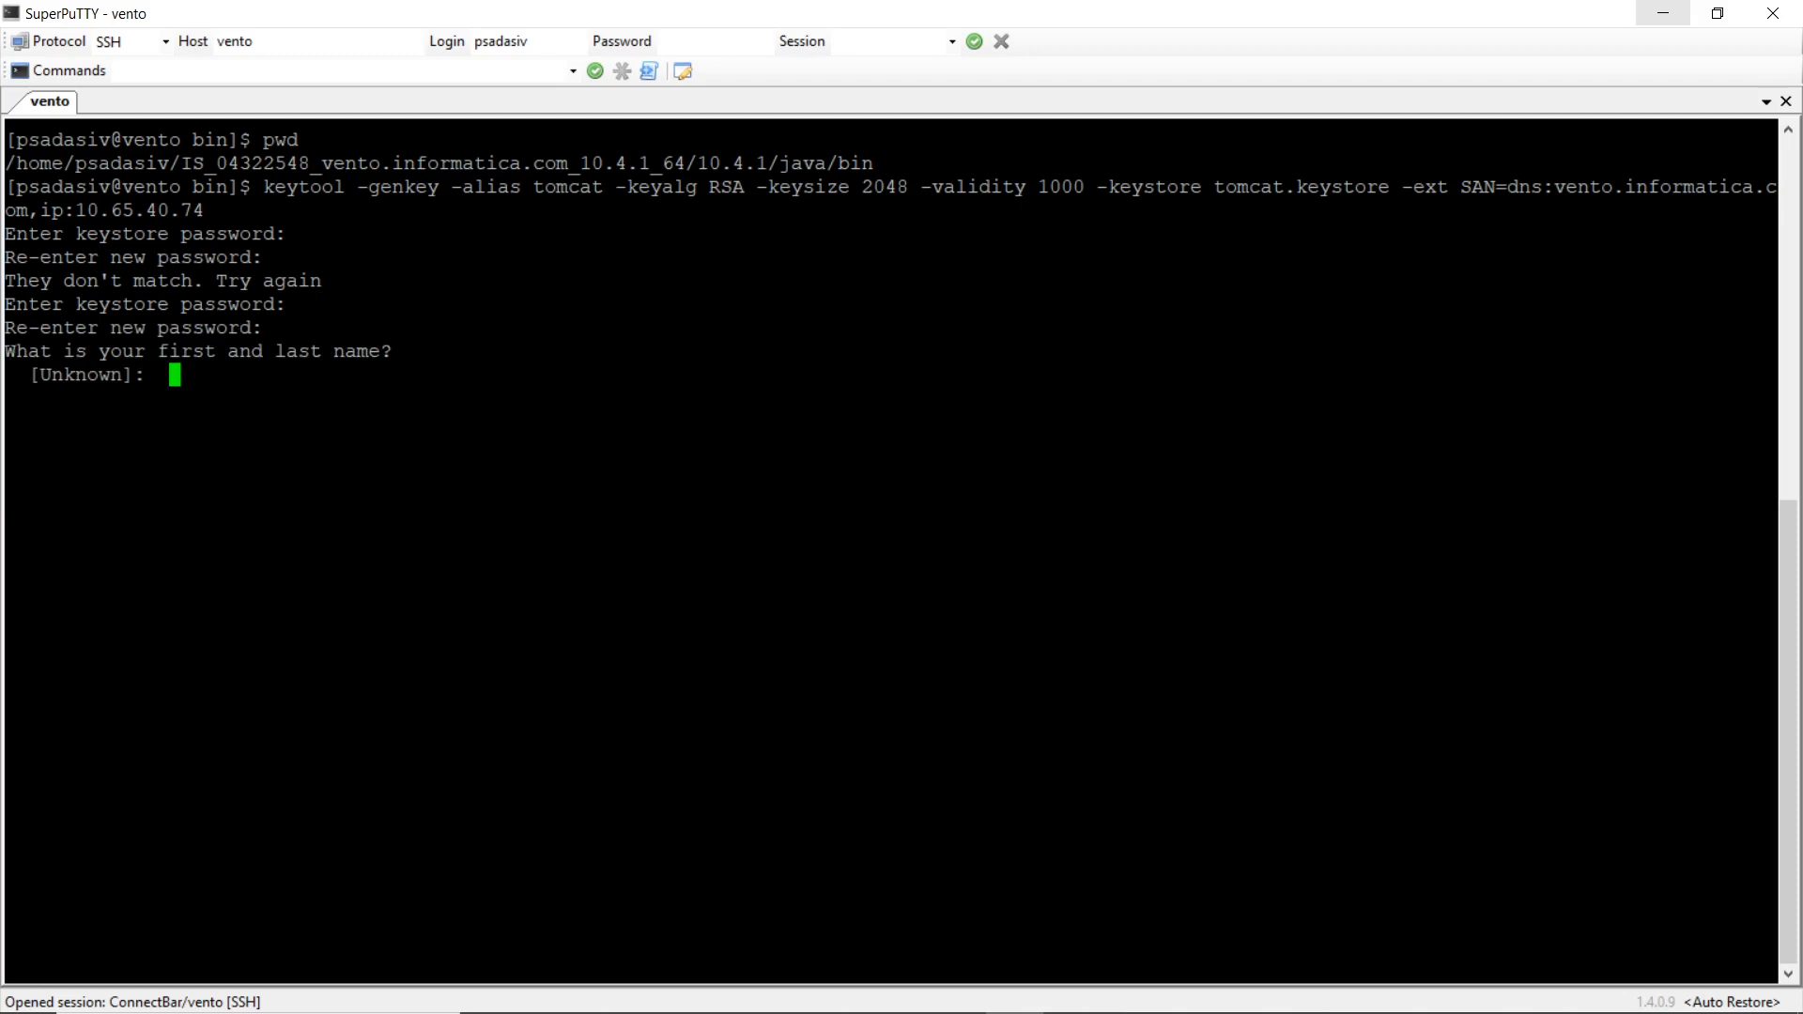
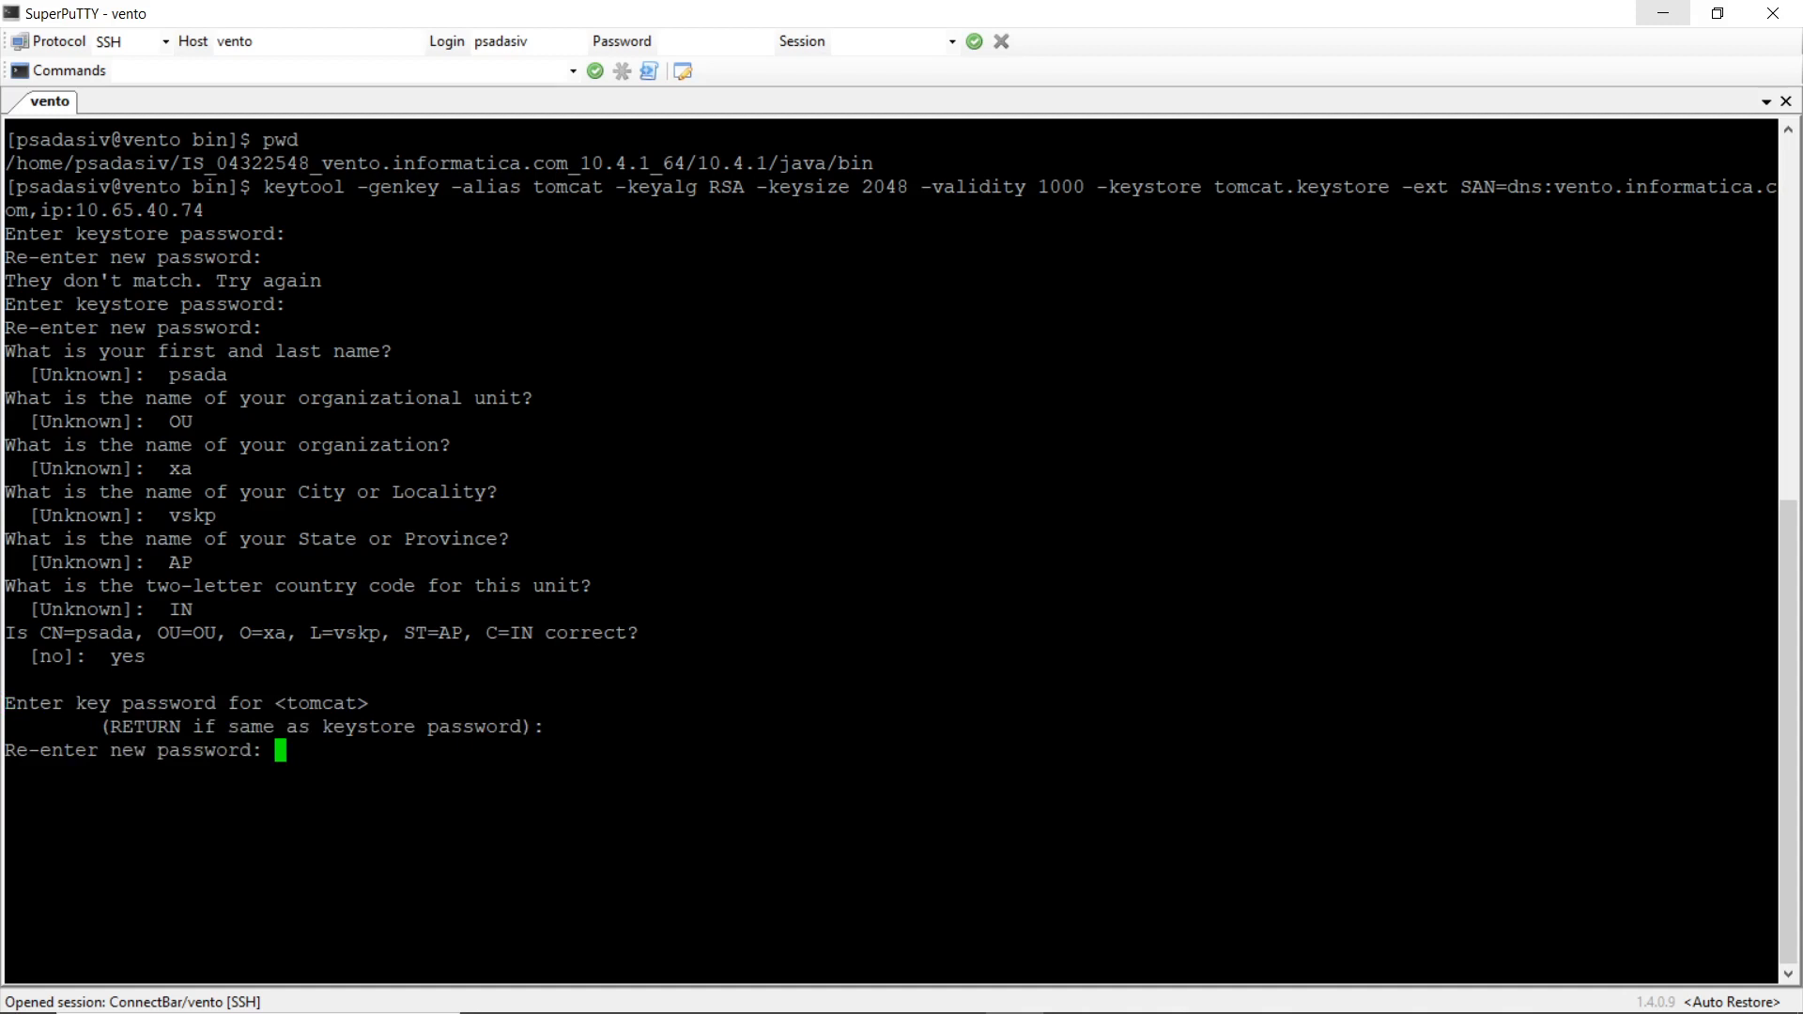
Enter the password and DN fields (name, OU, city, state AP), answer yes, reuse the key password
{"action": "key", "text": "Return"}
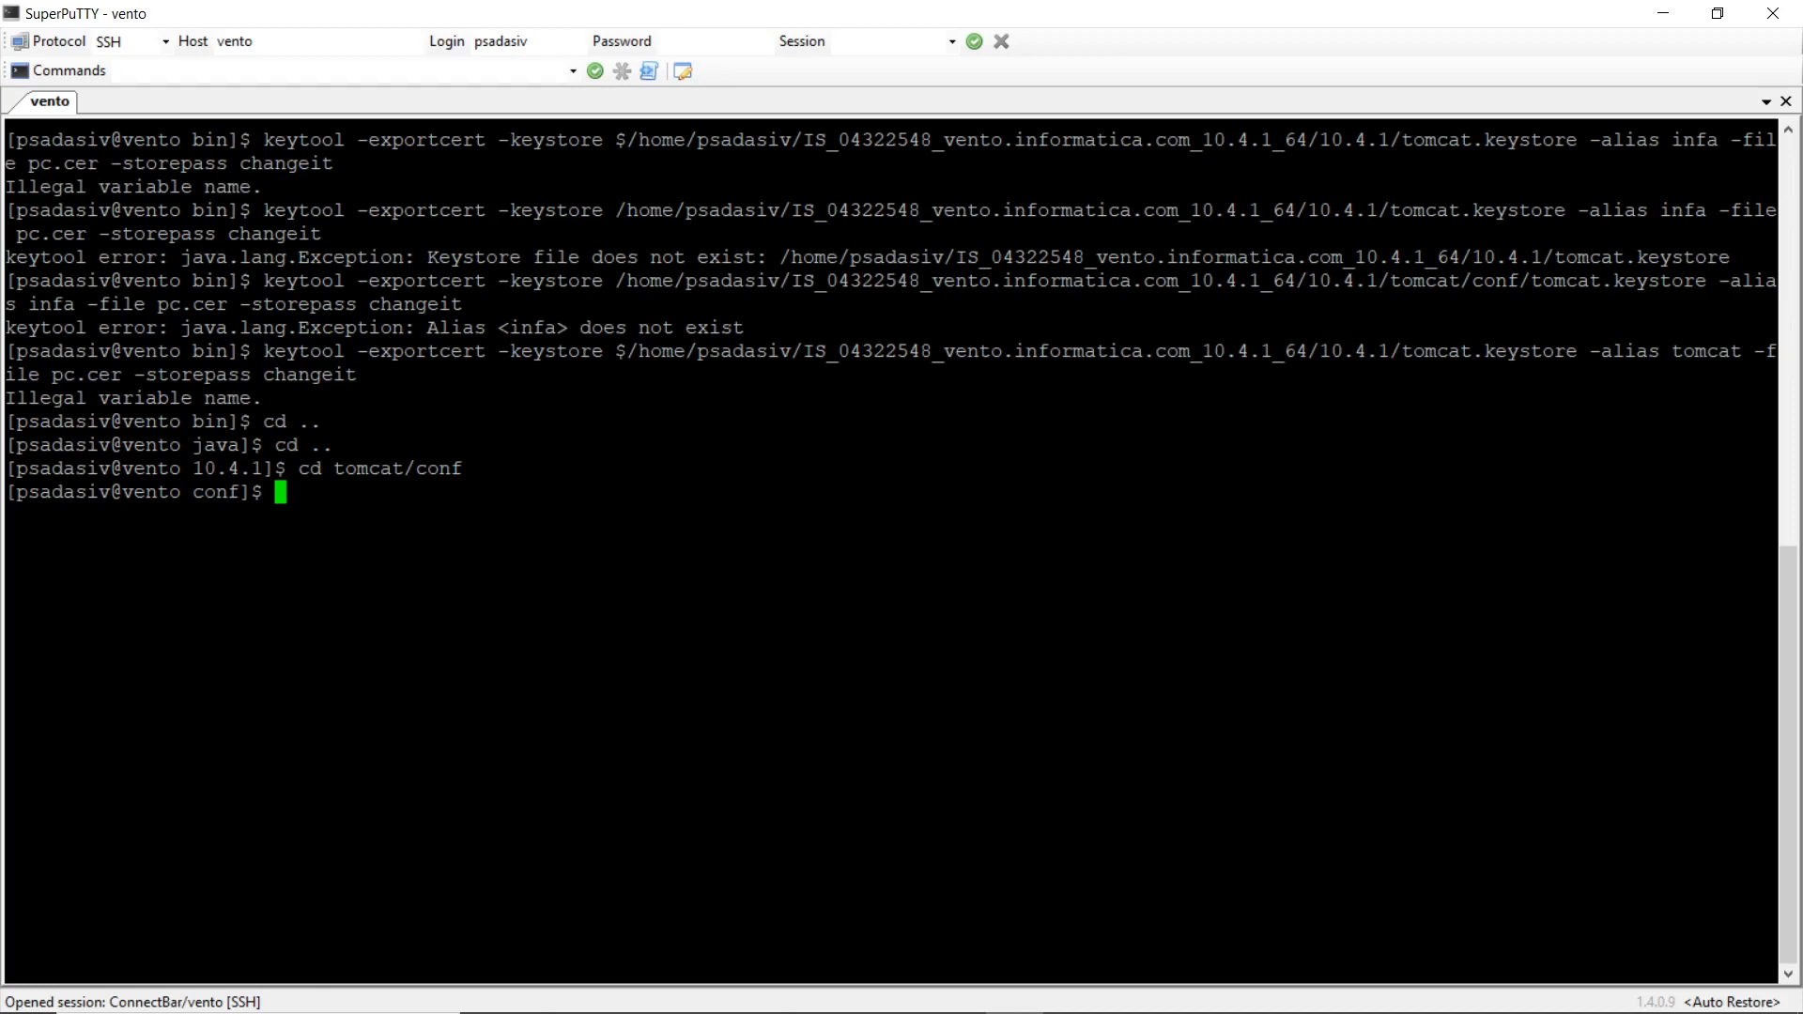
List files and navigate between java/bin and tomcat/conf to locate tomcat.keystore
{"action": "type", "text": "ls -ltr"}
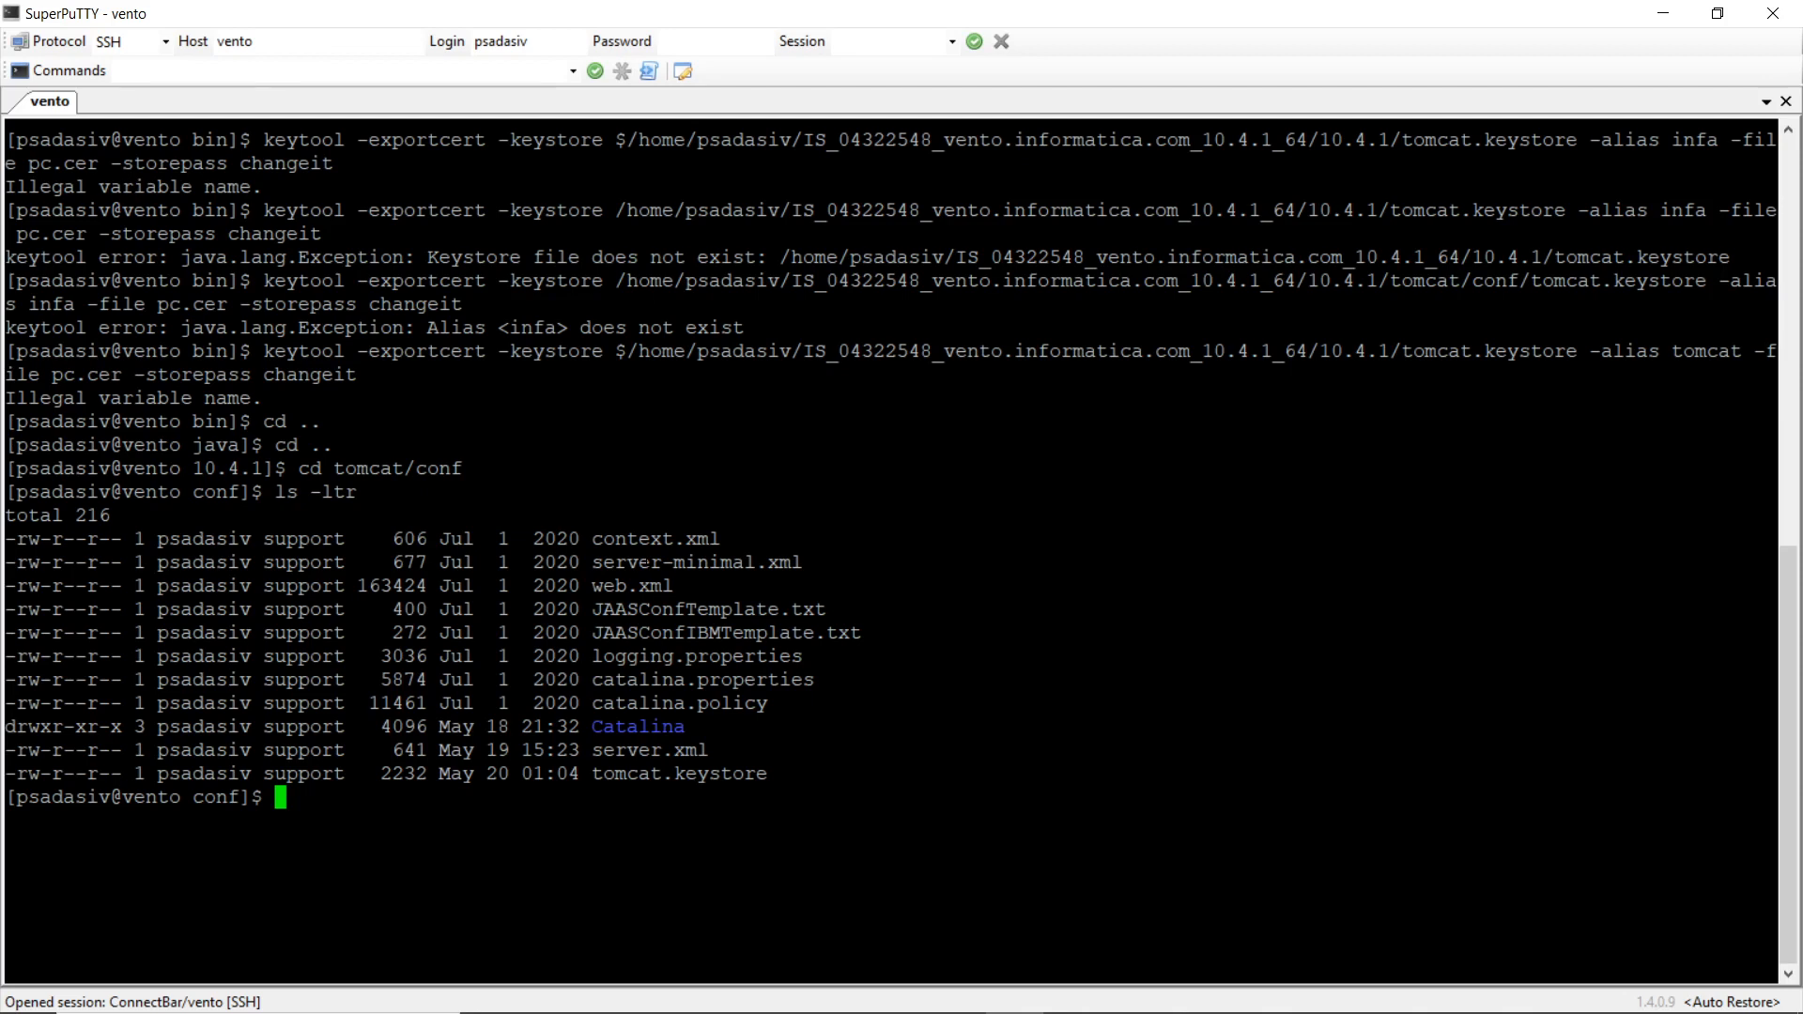
{"action": "type", "text": "cd ../.."}
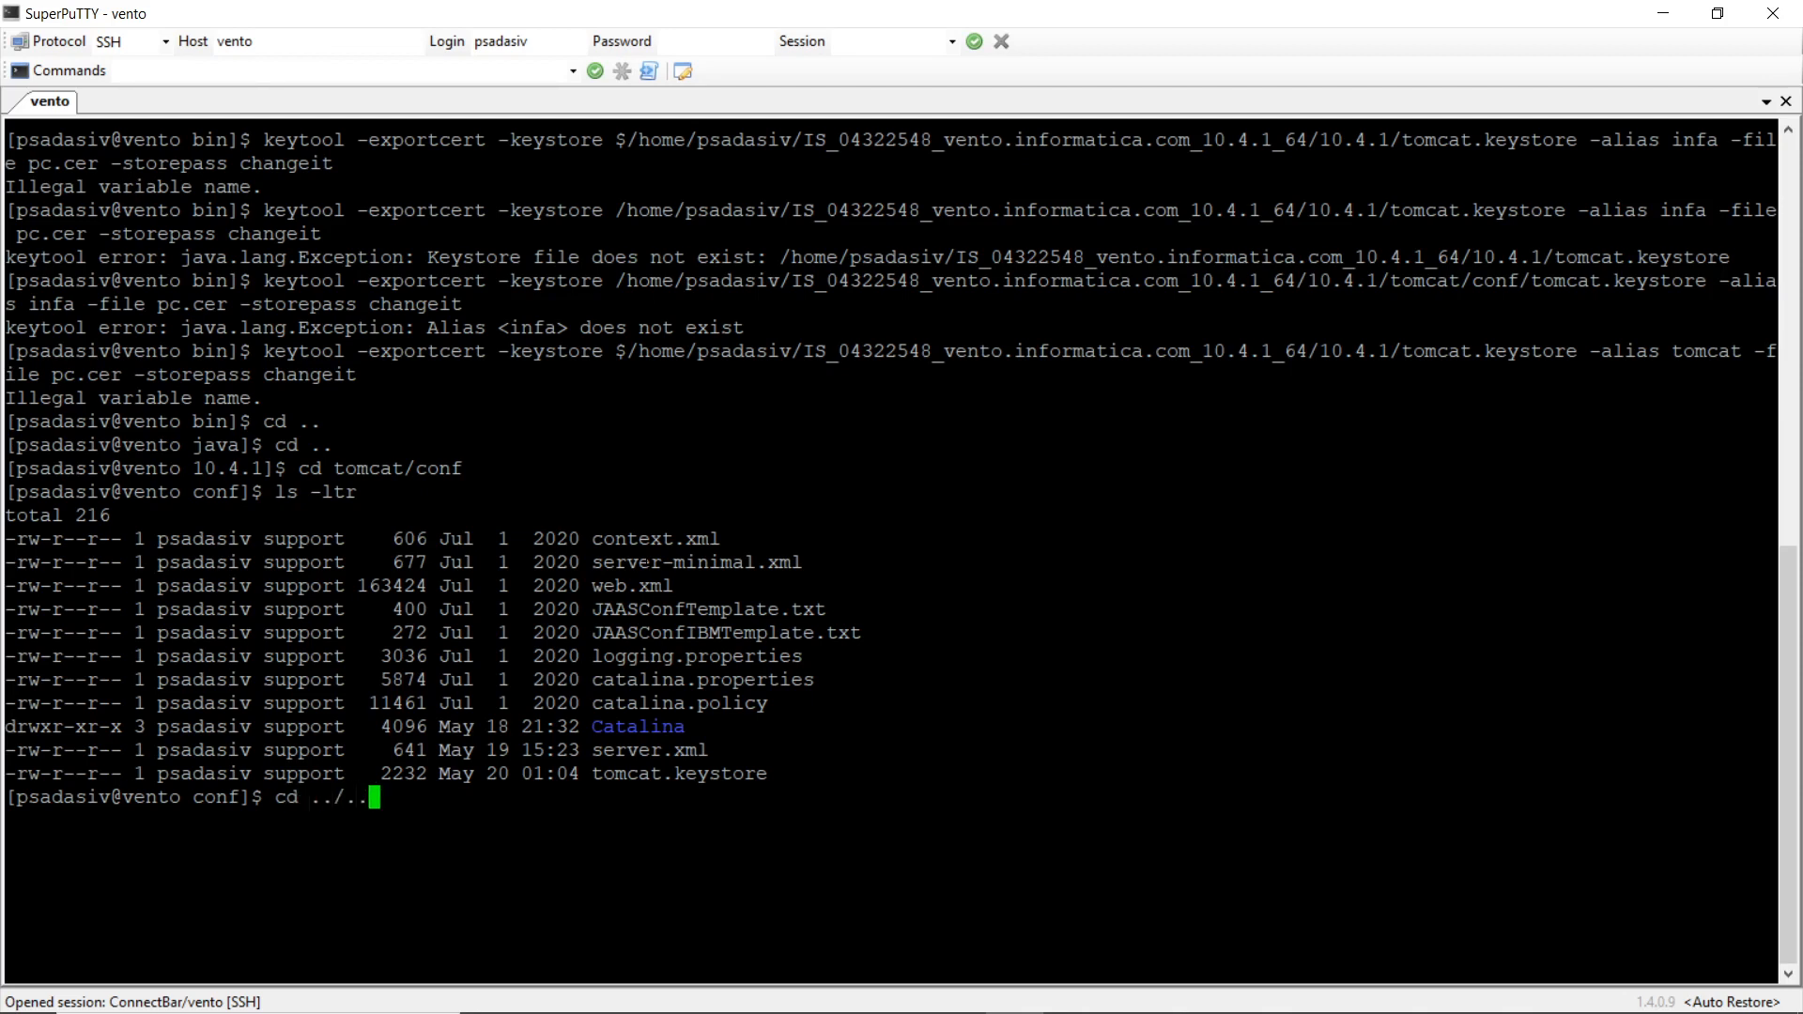
{"action": "type", "text": "/java/bin"}
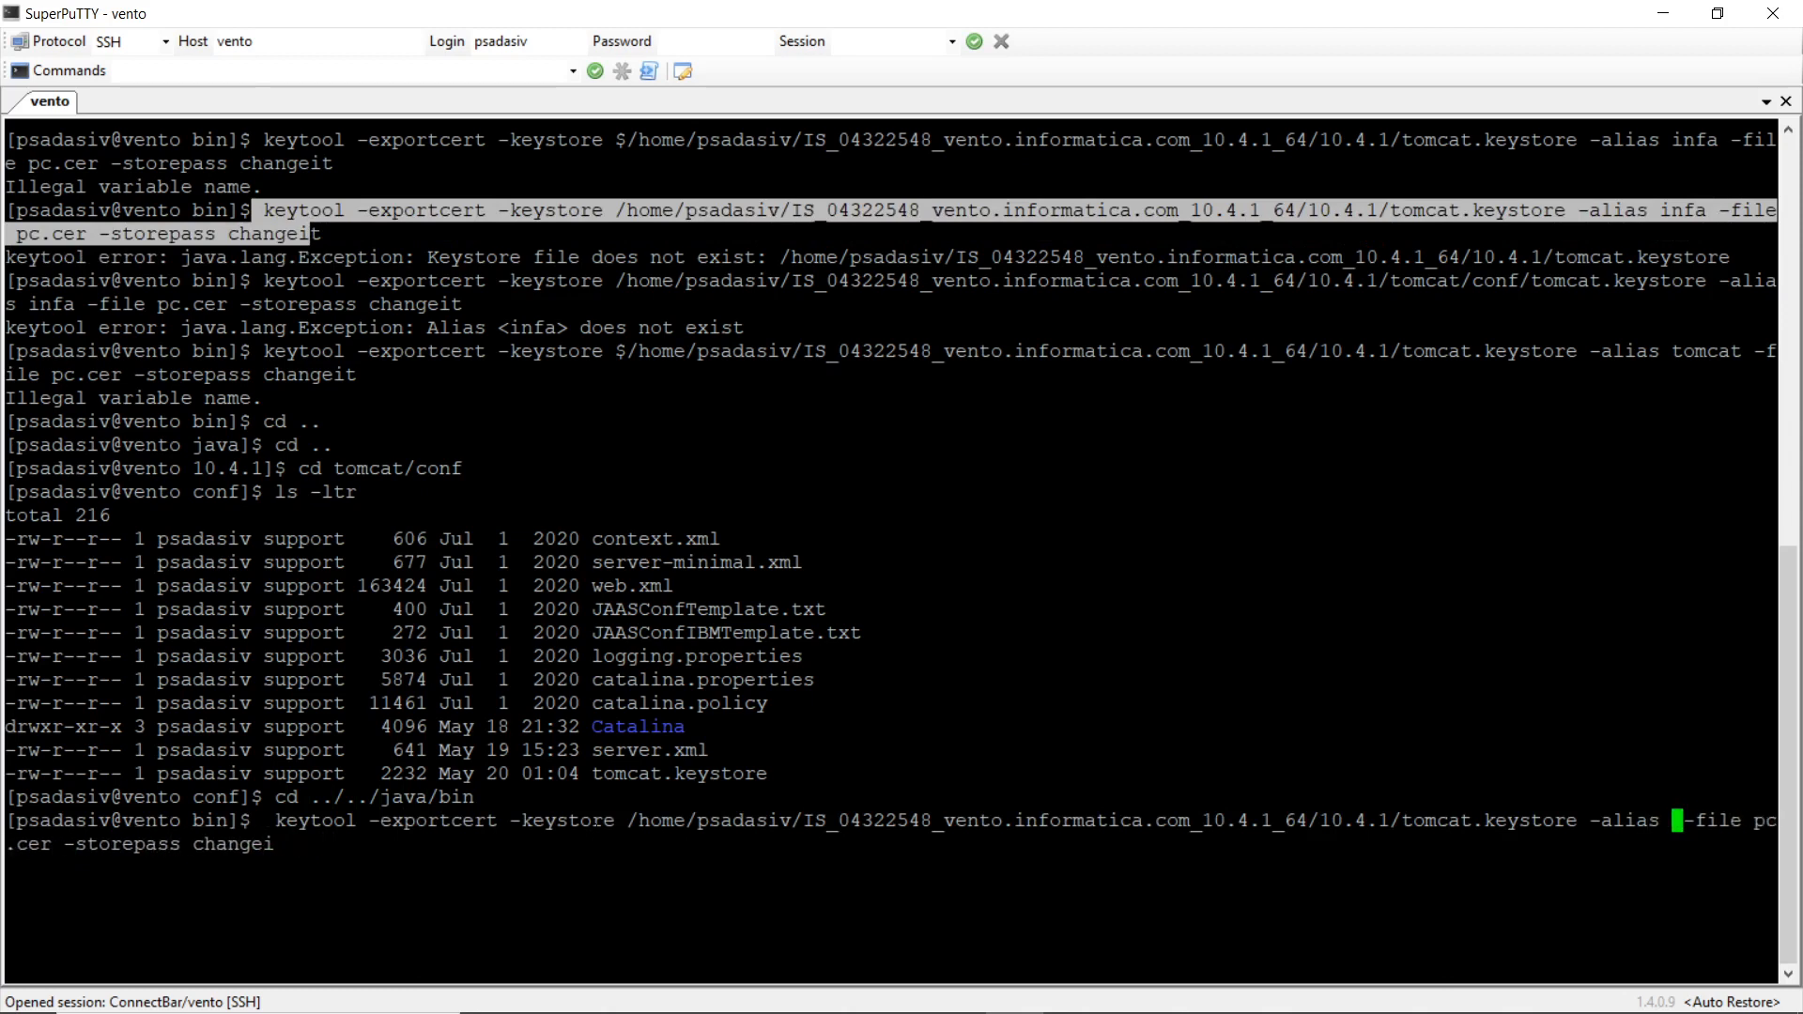
{"action": "type", "text": "tomcat"}
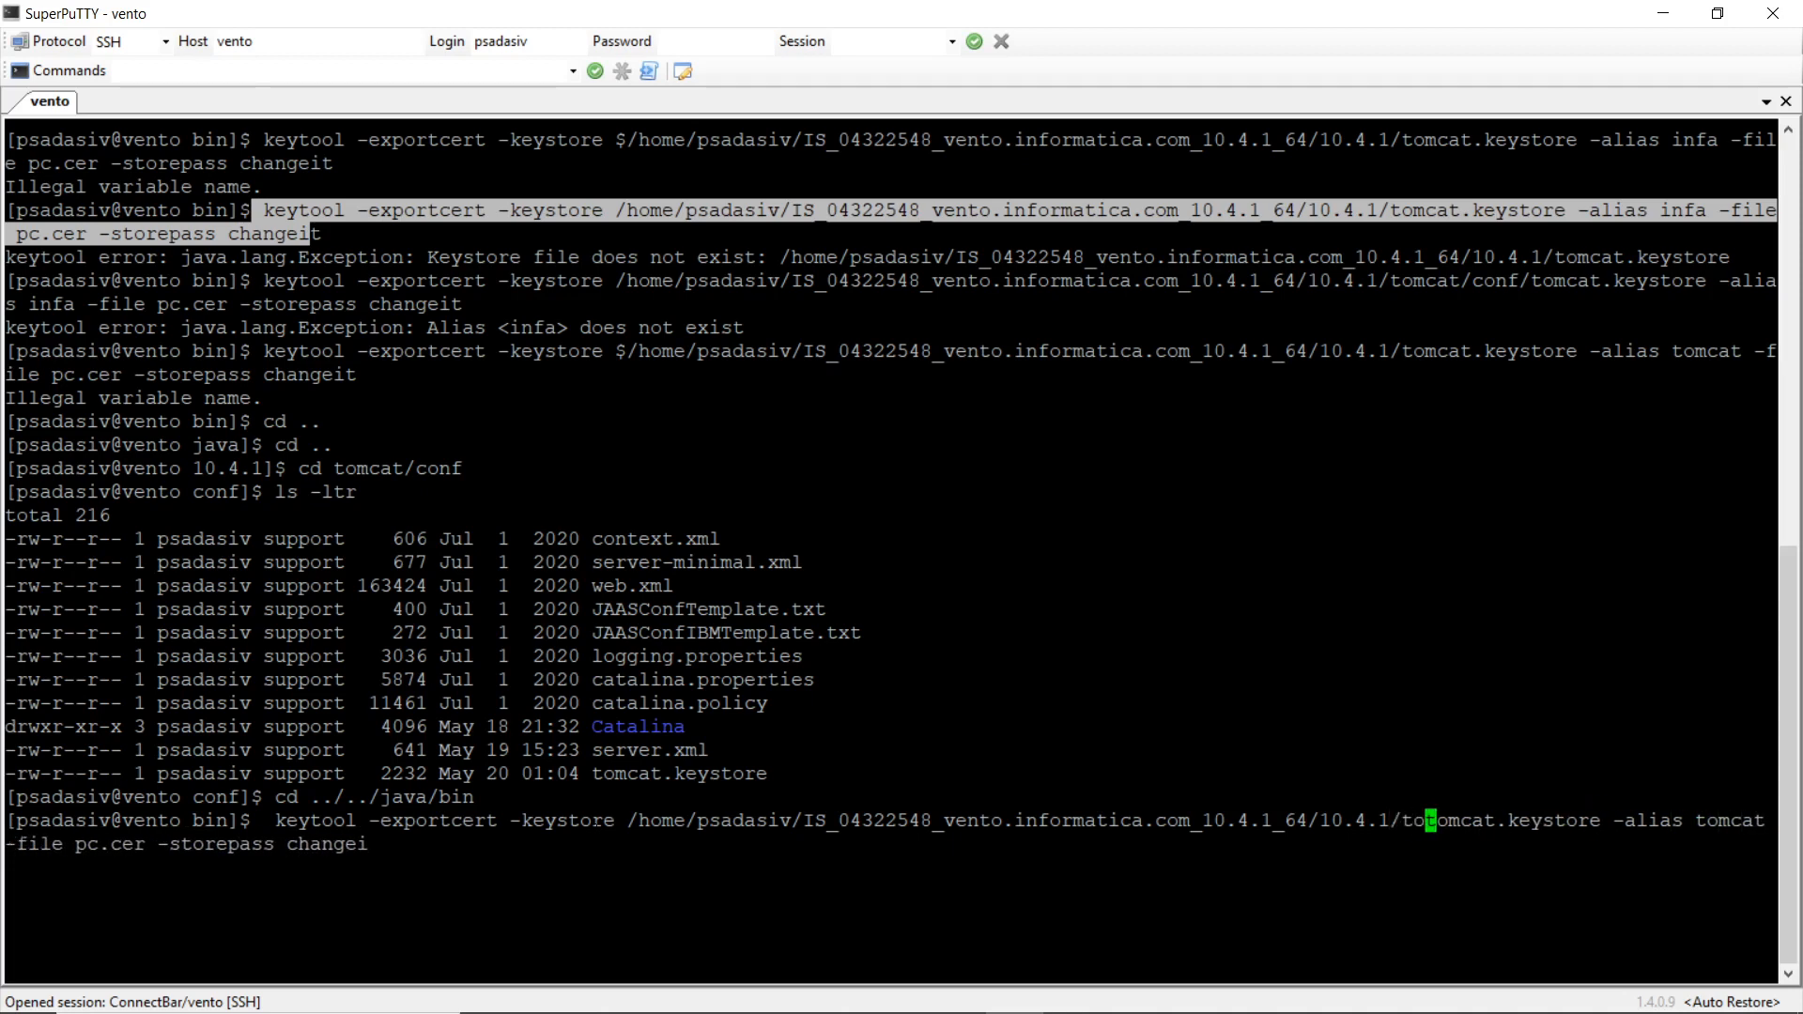
{"action": "type", "text": "conf/"}
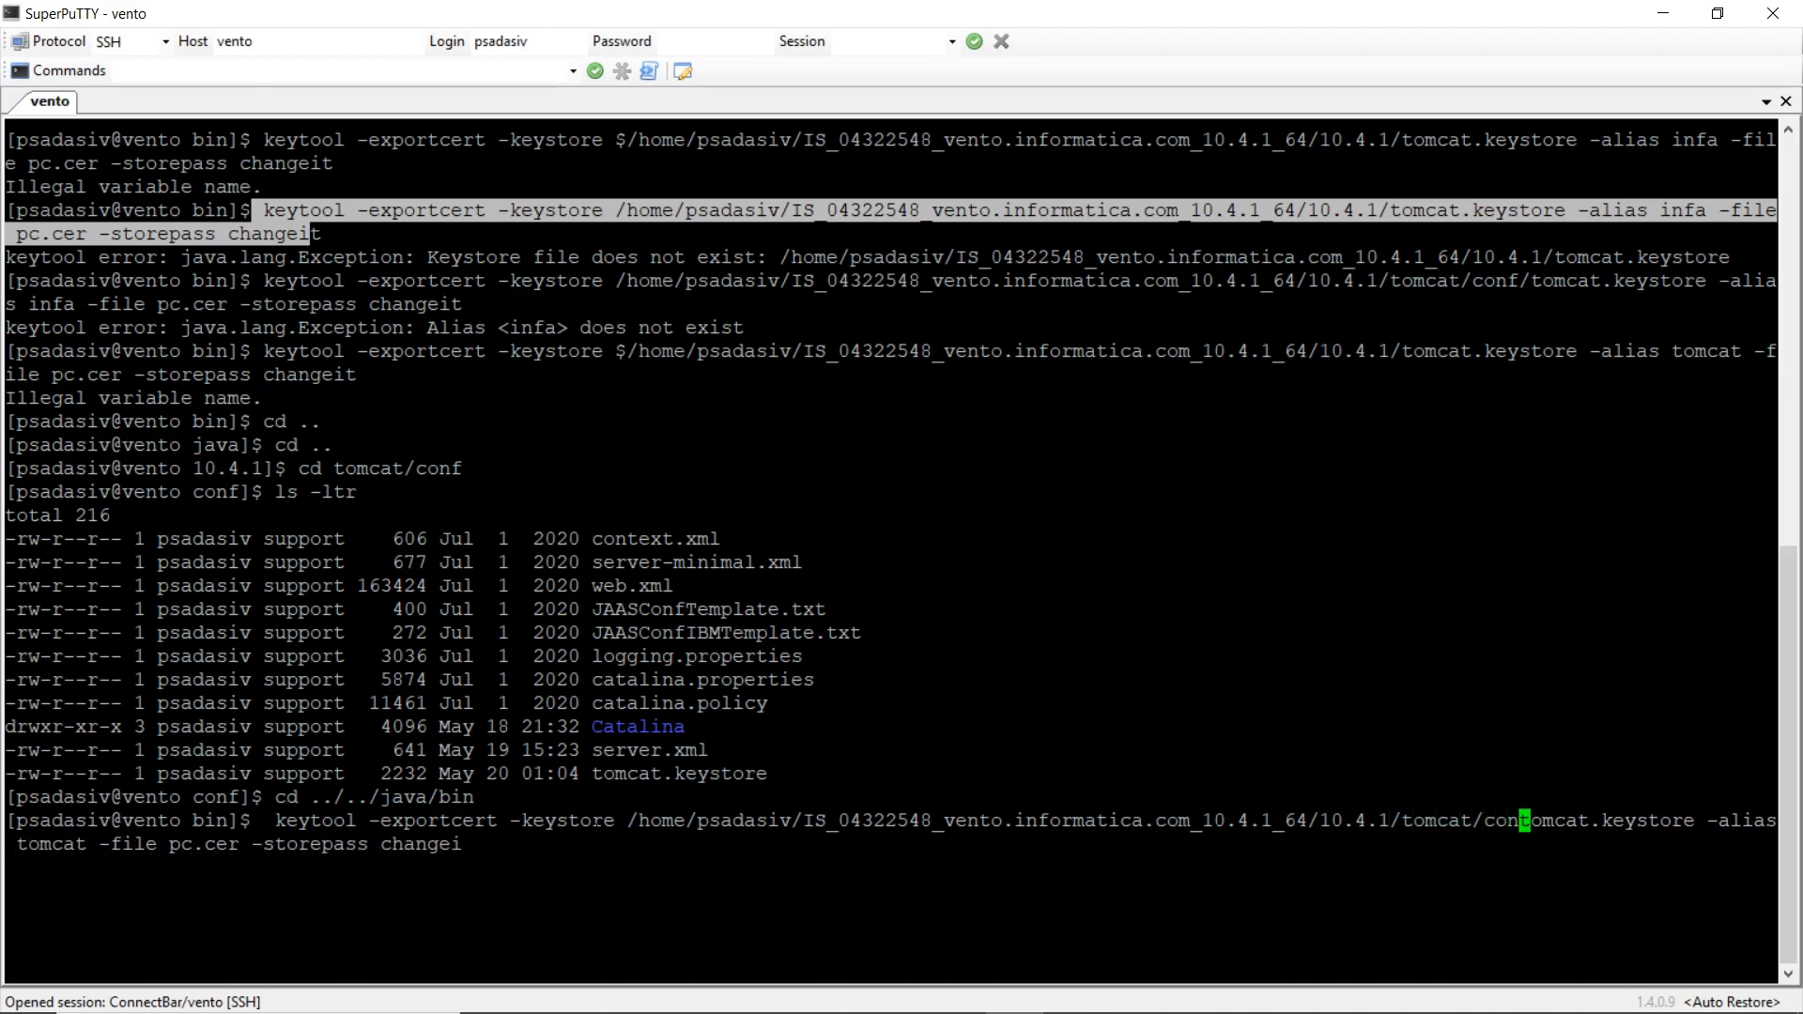
{"action": "type", "text": "/"}
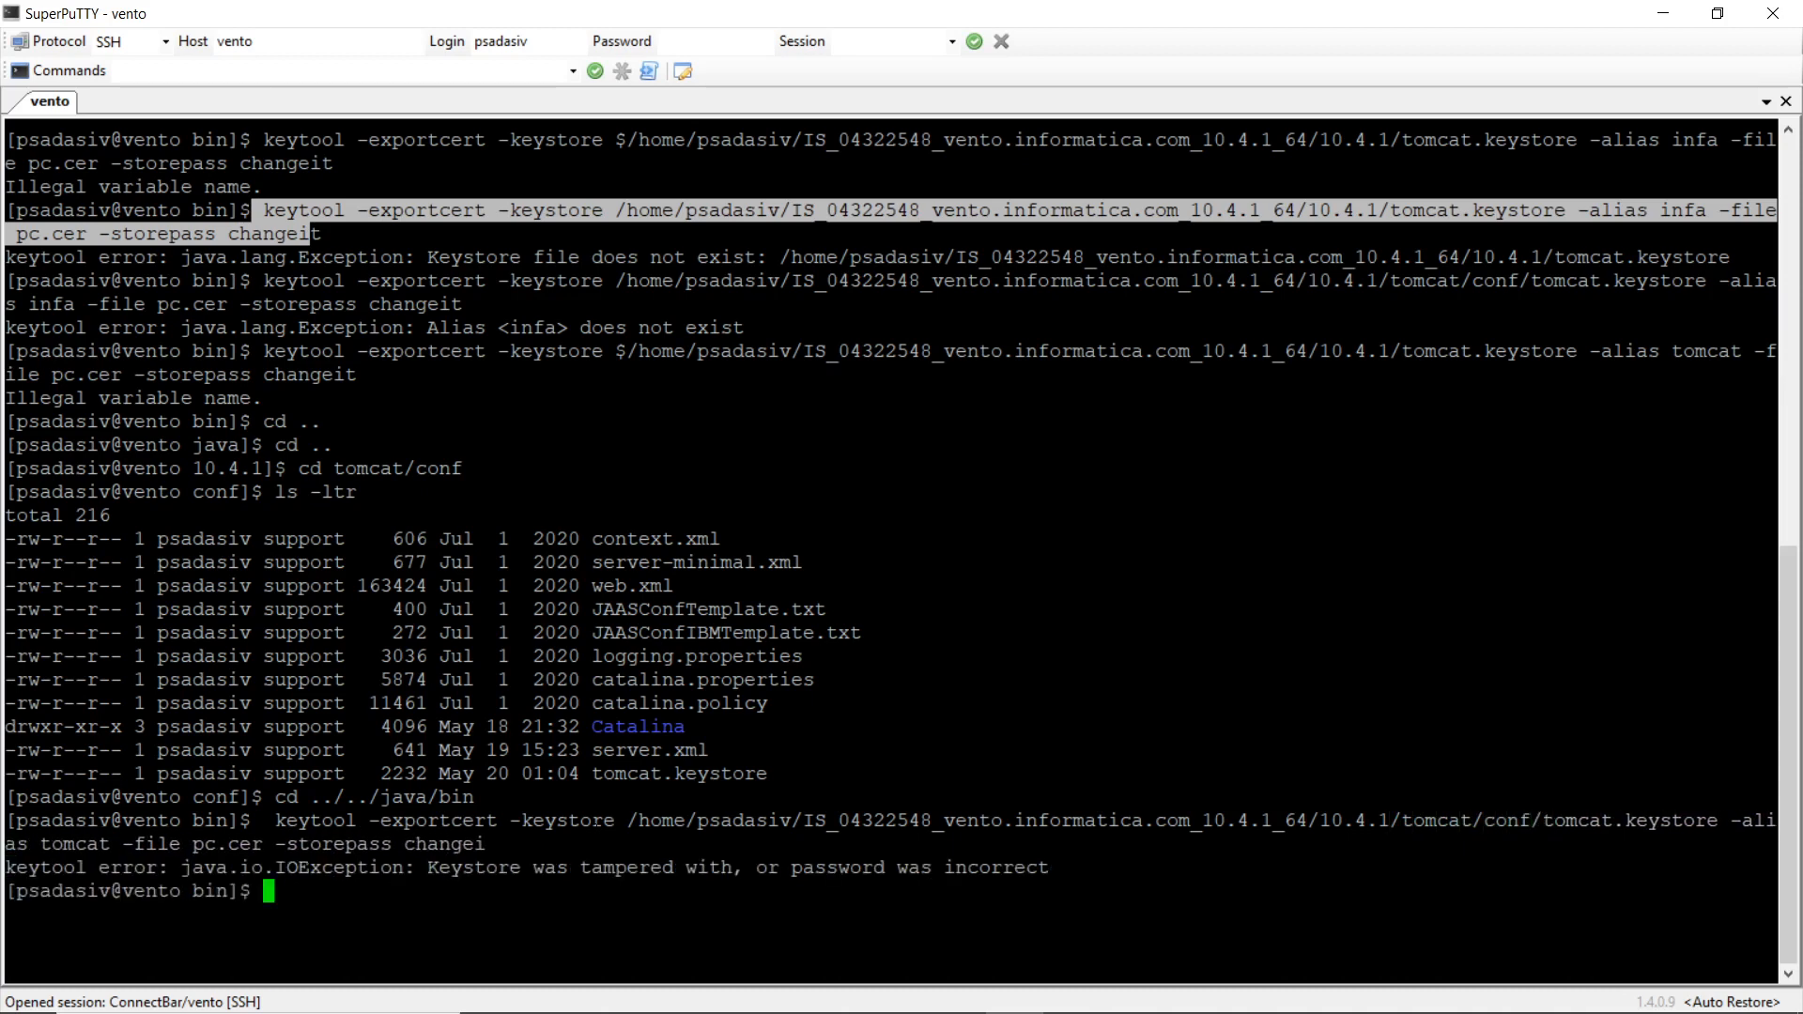
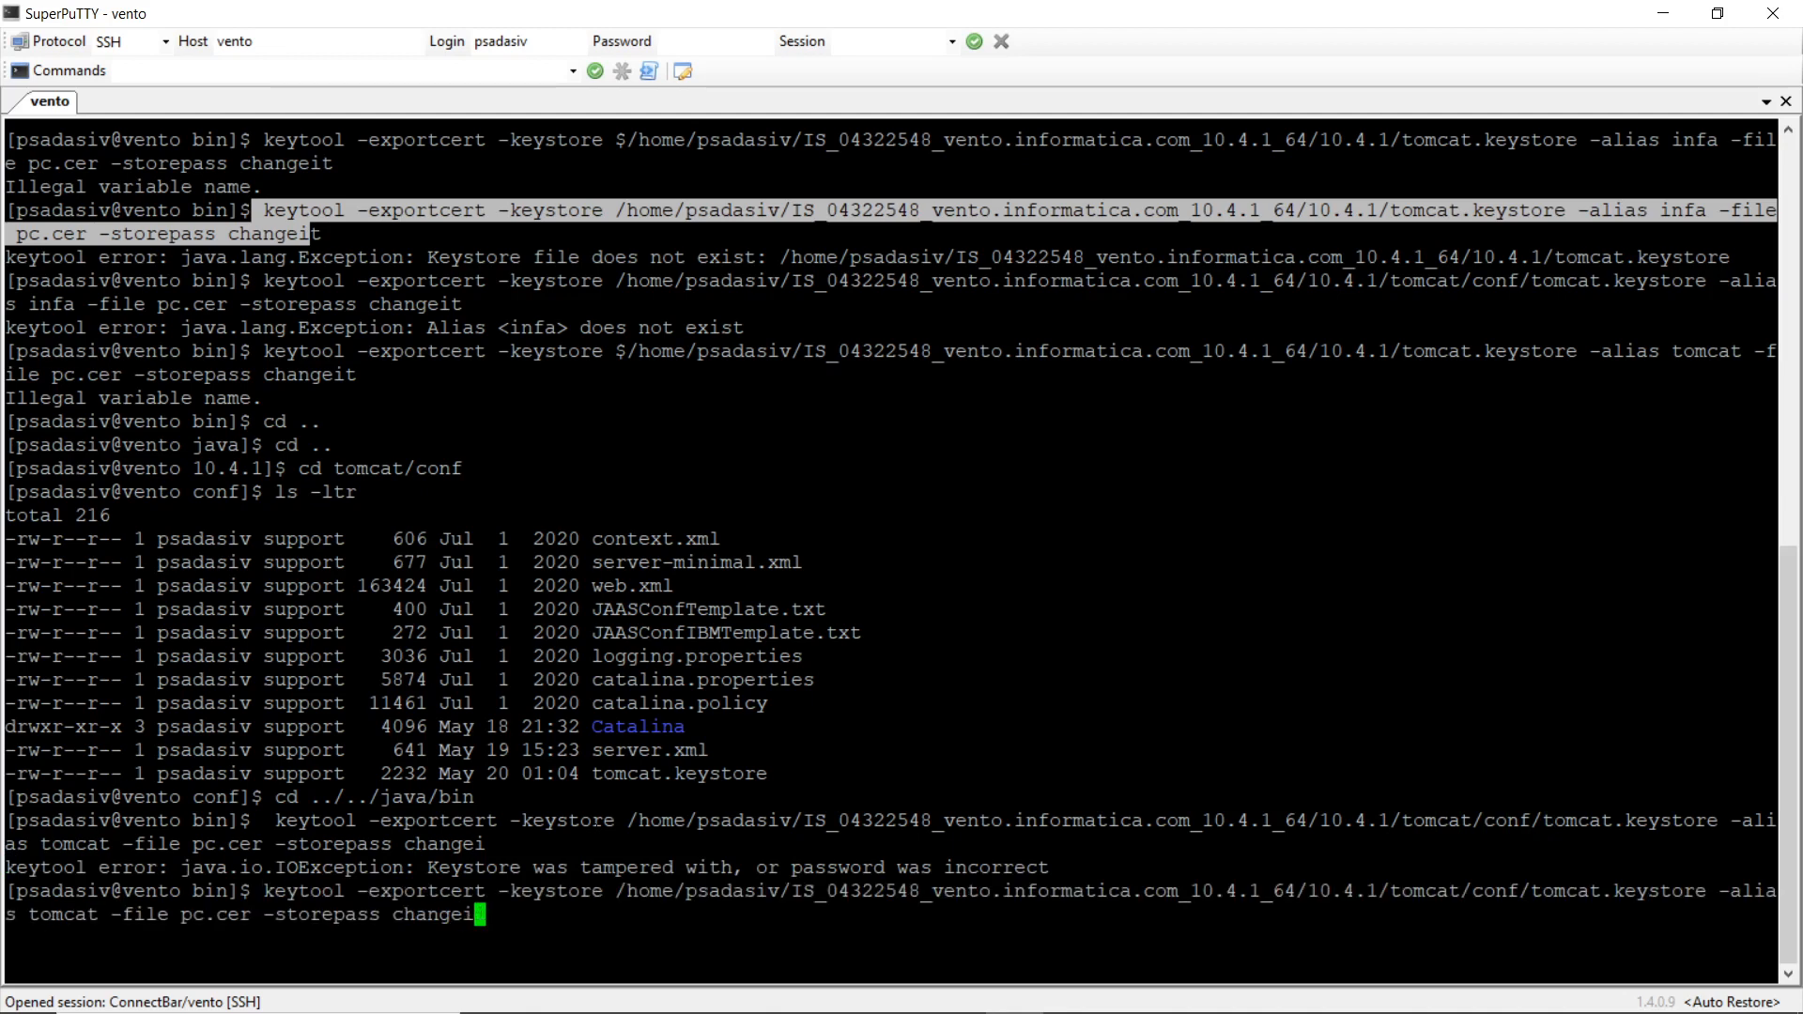
Run keytool -exportcert on the tomcat keystore to export the certificate into pc.cer
{"action": "key", "text": "Return"}
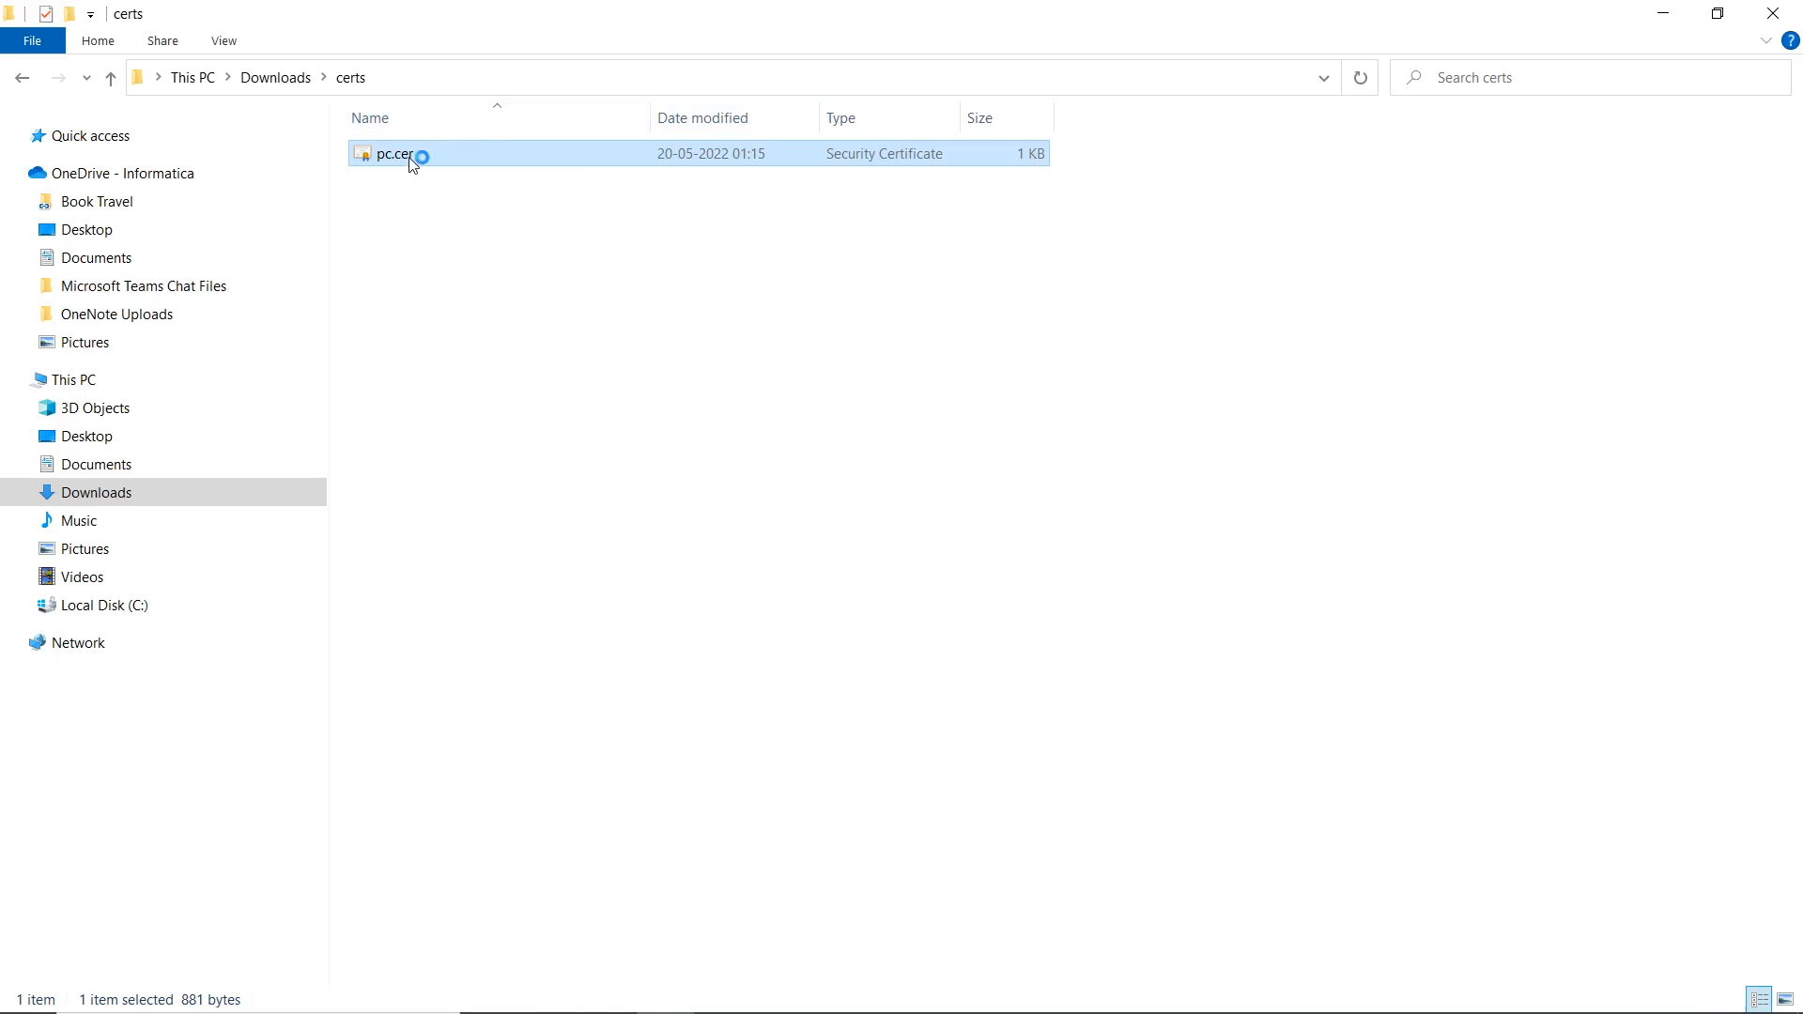
Launch the Certificate Import Wizard from the pc.cer certificate
{"action": "double_click", "coordinate": [387, 154]}
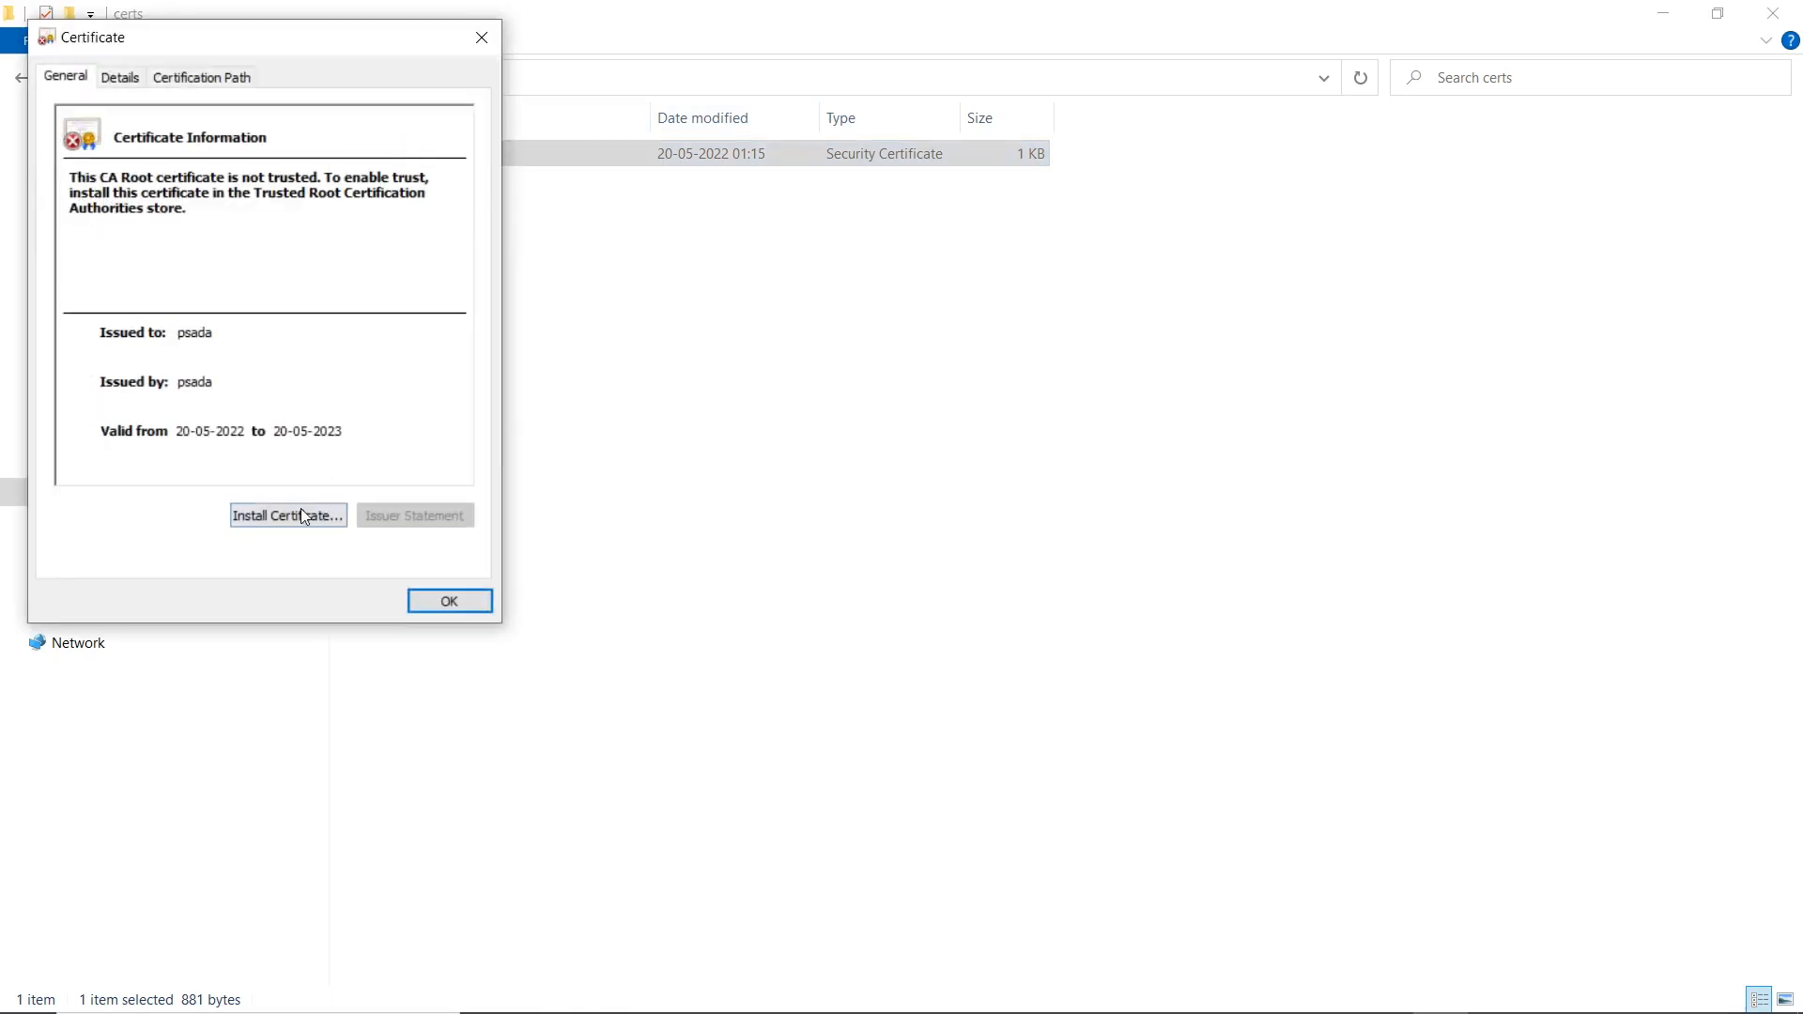
{"action": "left_click", "coordinate": [289, 515]}
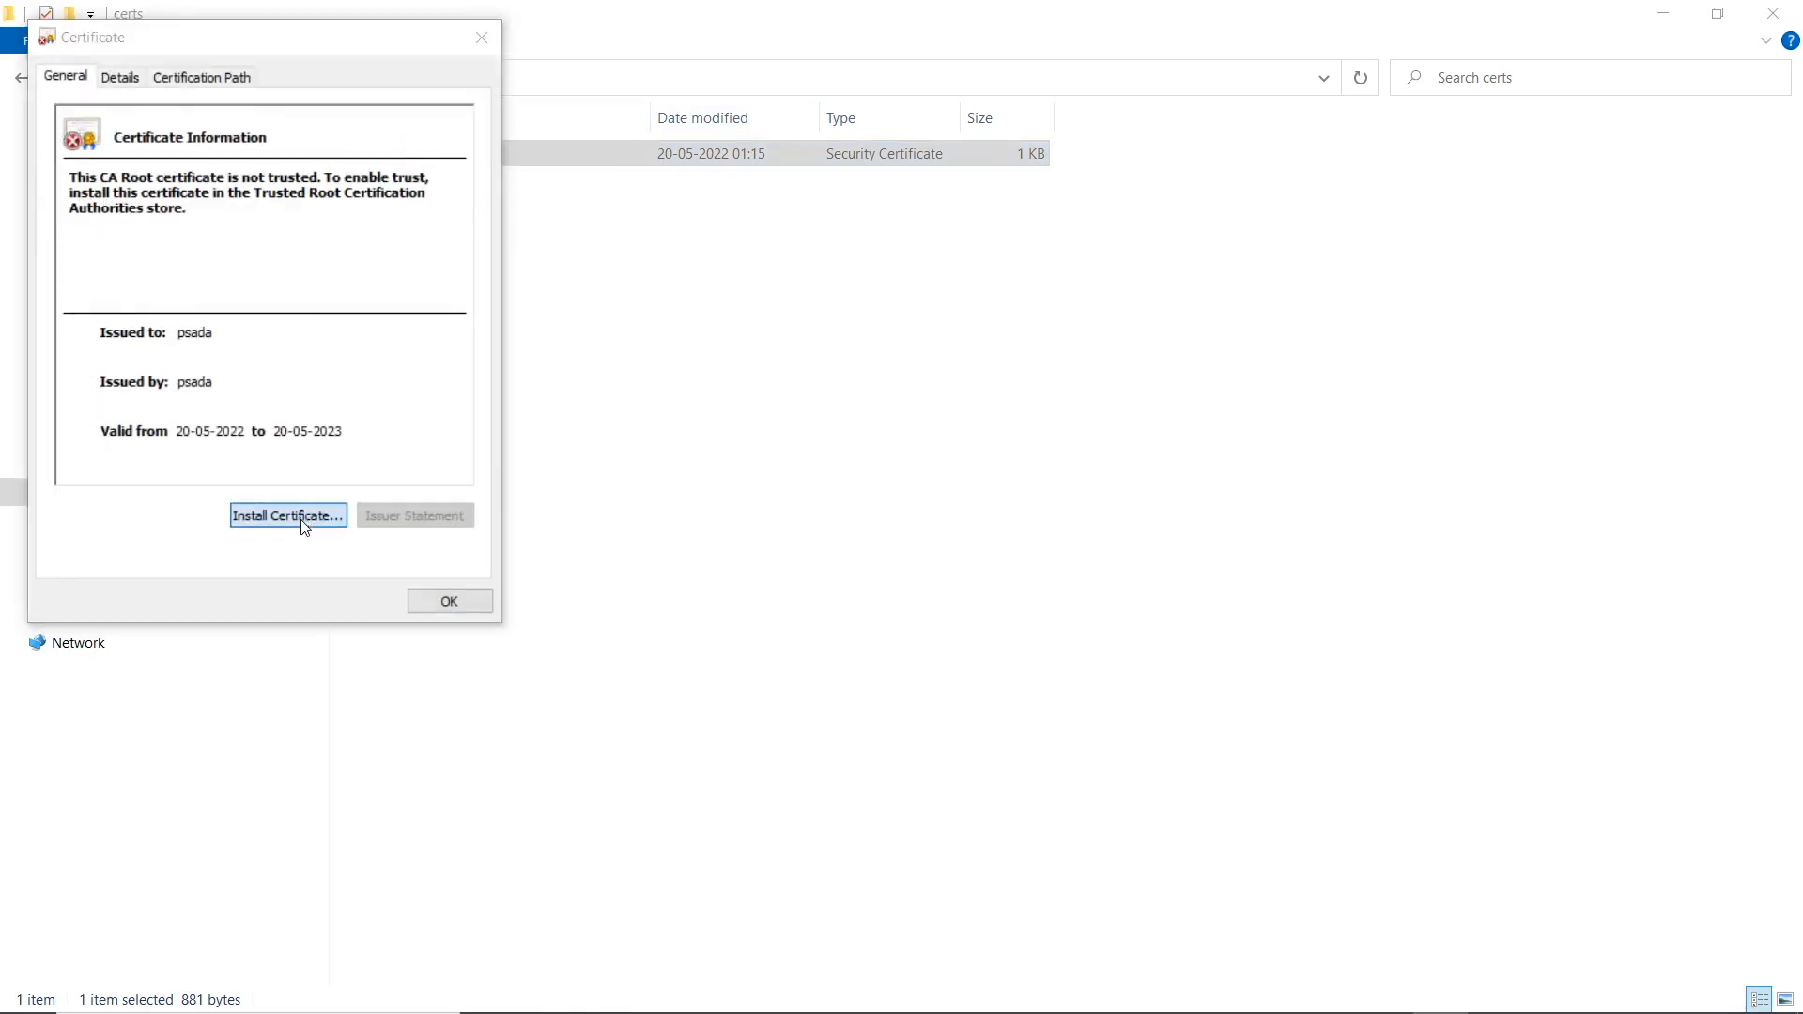
{"action": "left_click", "coordinate": [290, 515]}
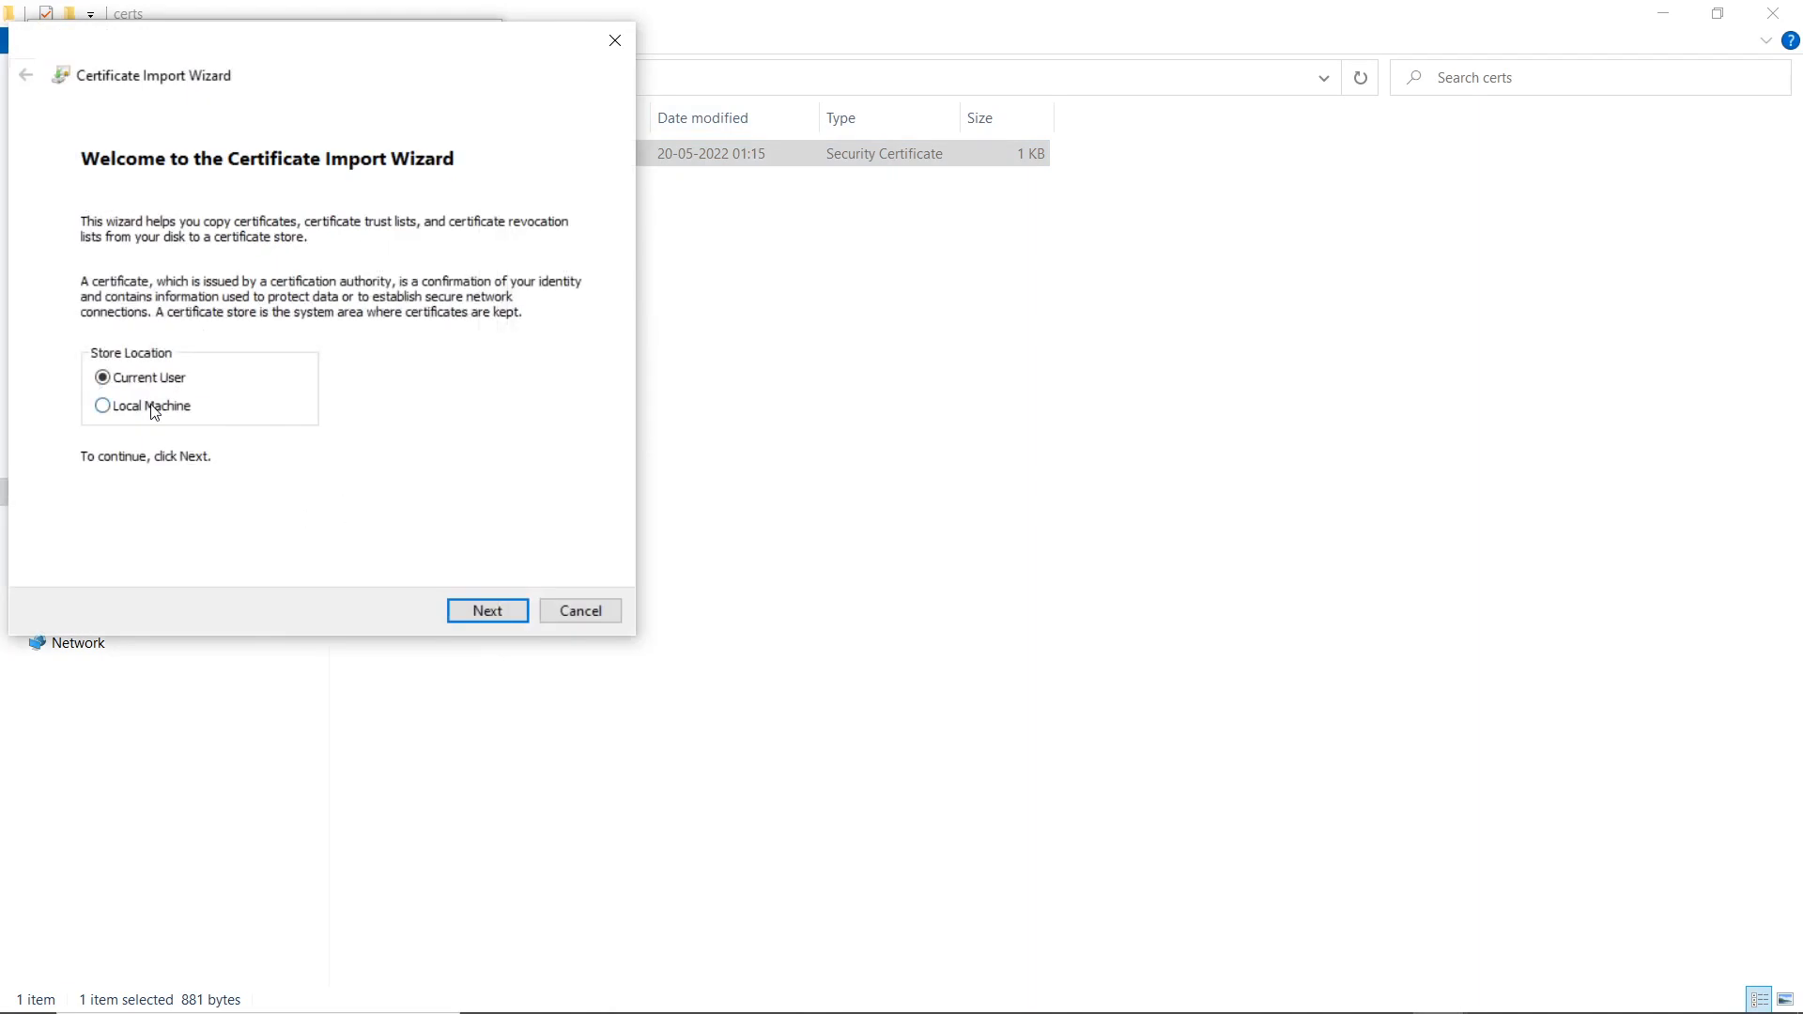
{"action": "mouse_move", "coordinate": [464, 612]}
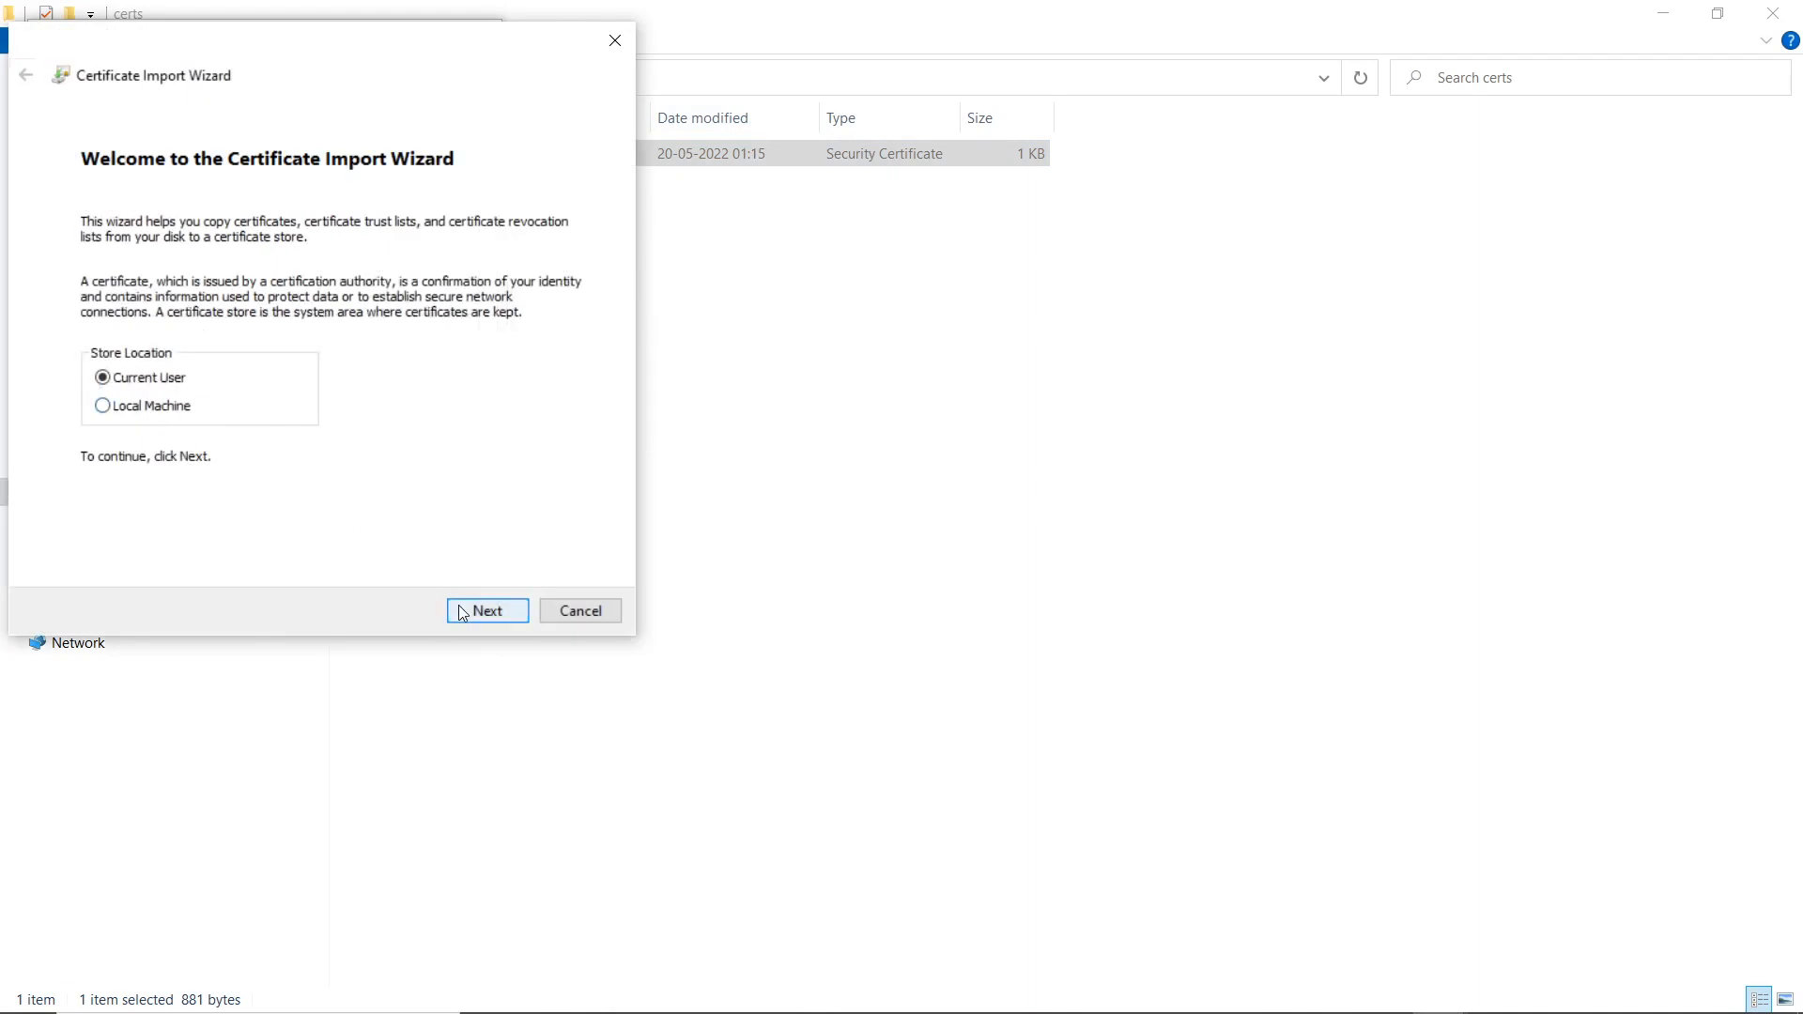
{"action": "left_click", "coordinate": [486, 610]}
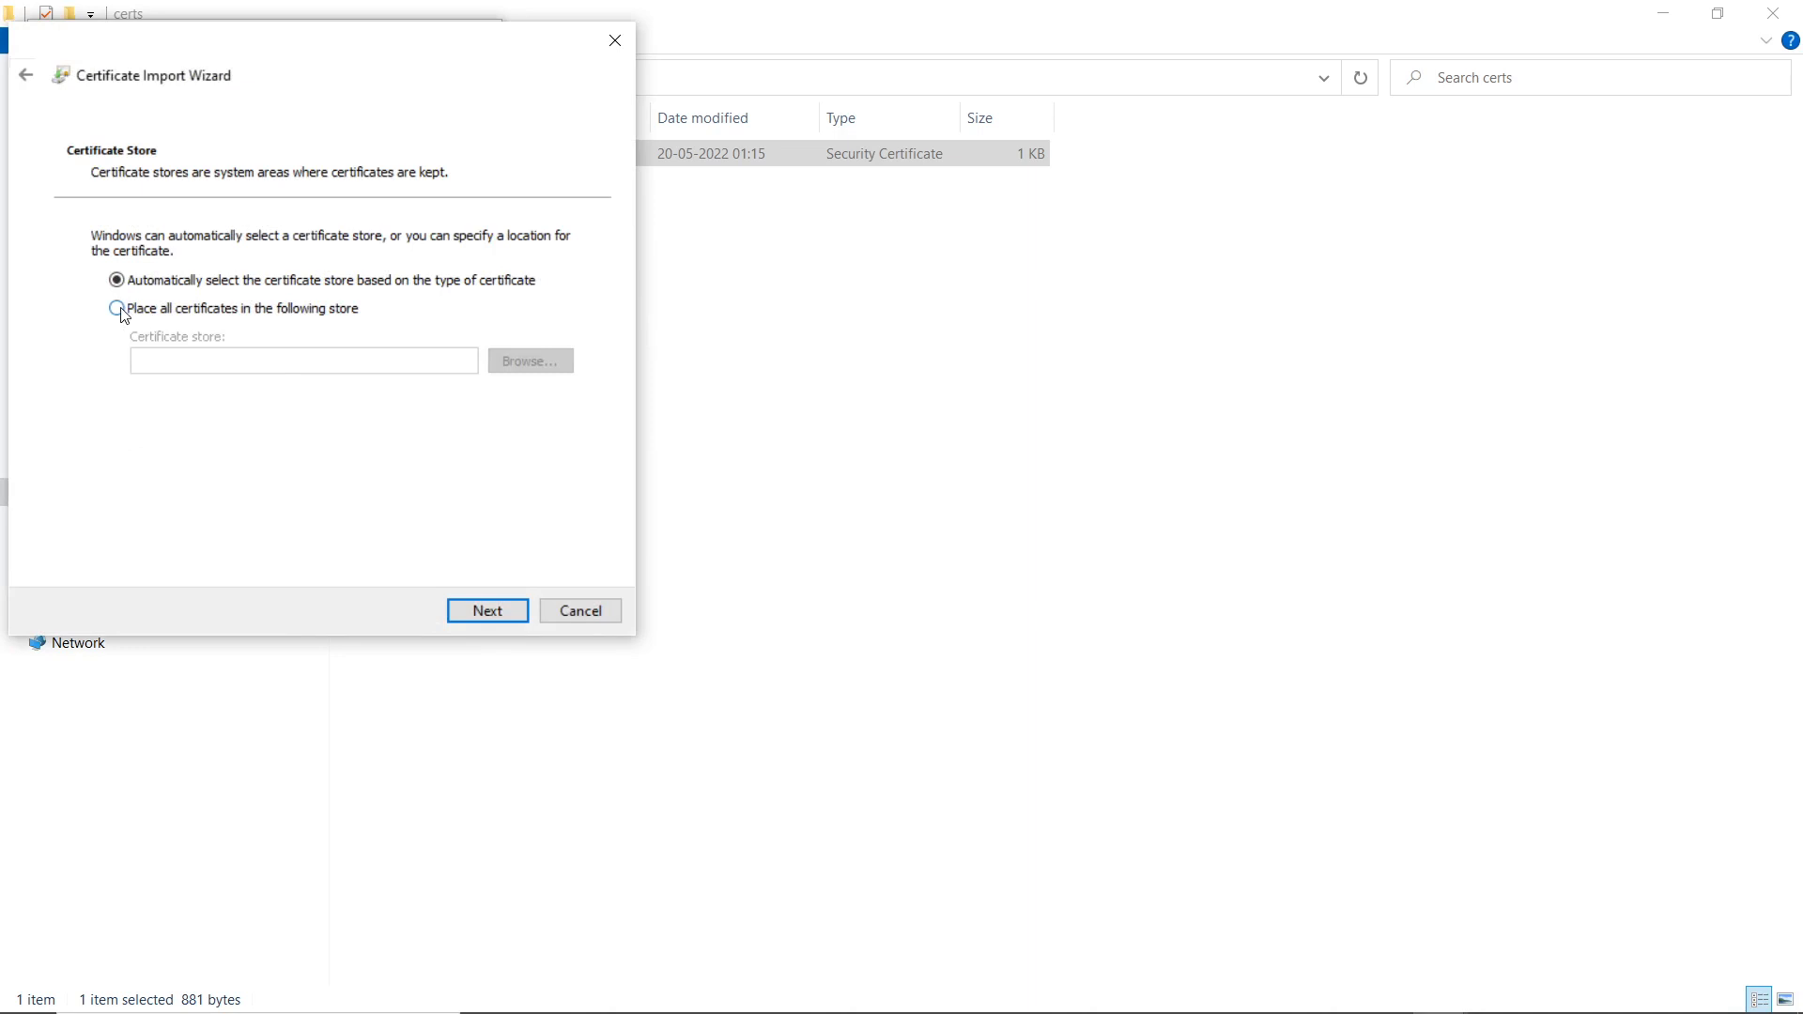
Choose the Trusted Root Certification Authorities store for the certificate
{"action": "left_click", "coordinate": [114, 308]}
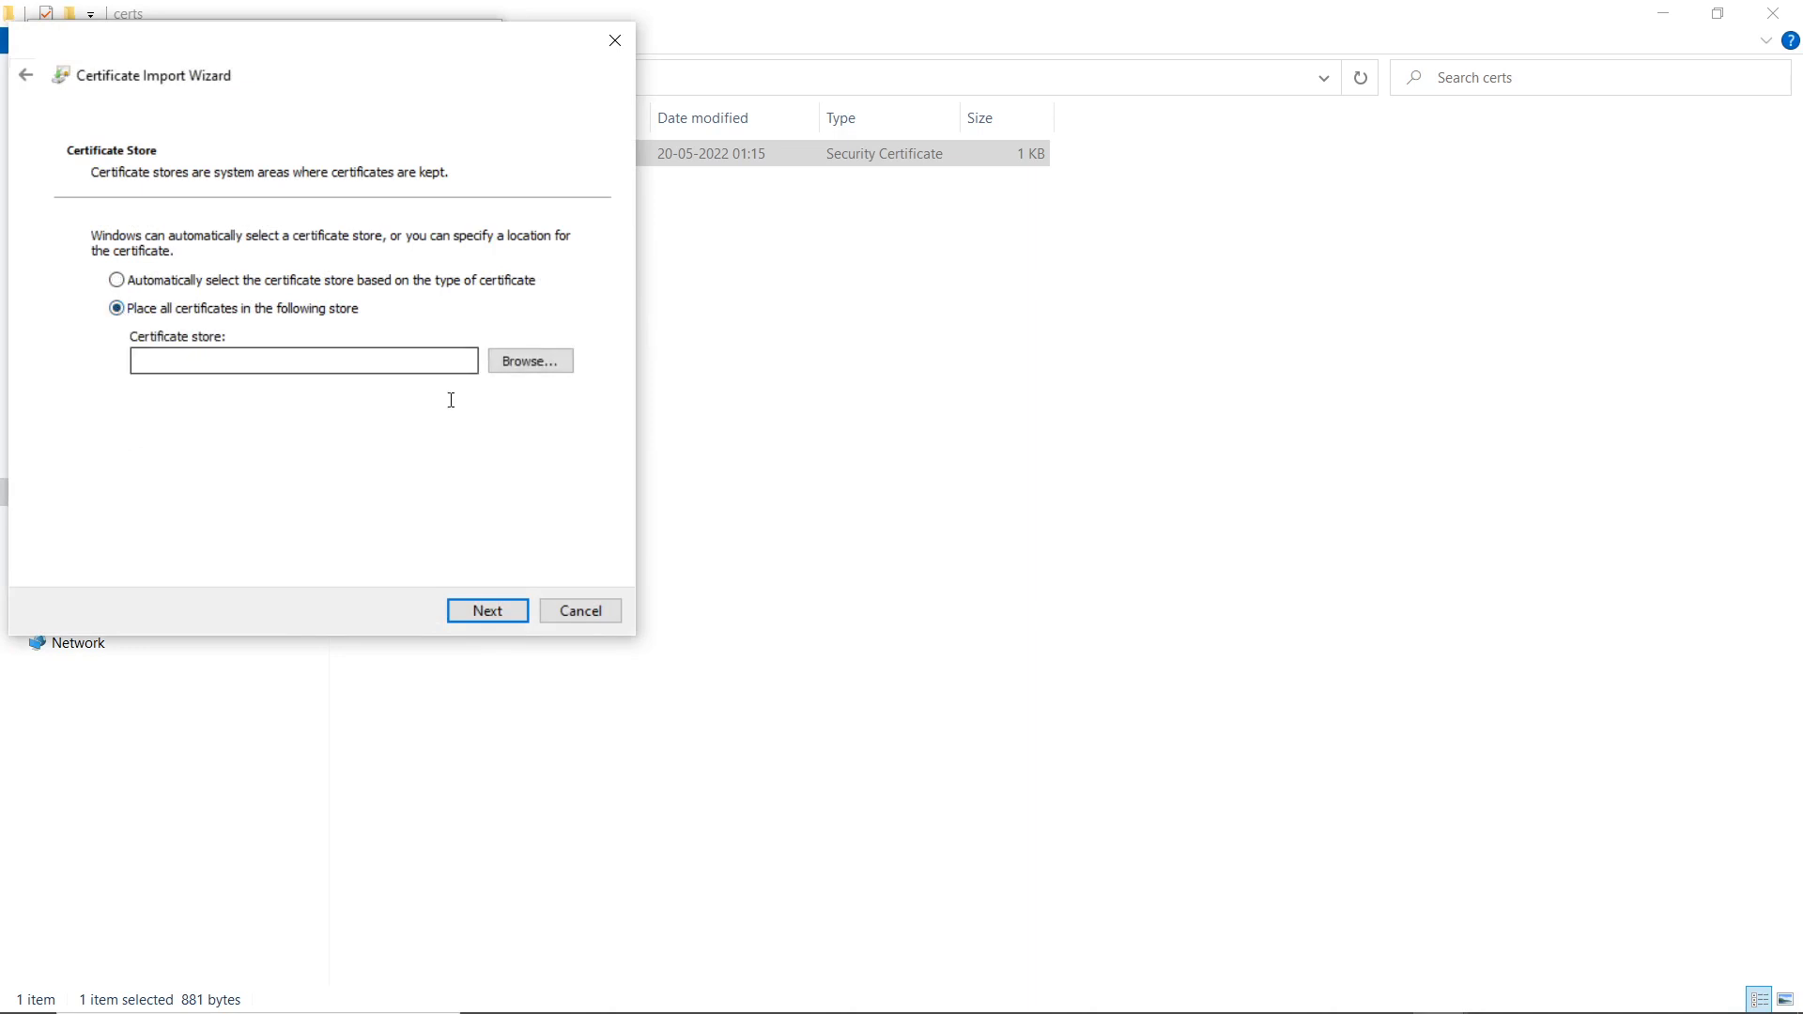
{"action": "left_click", "coordinate": [530, 361]}
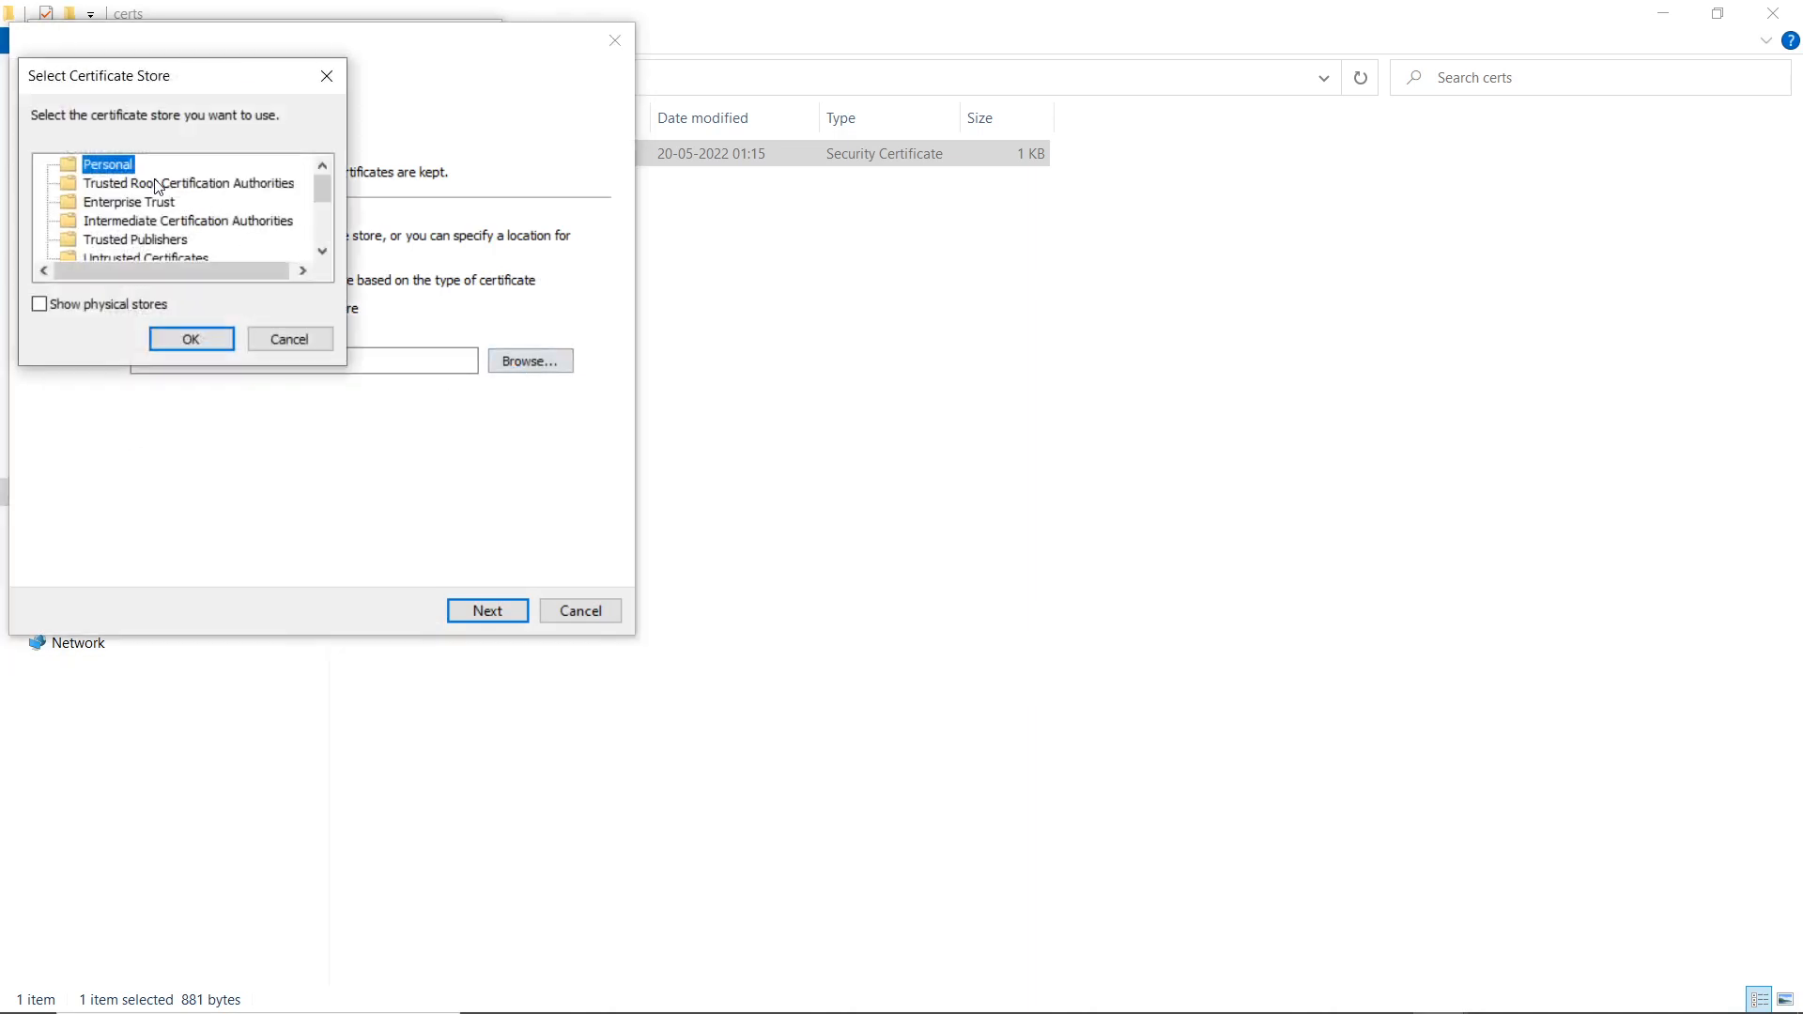
{"action": "left_click", "coordinate": [179, 184]}
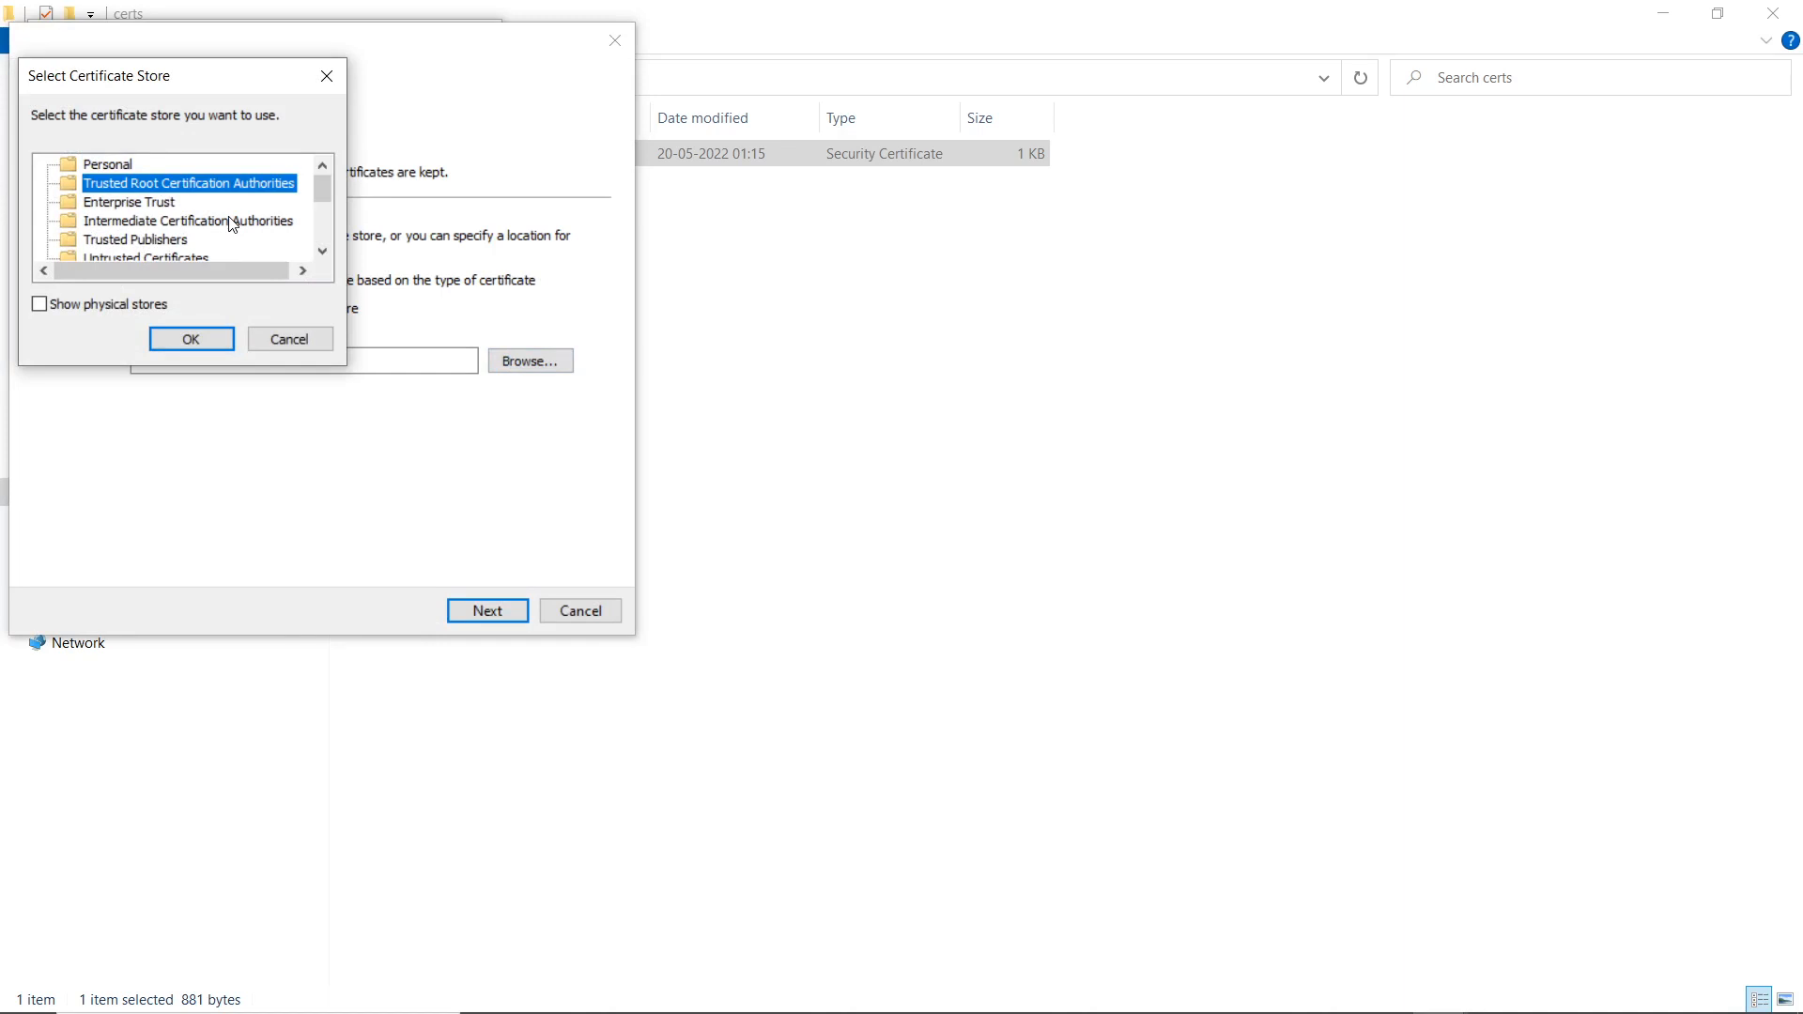
{"action": "mouse_move", "coordinate": [192, 206]}
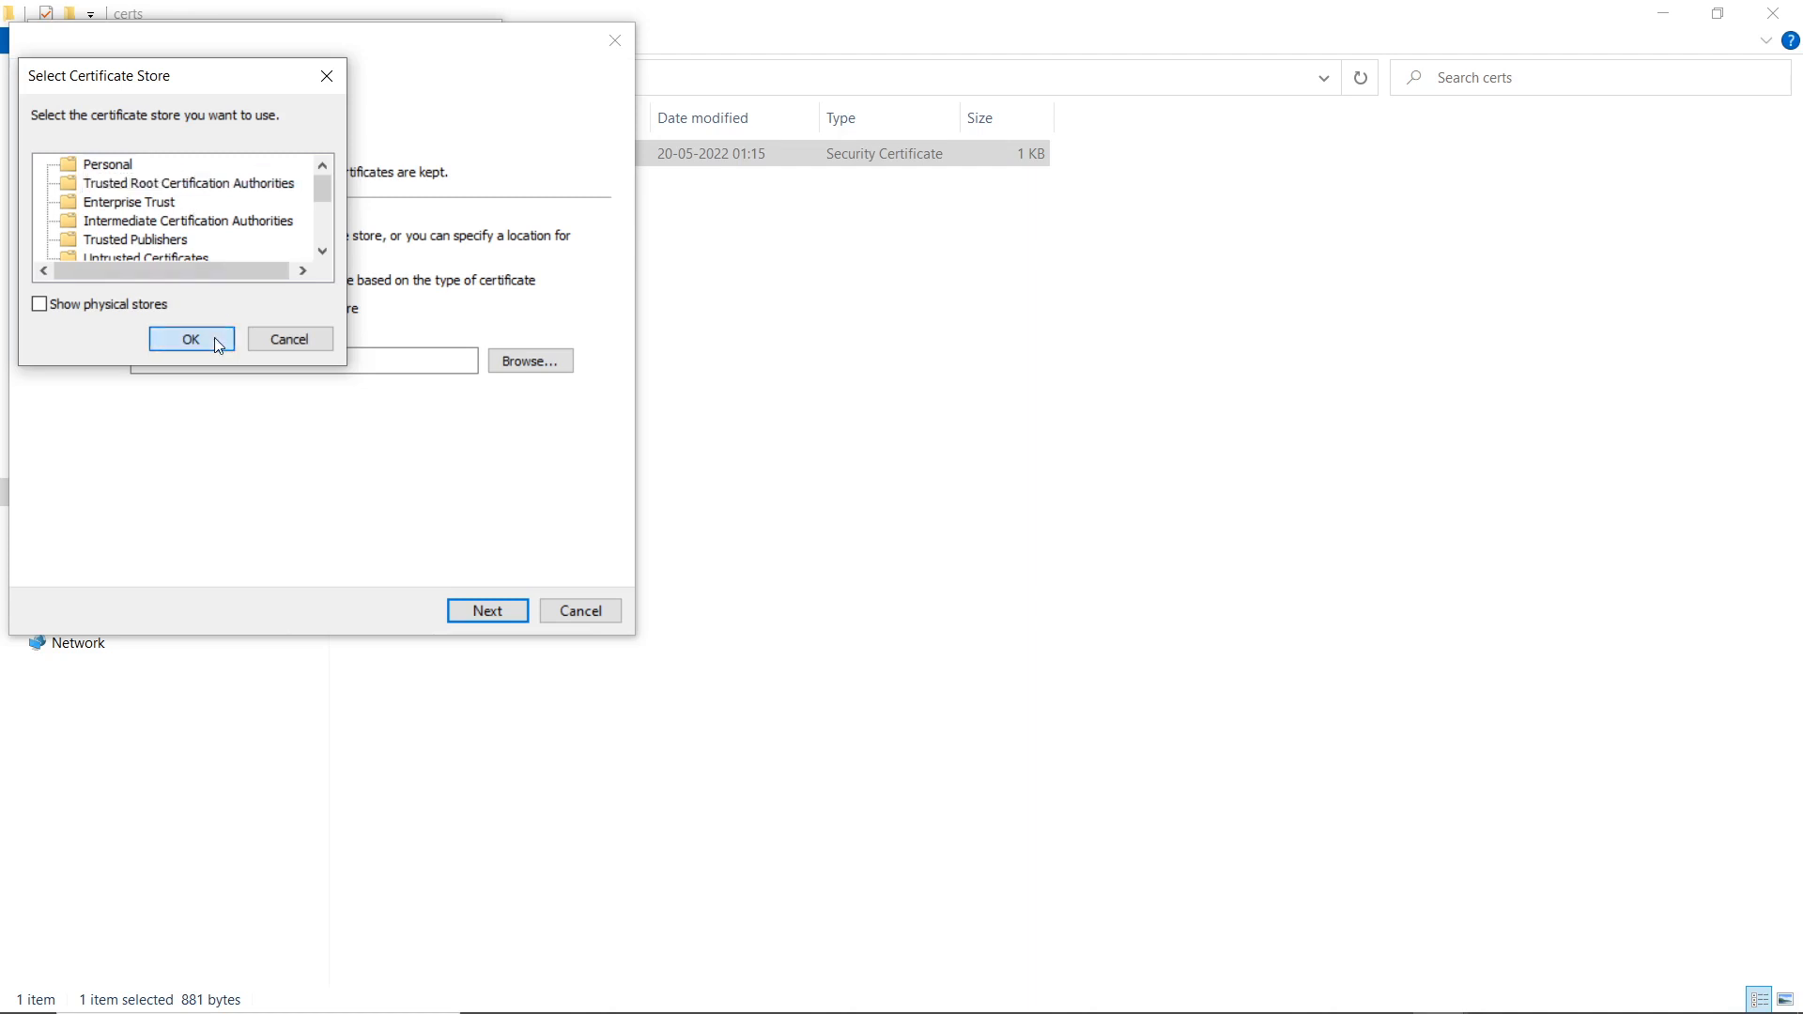
{"action": "left_click", "coordinate": [190, 338]}
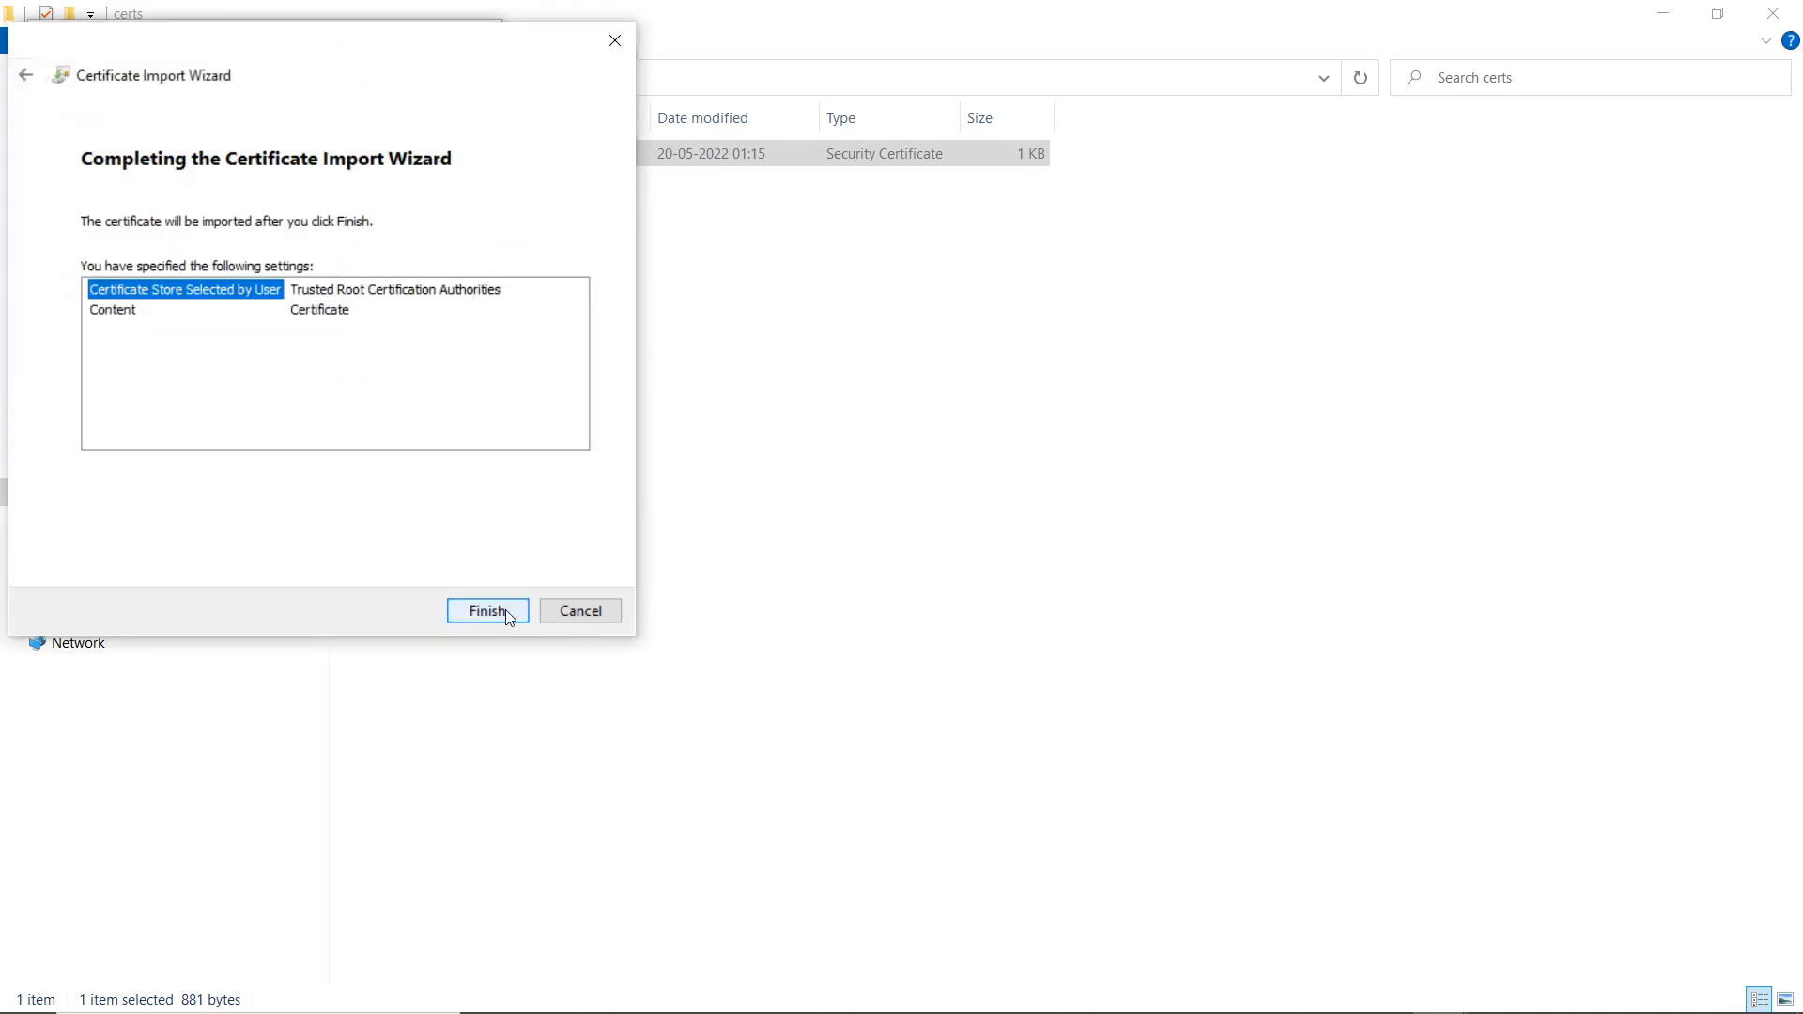
Finish the import, accept the security warning and dismiss the success message
{"action": "left_click", "coordinate": [486, 611]}
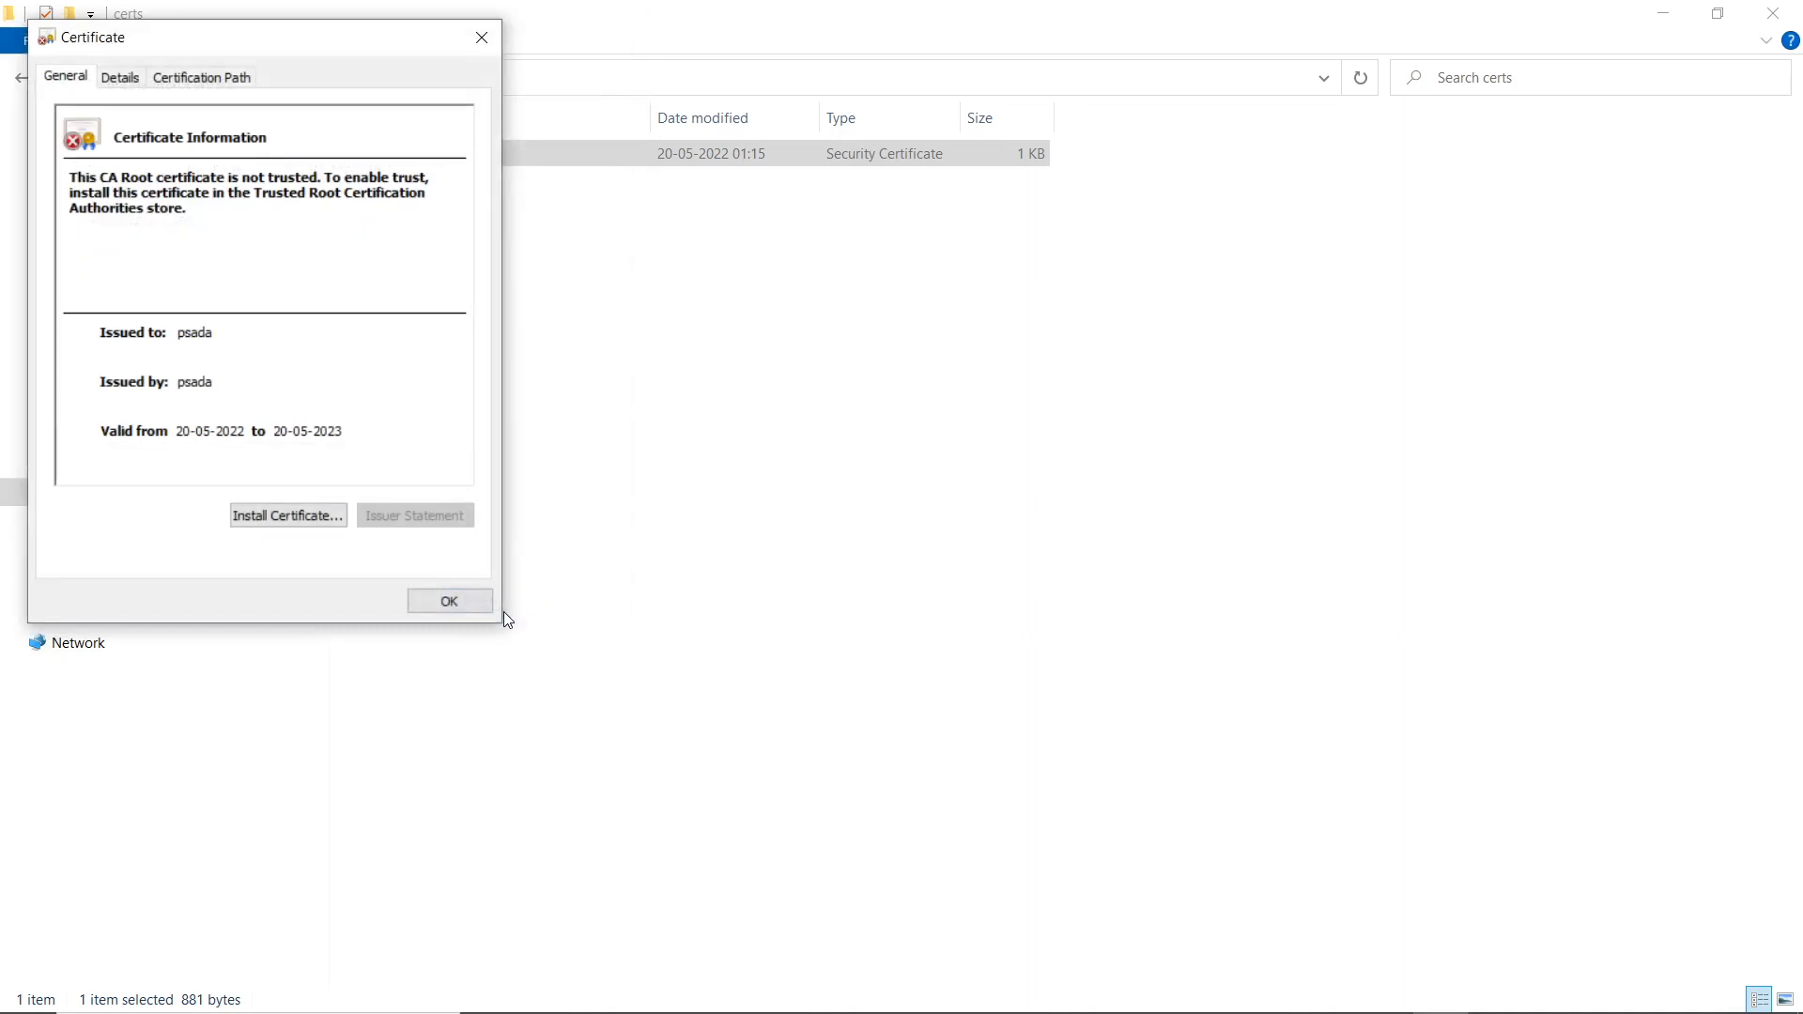
{"action": "left_click", "coordinate": [287, 515]}
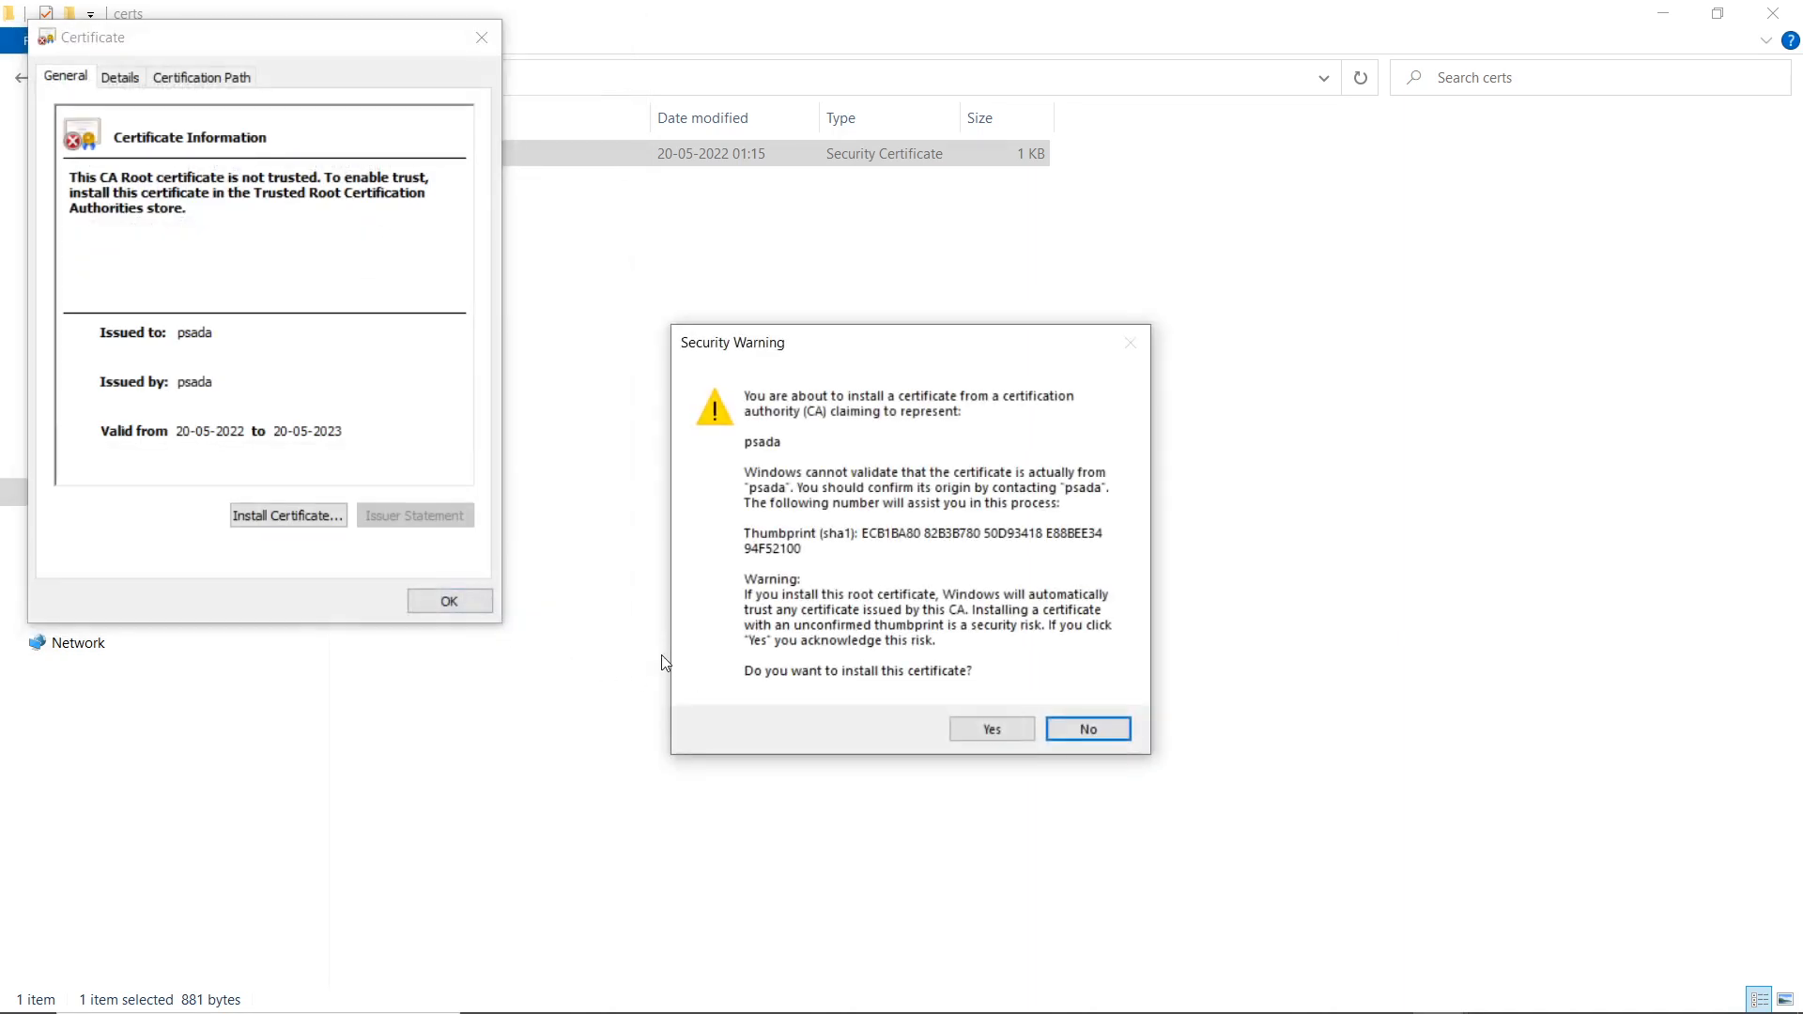
{"action": "mouse_move", "coordinate": [800, 413]}
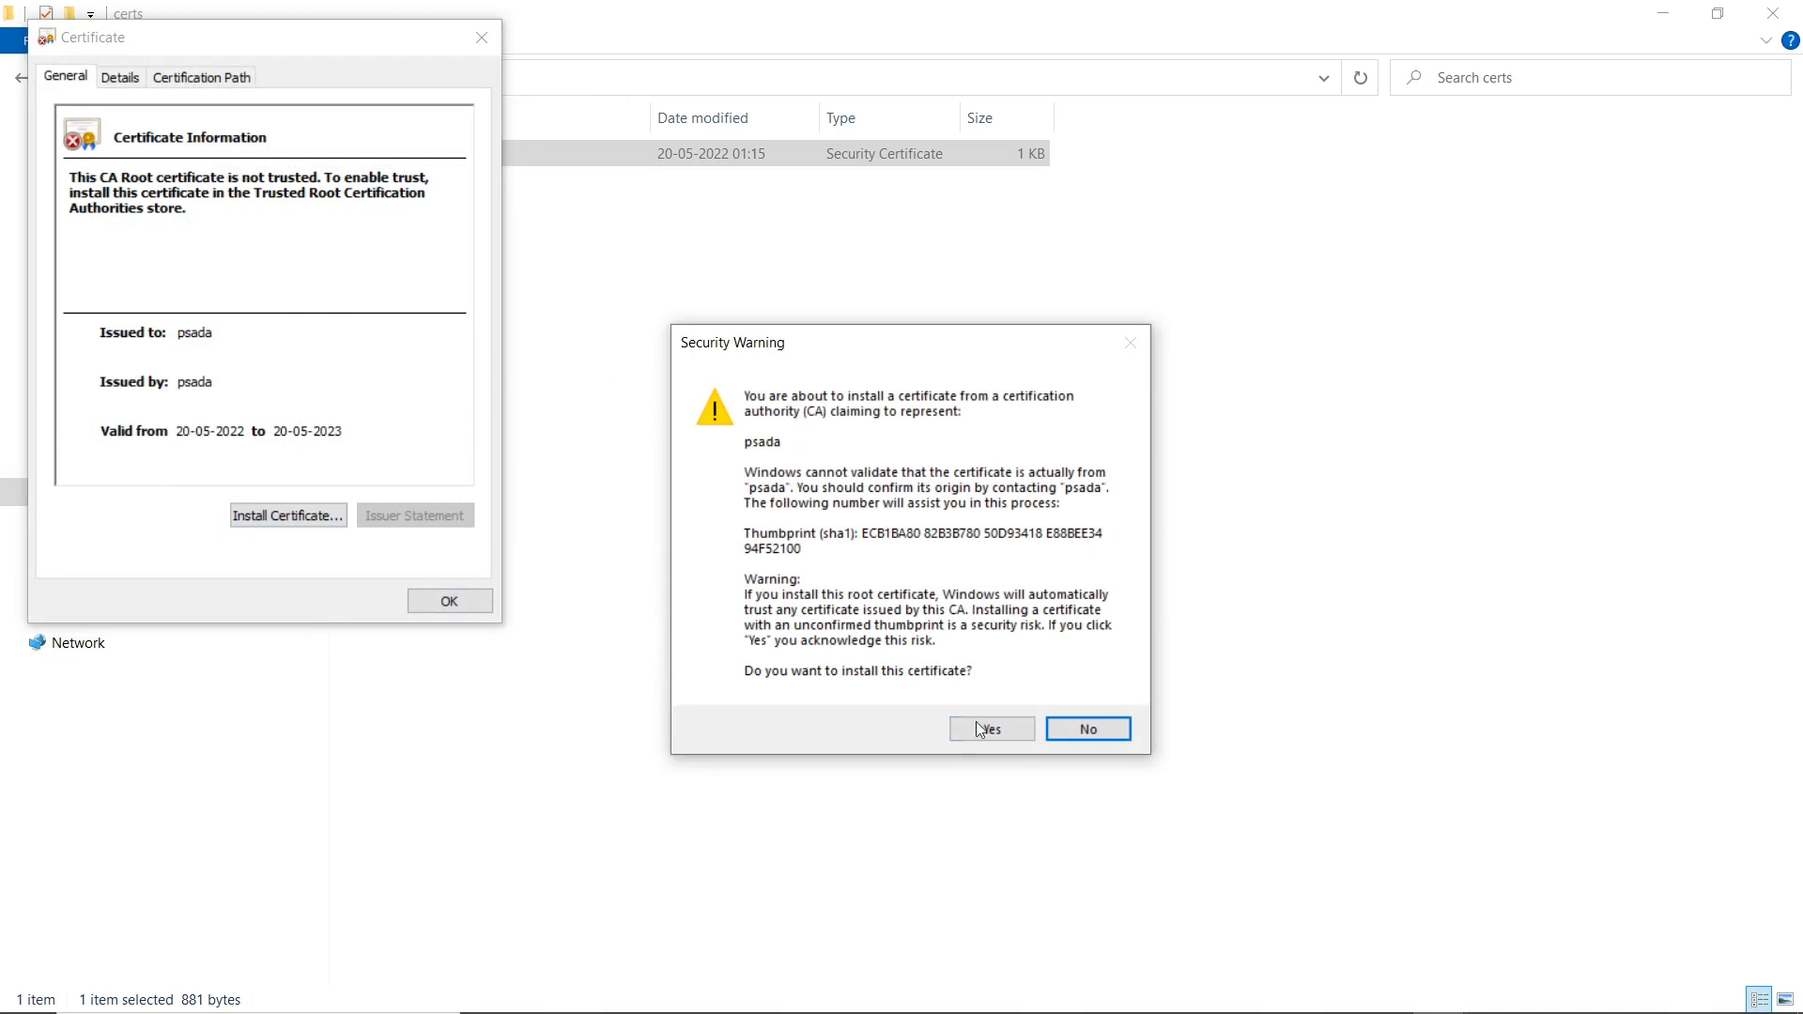
{"action": "left_click", "coordinate": [991, 729]}
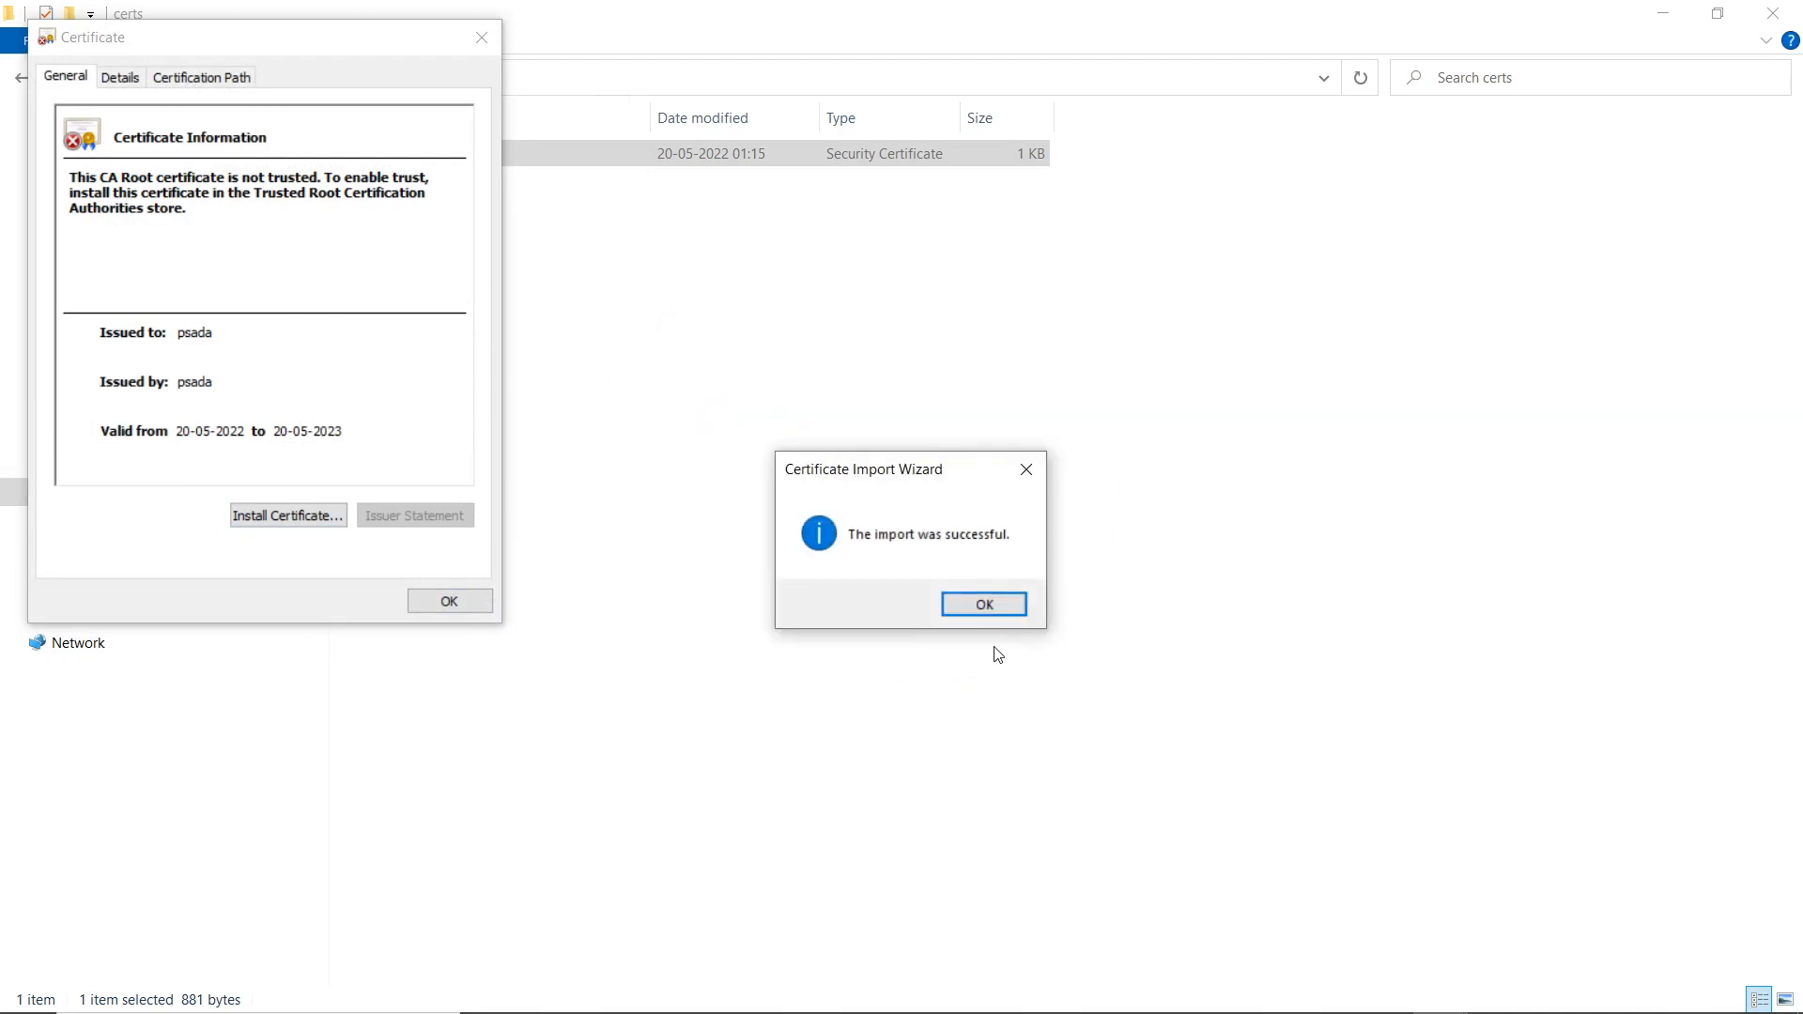
{"action": "left_click", "coordinate": [984, 605]}
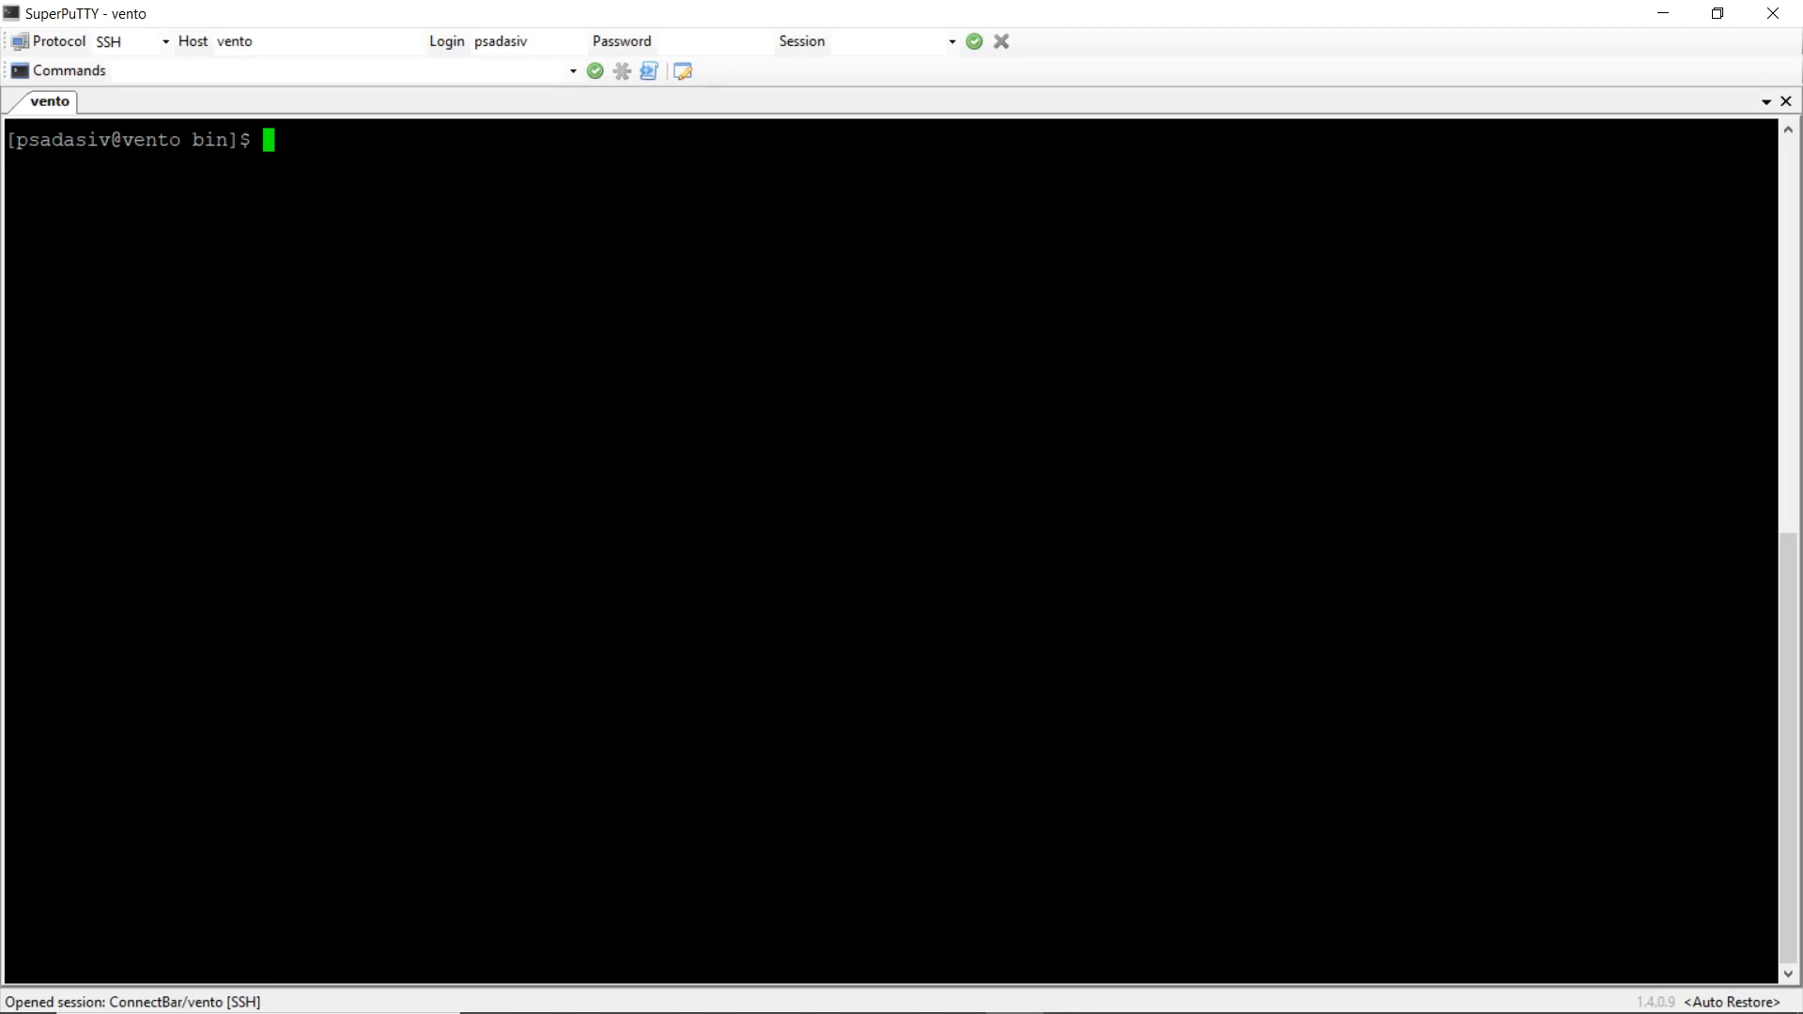
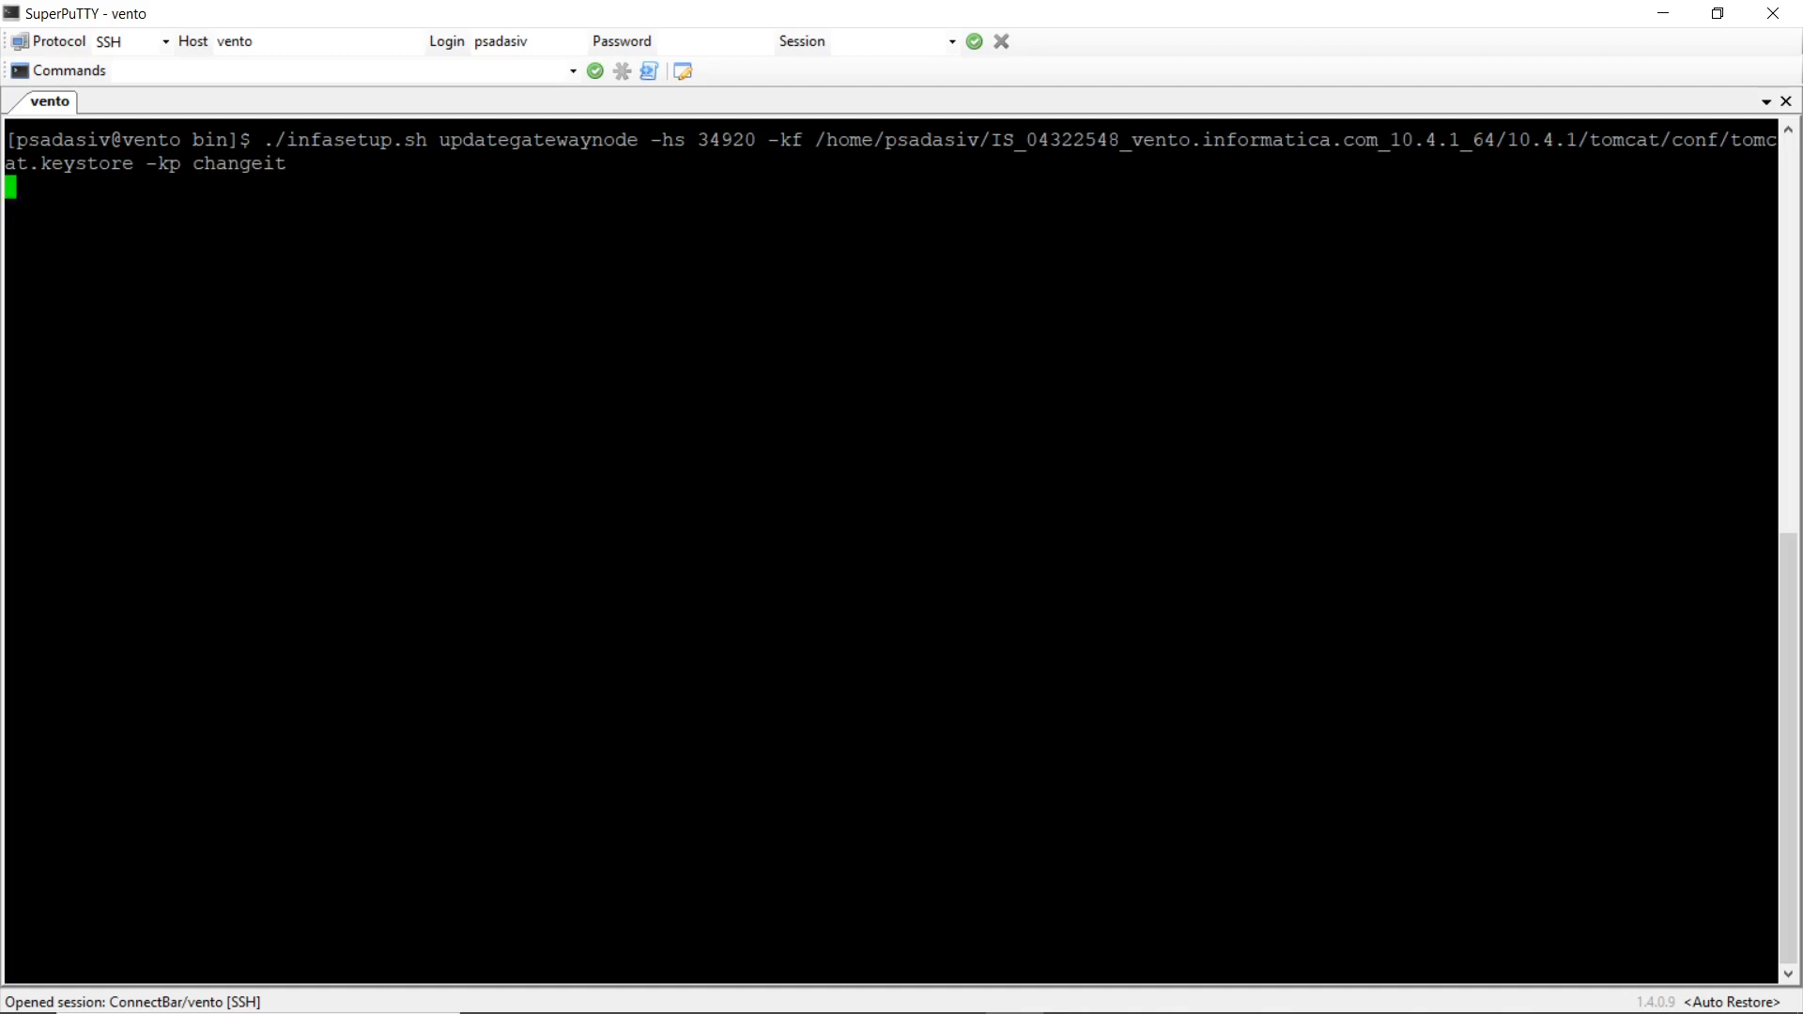
Move to tomcat/bin and start the Informatica services with ./infaservice.sh start
{"action": "type", "text": "cd"}
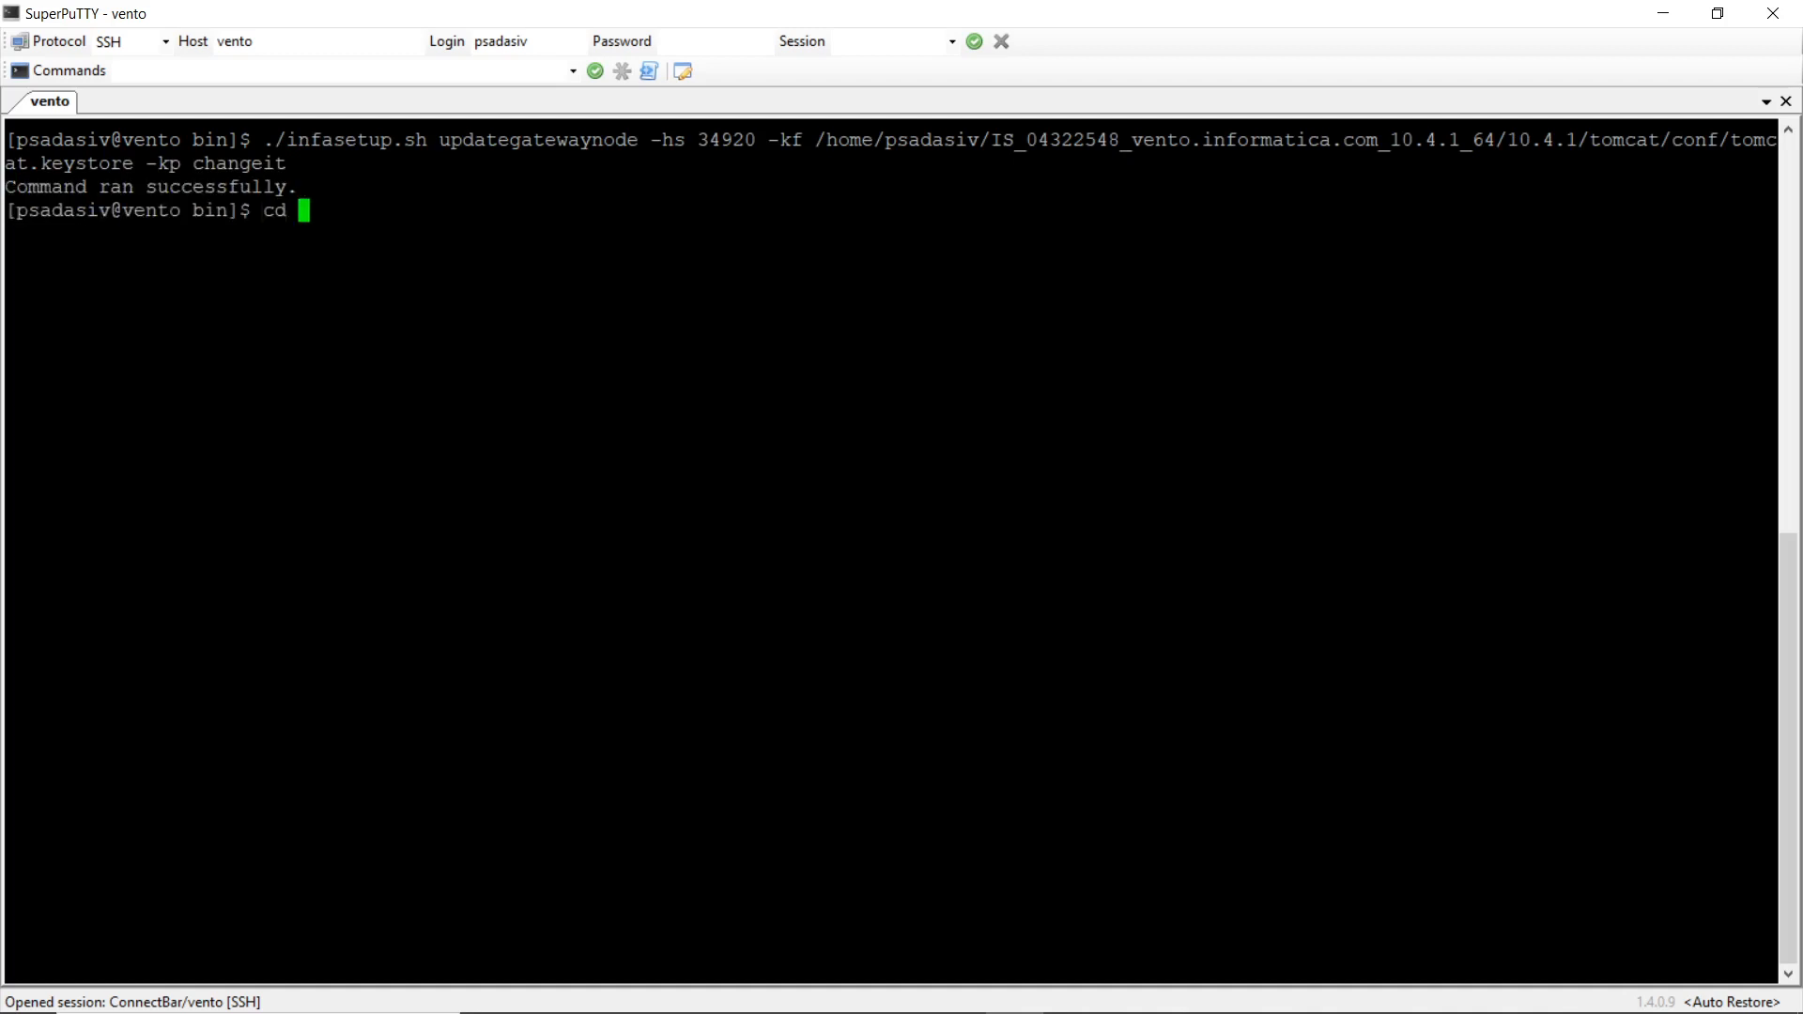
{"action": "type", "text": "../.."}
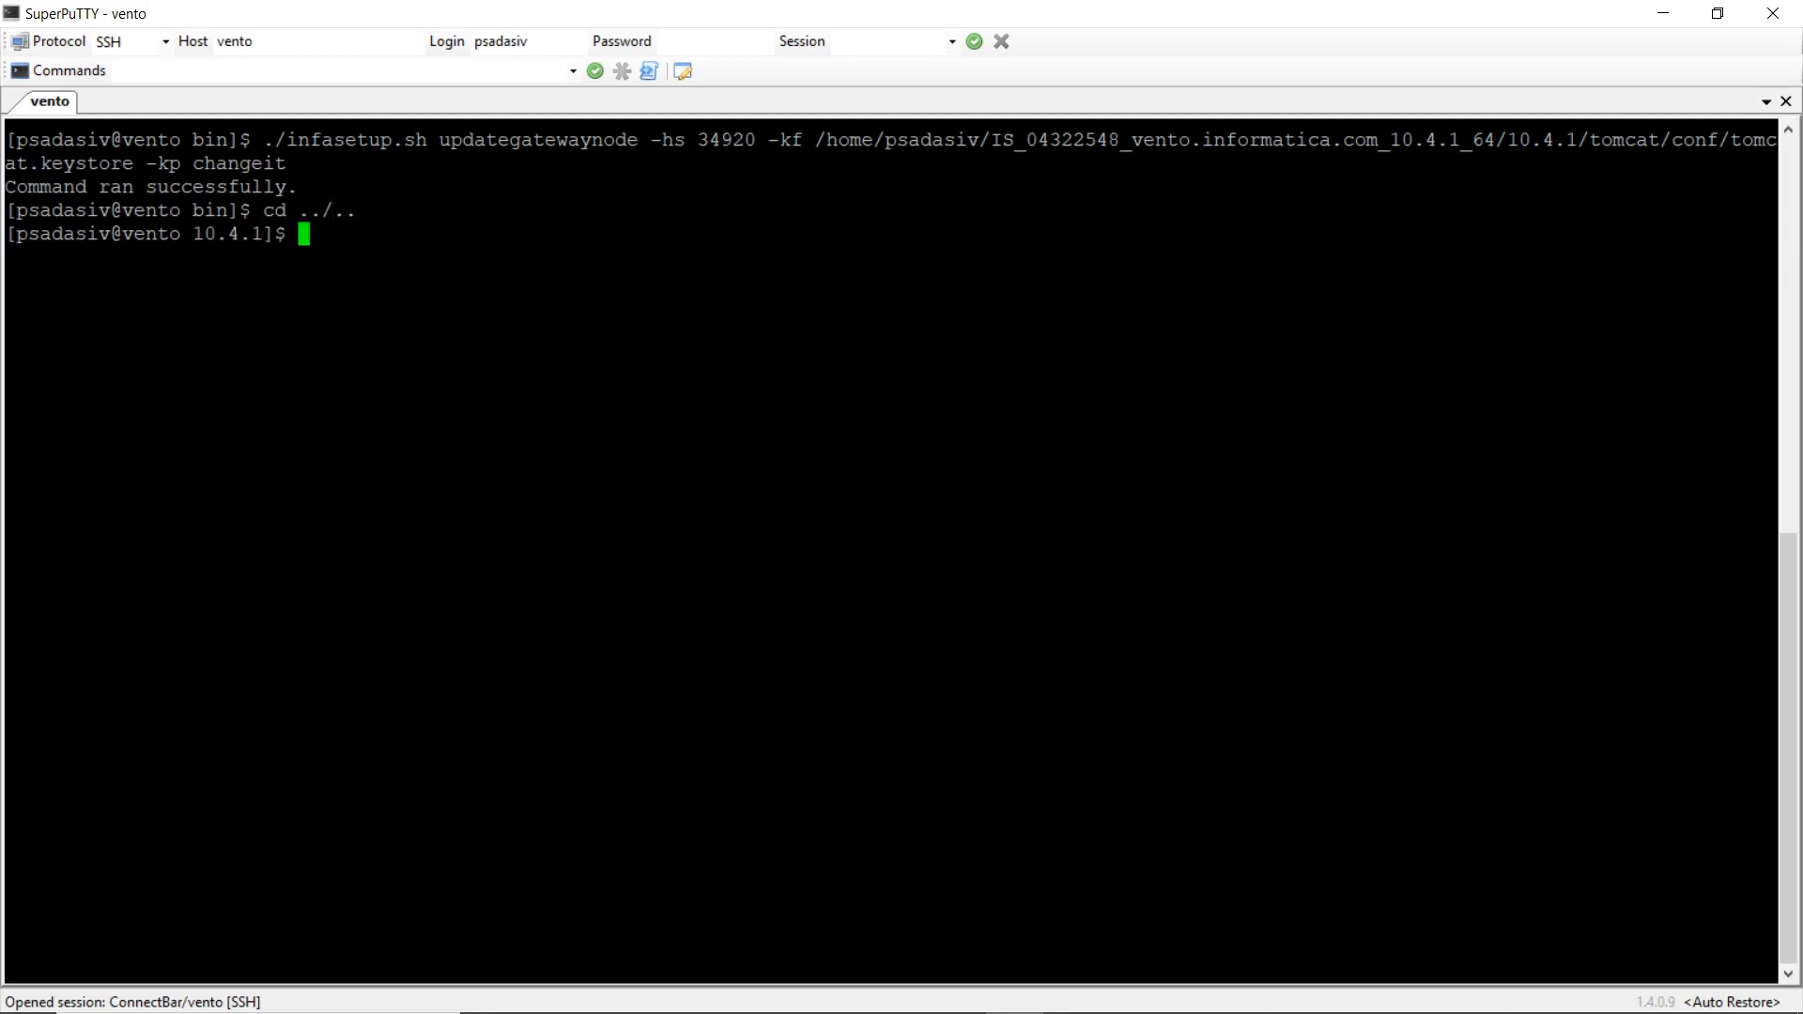
{"action": "type", "text": "cd tomcat/bin"}
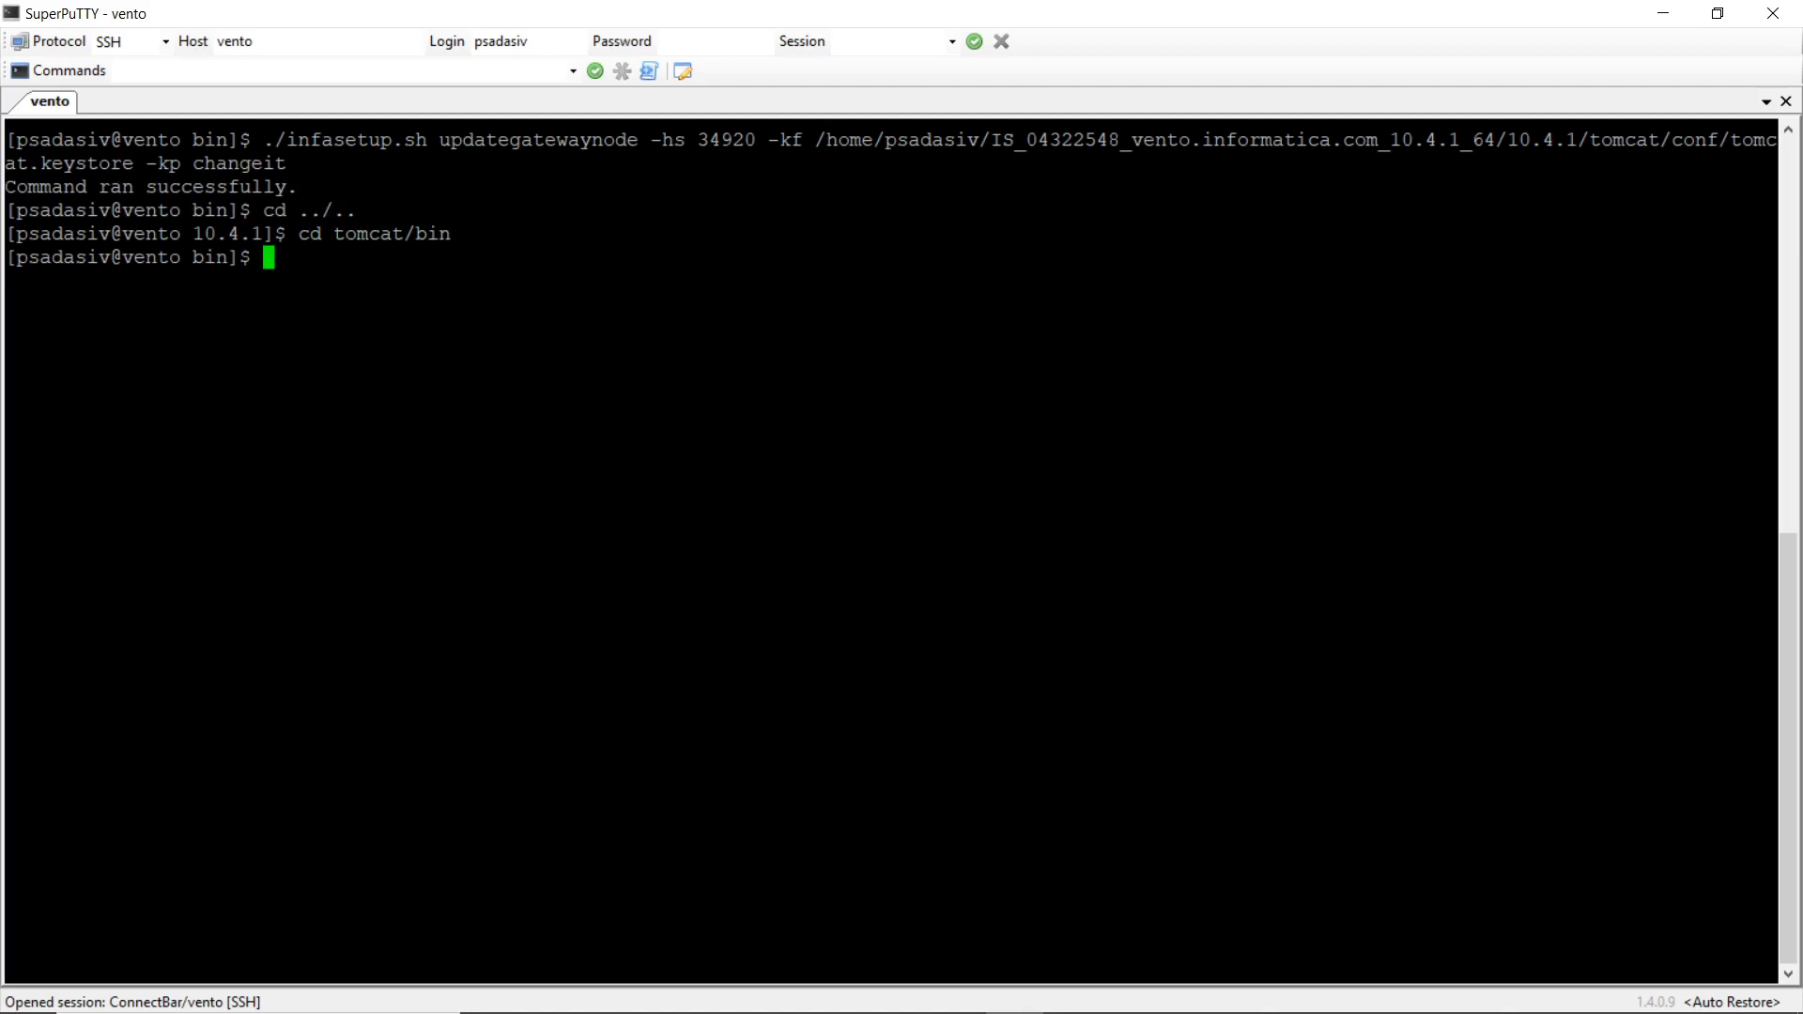
{"action": "type", "text": "./inf"}
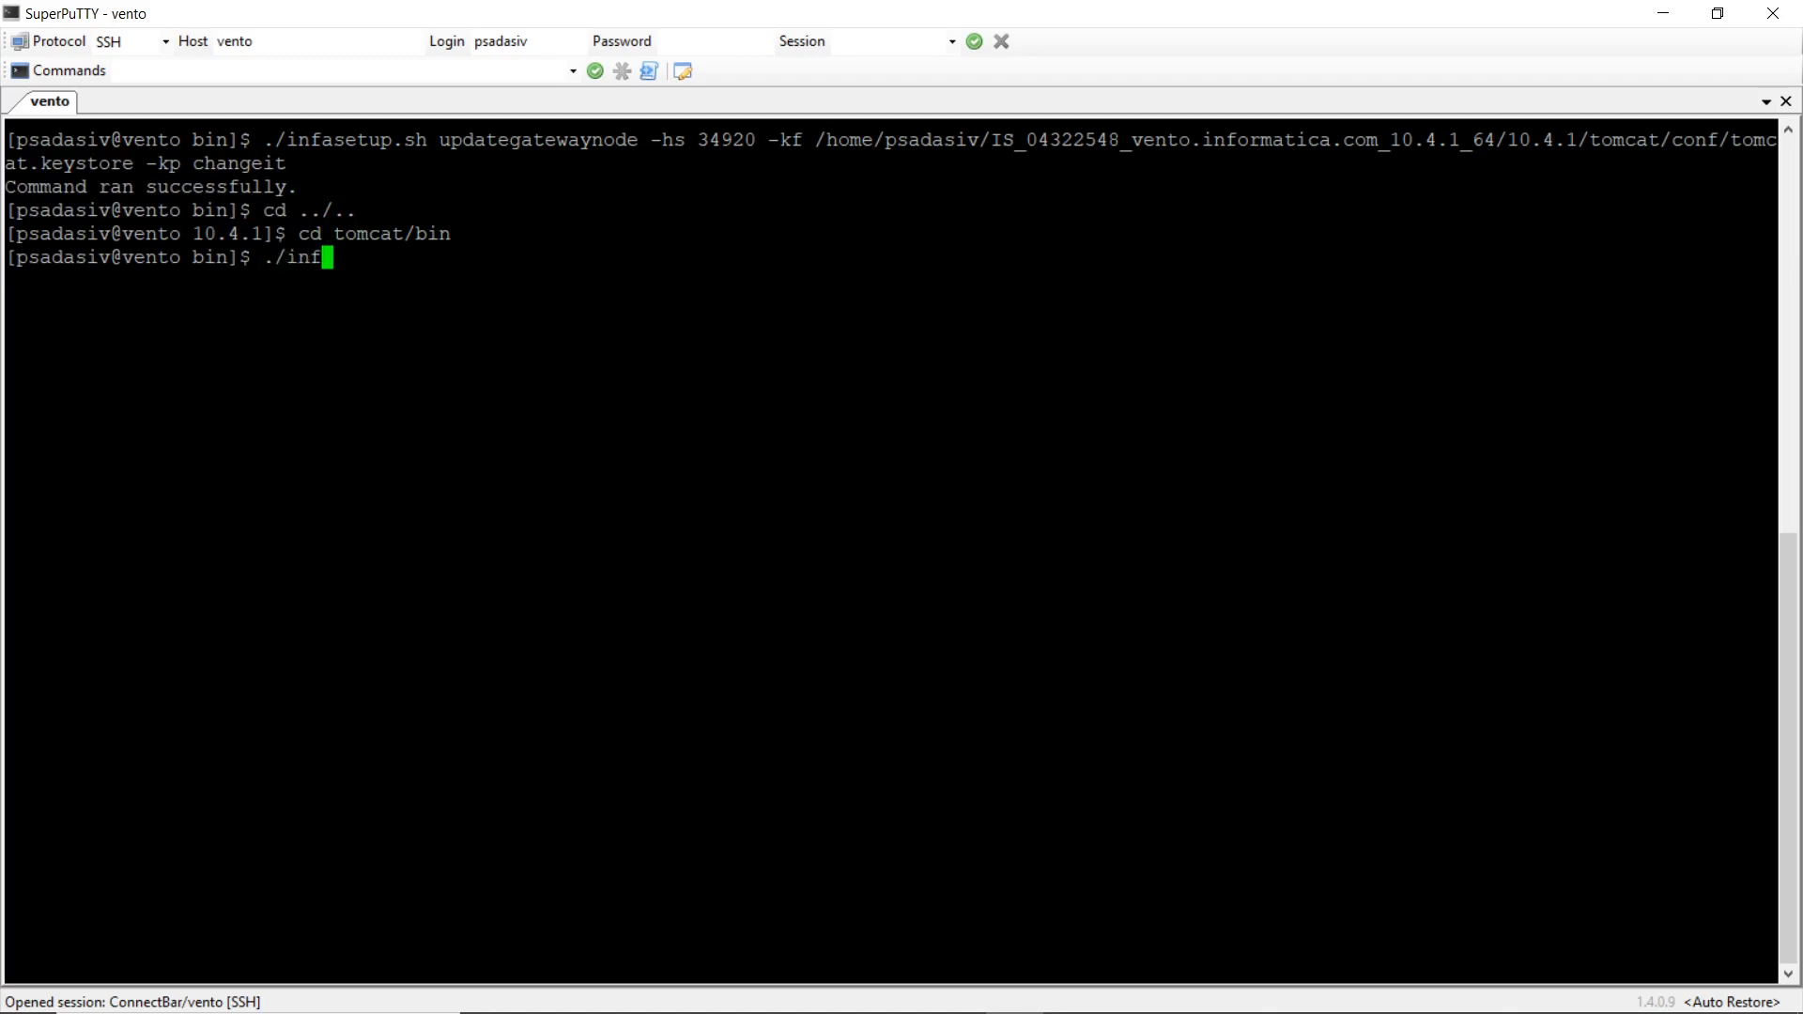
{"action": "type", "text": "aservice.sh start"}
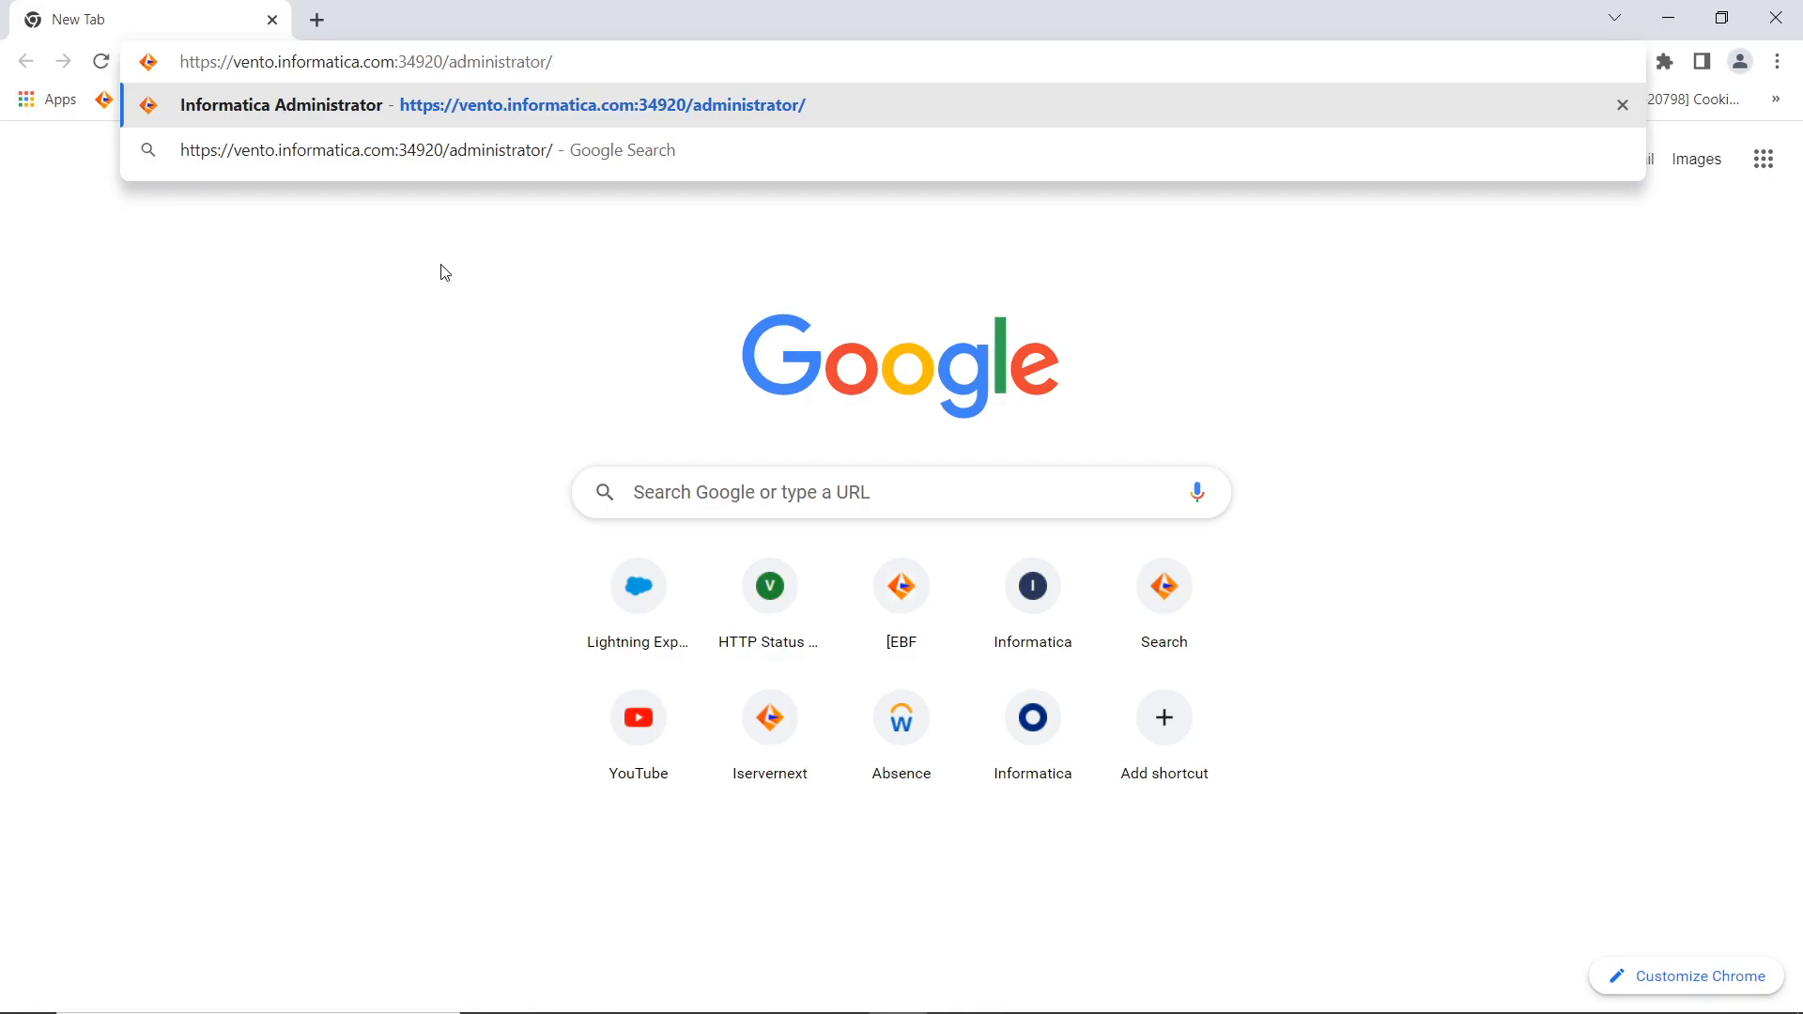
{"action": "left_click", "coordinate": [601, 105]}
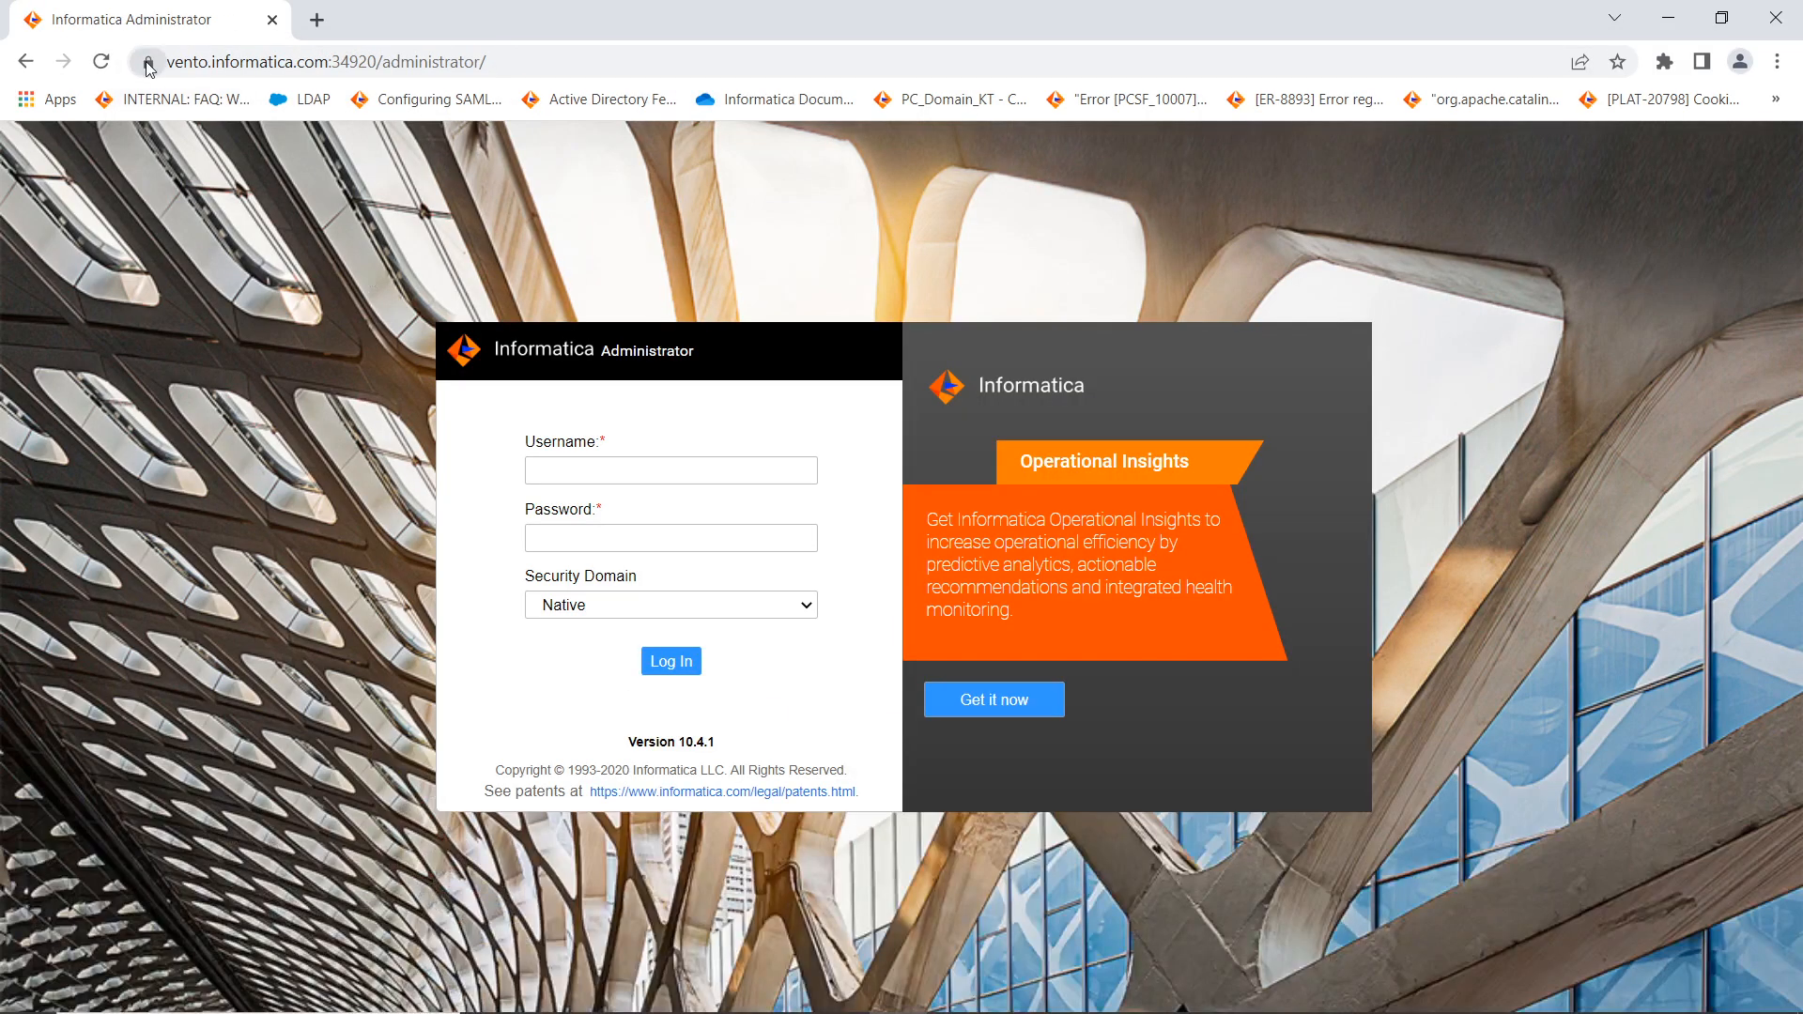
{"action": "left_click", "coordinate": [144, 60]}
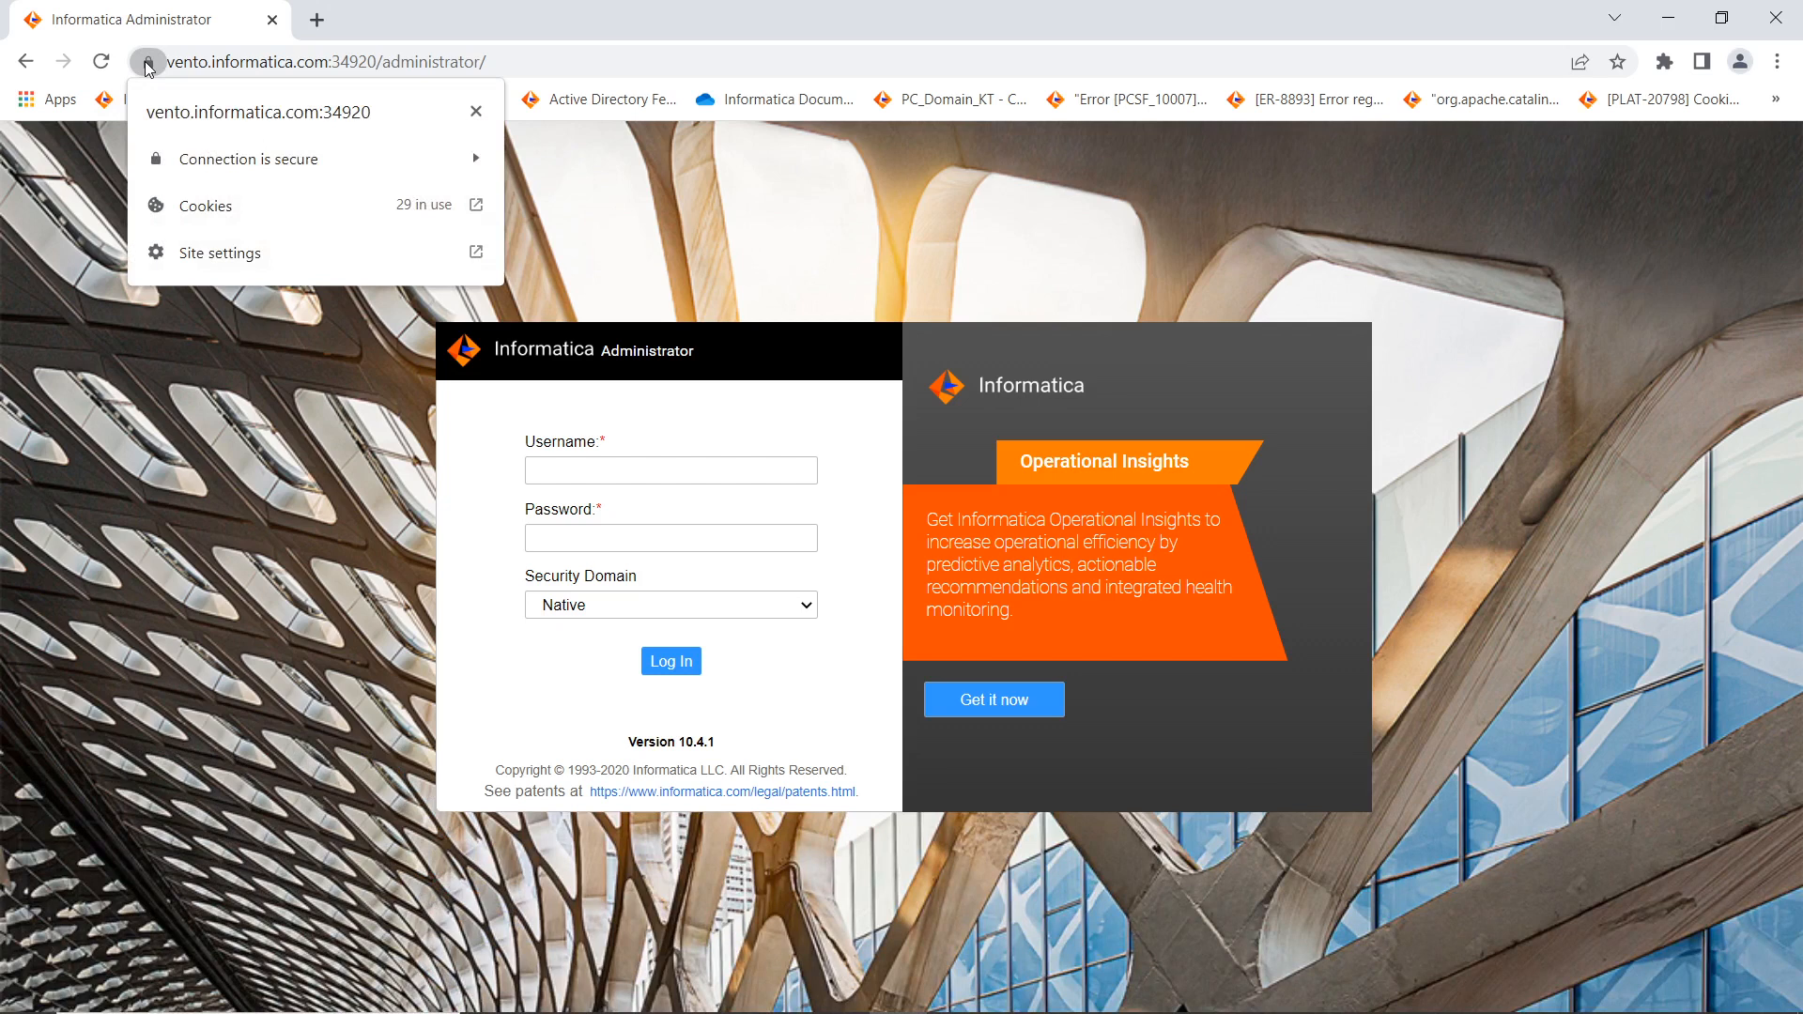
{"action": "mouse_move", "coordinate": [363, 184]}
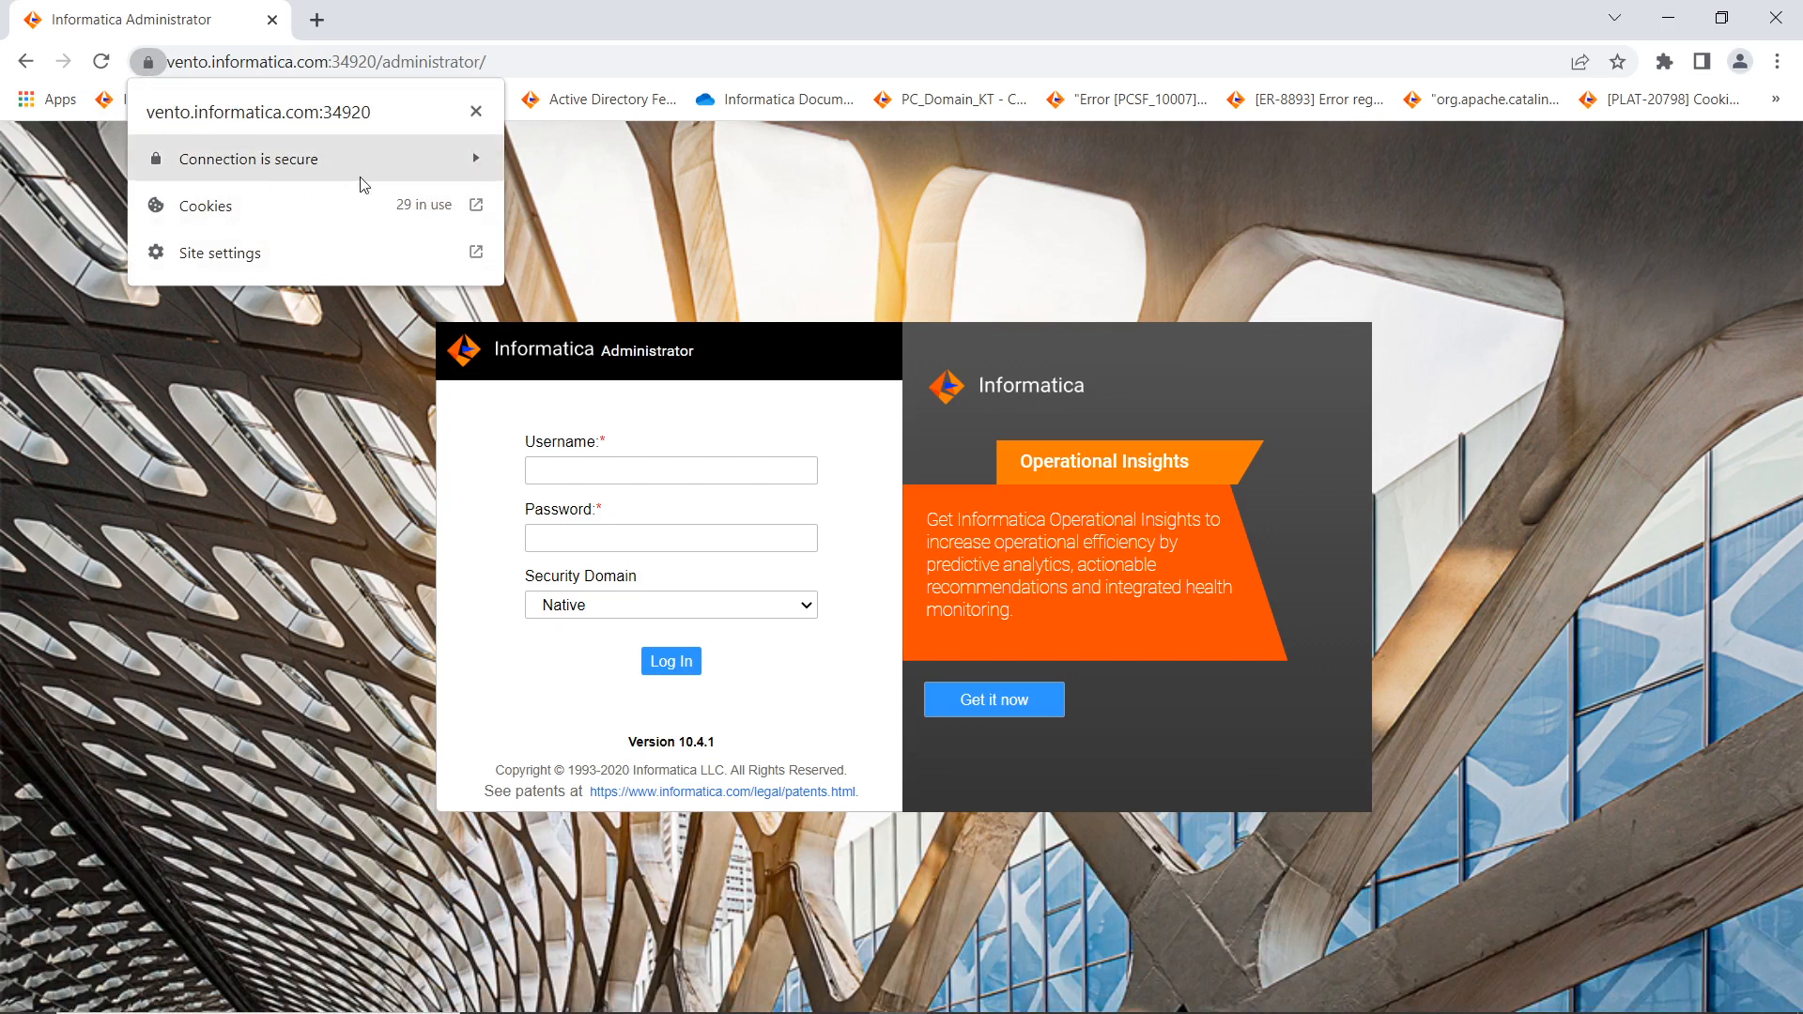
{"action": "left_click", "coordinate": [248, 158]}
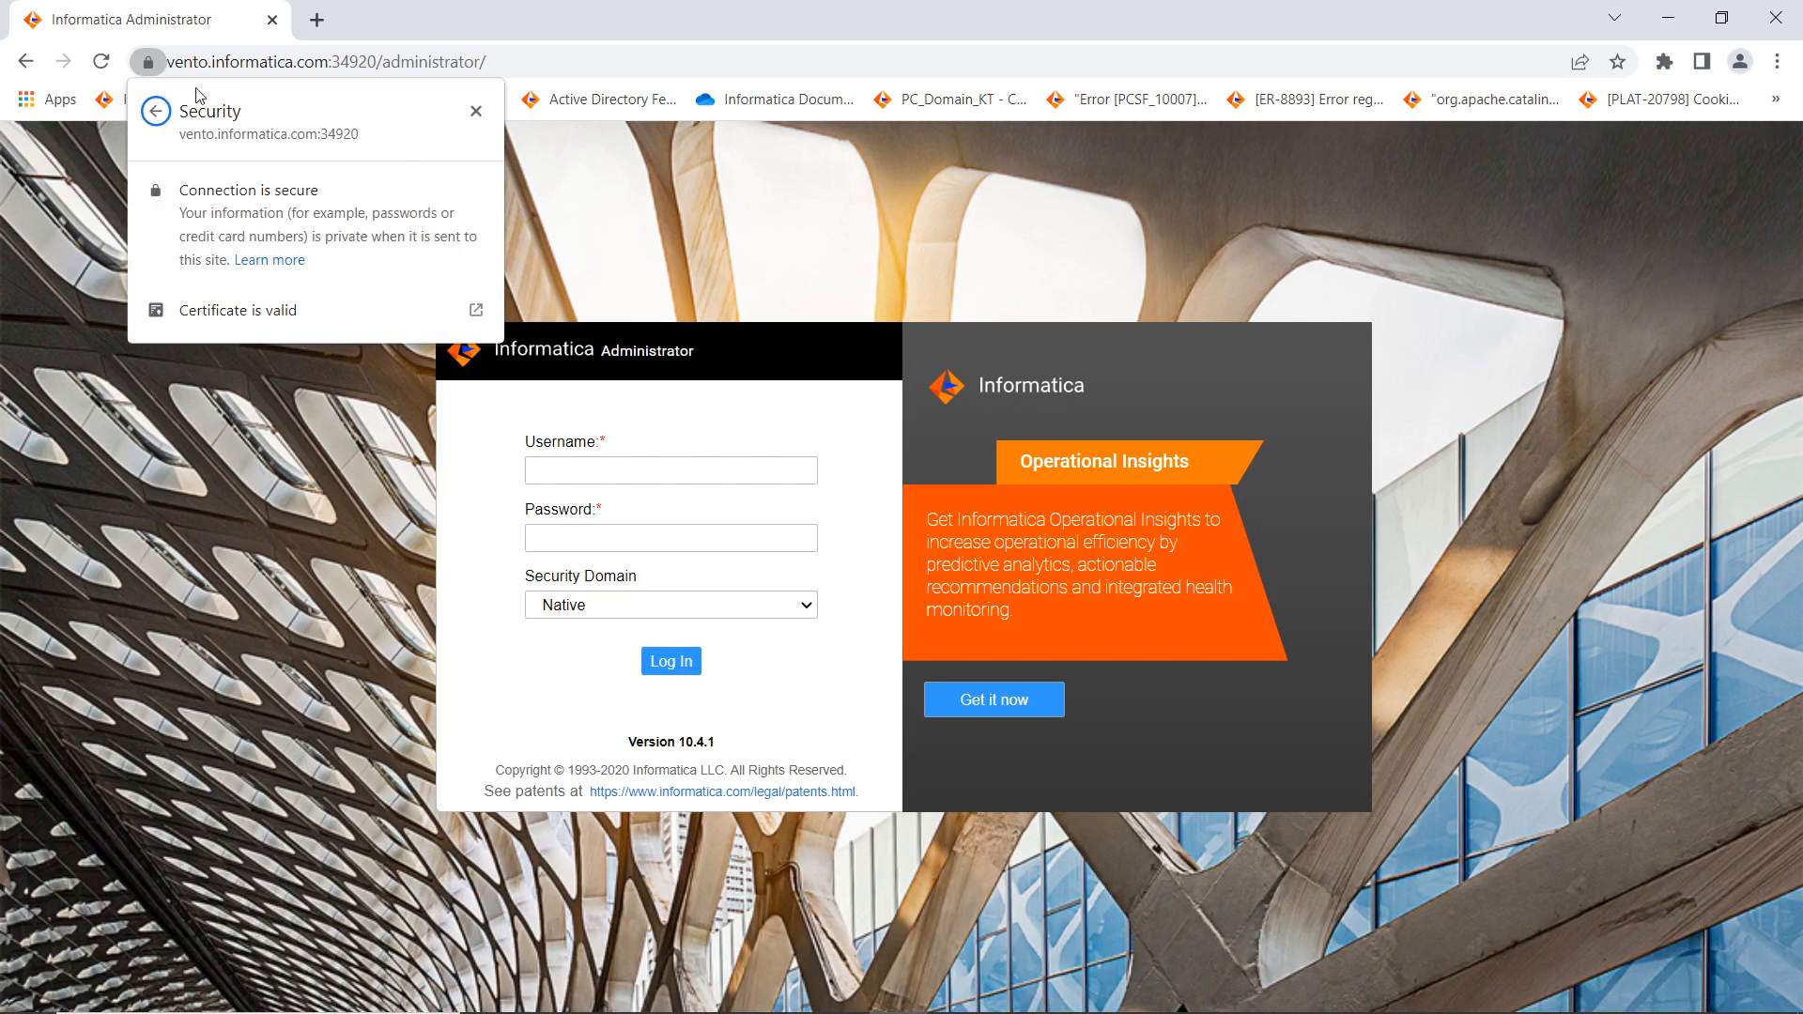
{"action": "mouse_move", "coordinate": [158, 112]}
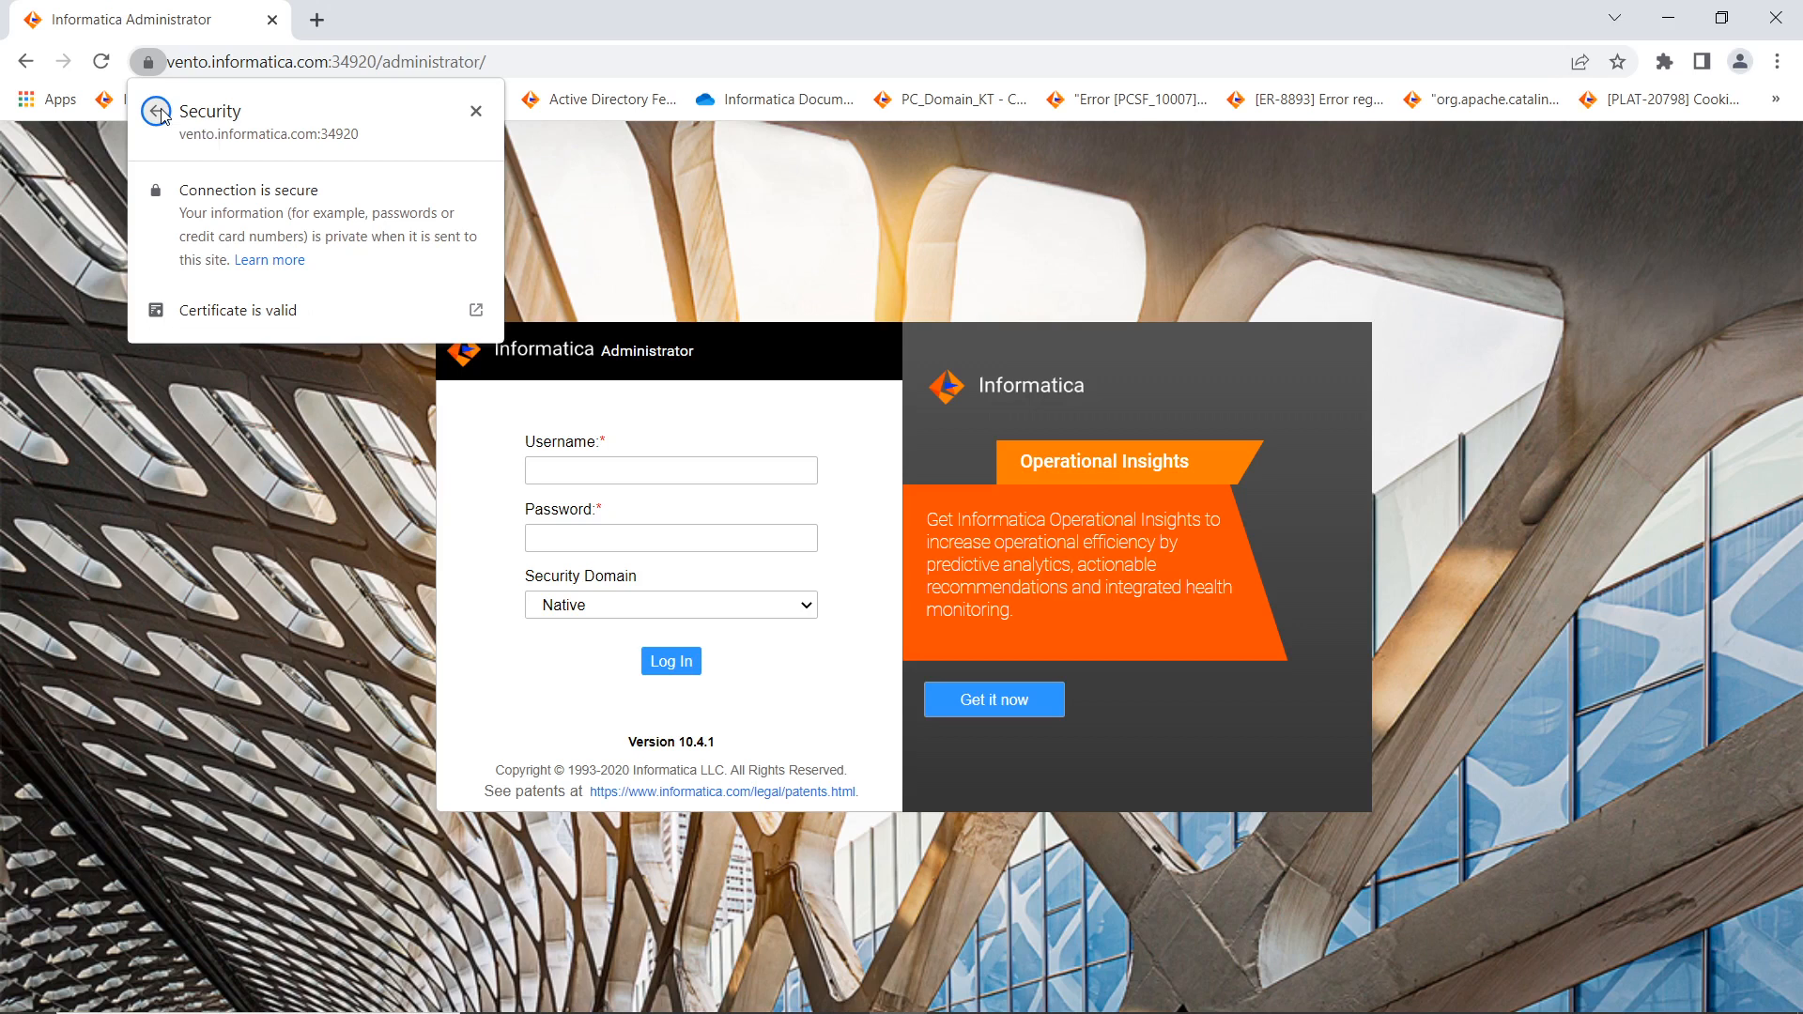
{"action": "mouse_move", "coordinate": [236, 296]}
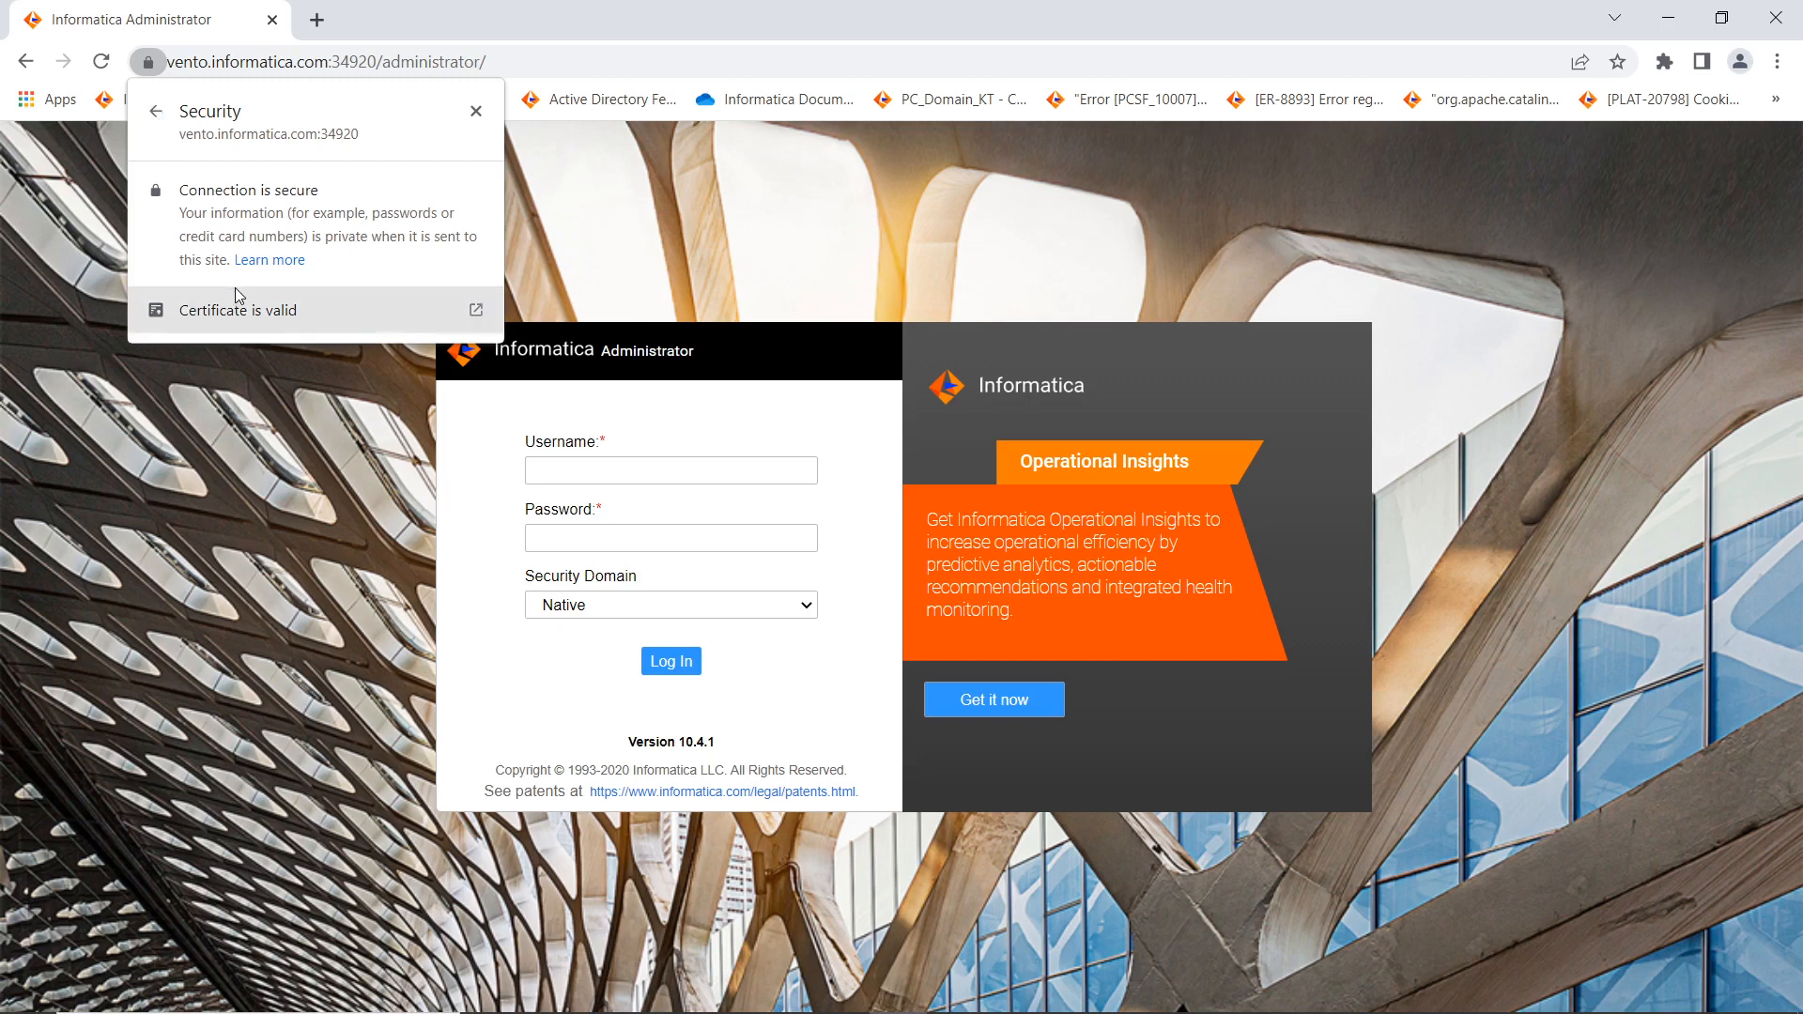